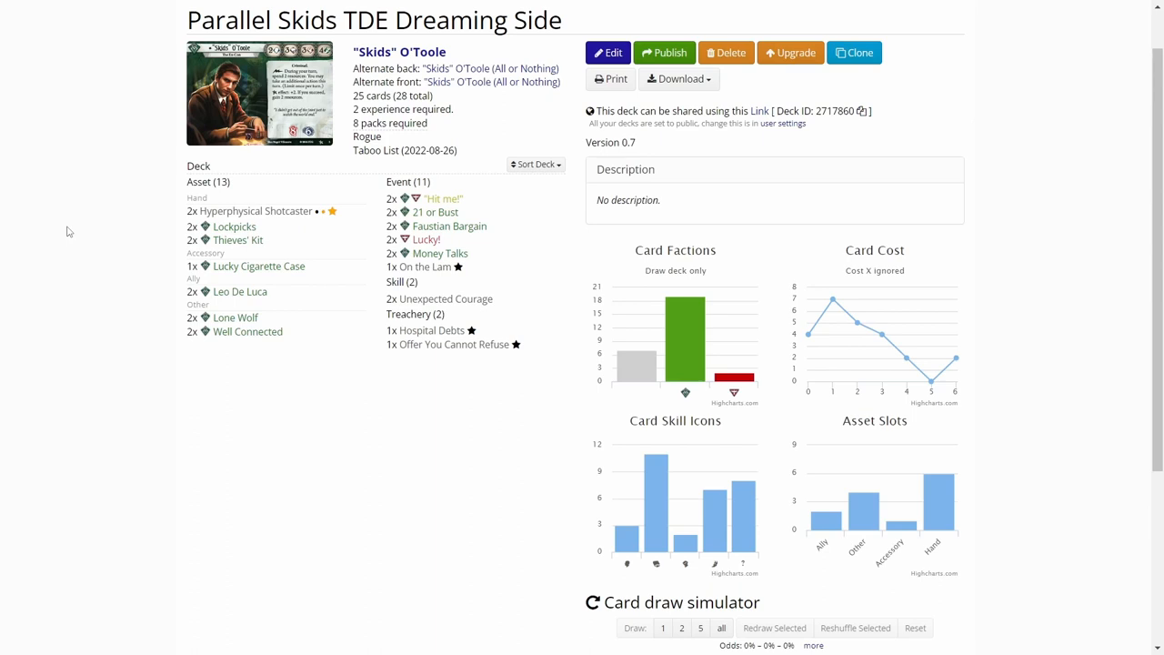
{"action": "mouse_move", "coordinate": [98, 221]}
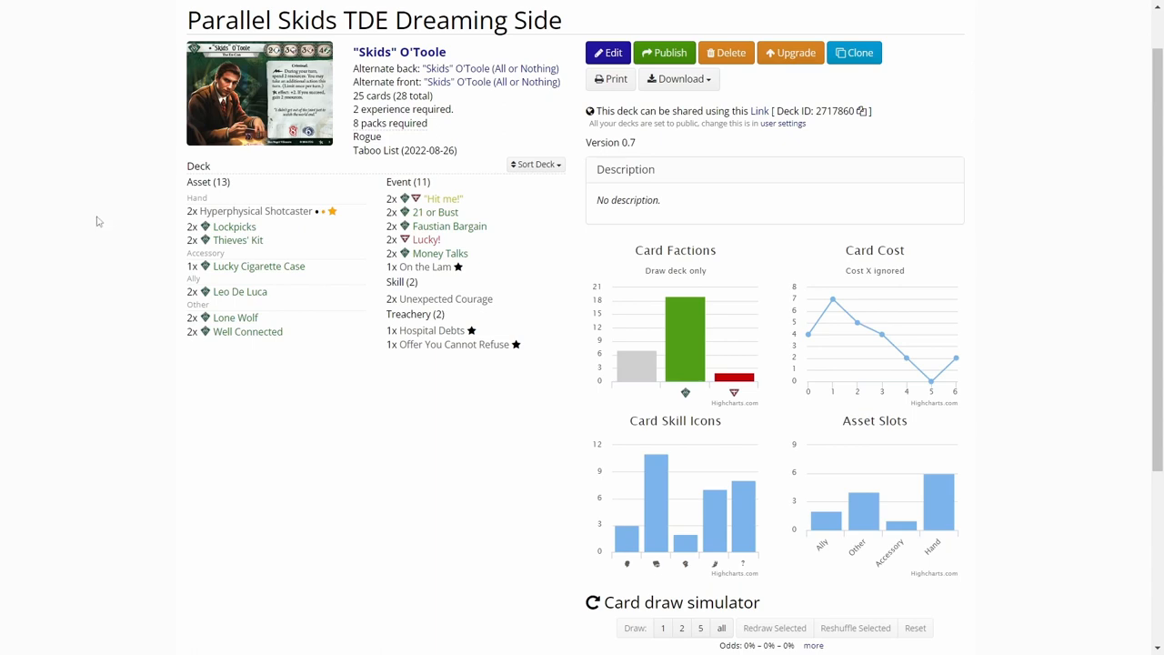
{"action": "mouse_move", "coordinate": [107, 201]}
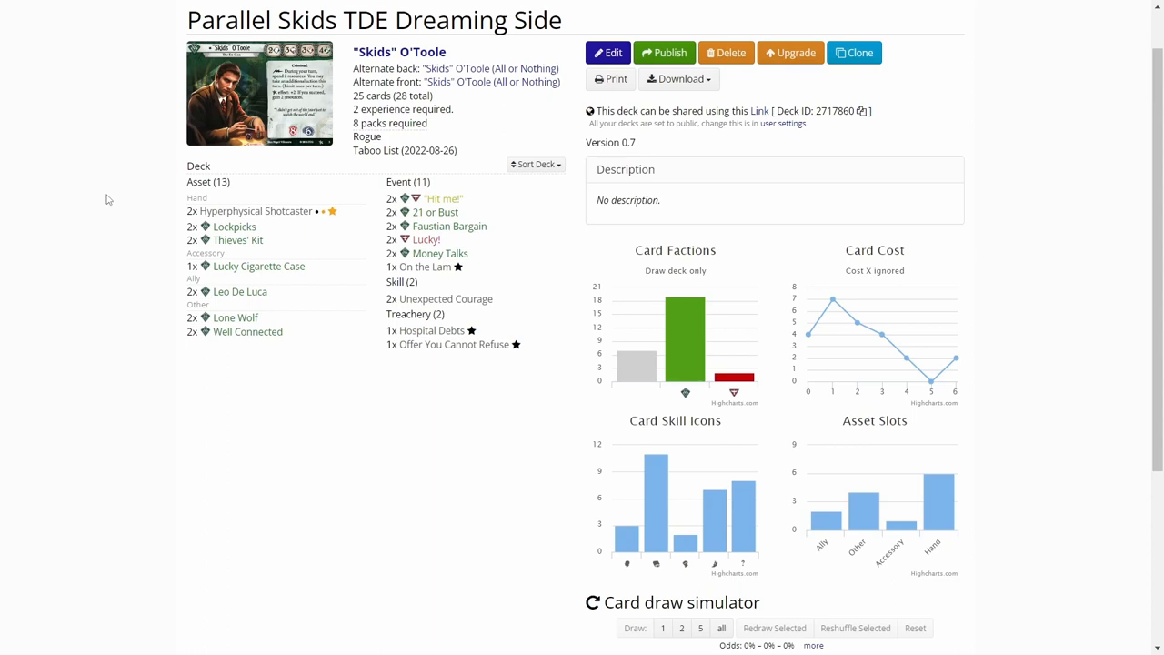
{"action": "mouse_move", "coordinate": [113, 204]}
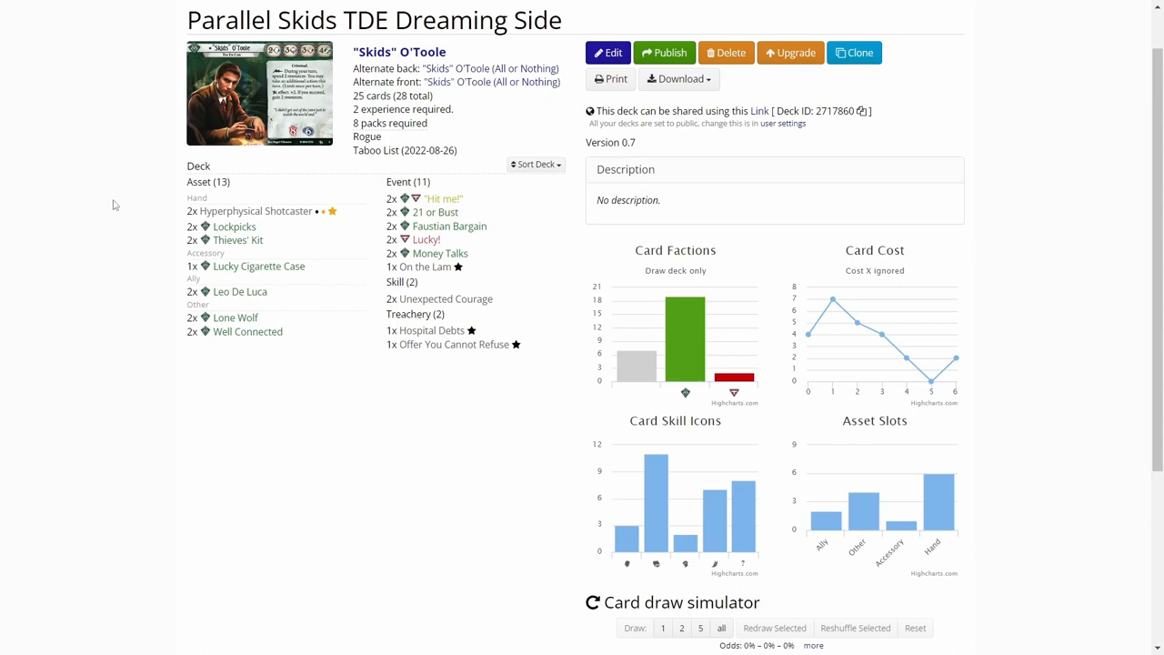
Step: View Hyperphysical Shotcaster, then Offer You Cannot Refuse, then reopen Hyperphysical Shotcaster with its customizations
{"action": "left_click", "coordinate": [257, 211]}
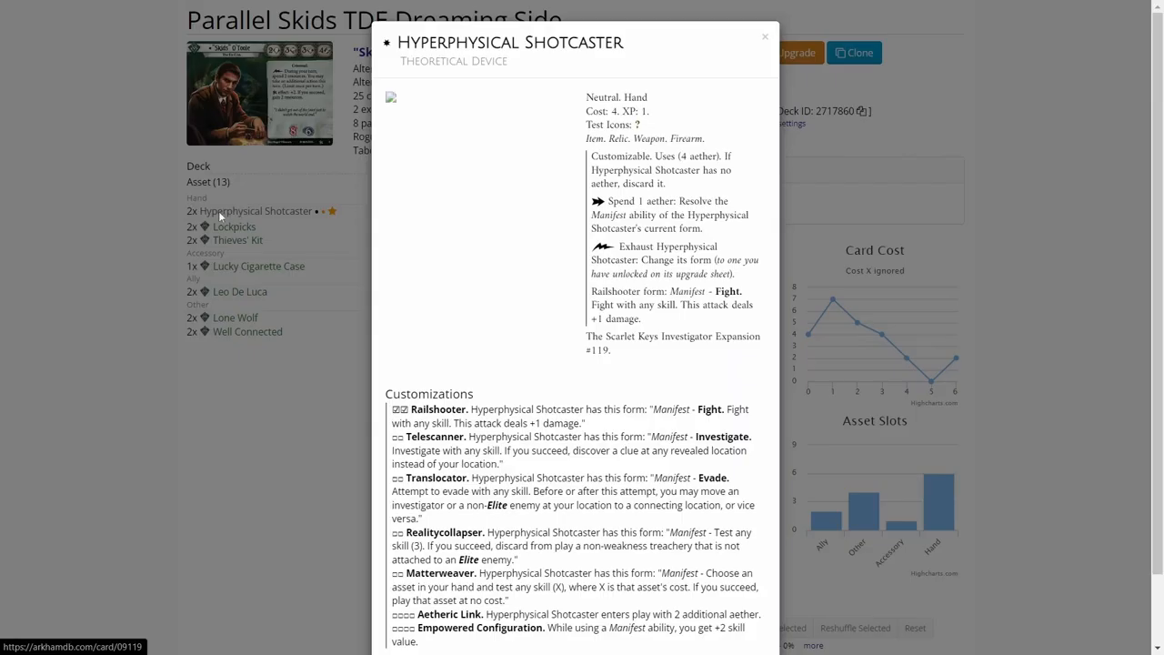
{"action": "mouse_move", "coordinate": [517, 115]}
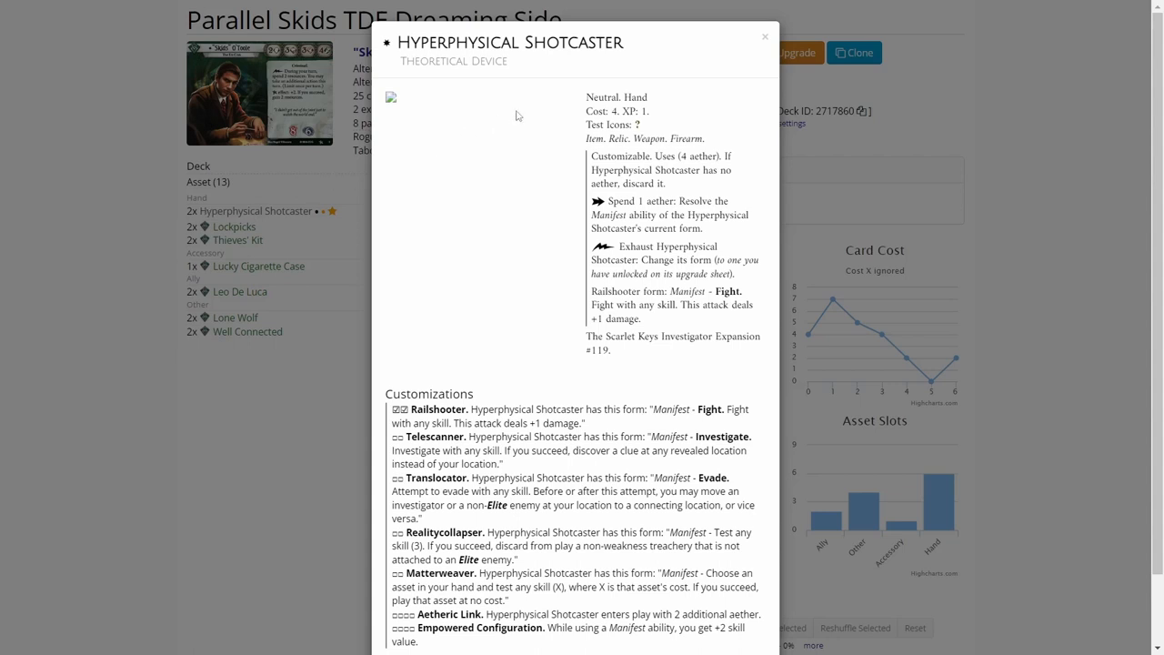
{"action": "mouse_move", "coordinate": [435, 144]}
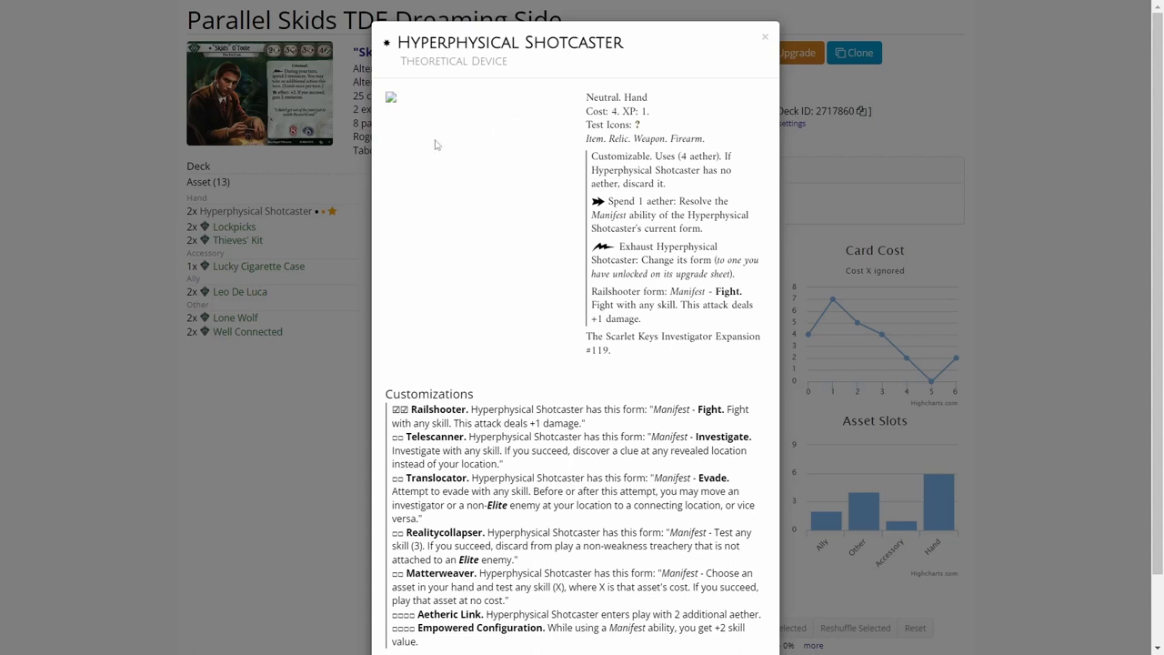
{"action": "mouse_move", "coordinate": [469, 215]}
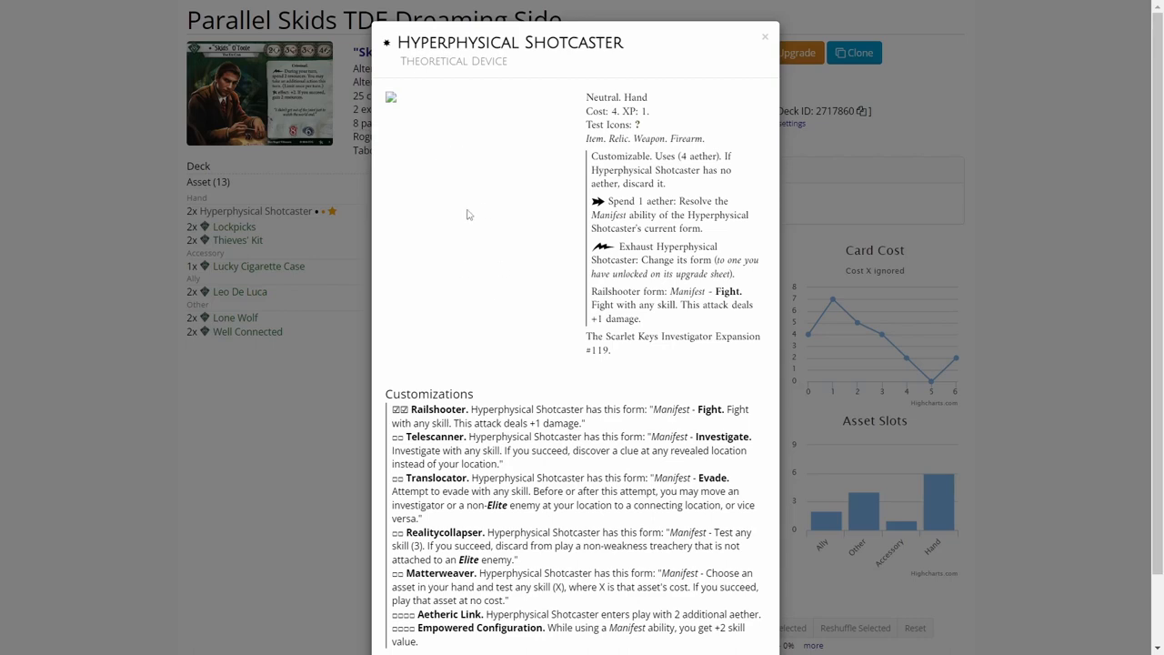
{"action": "mouse_move", "coordinate": [284, 420]}
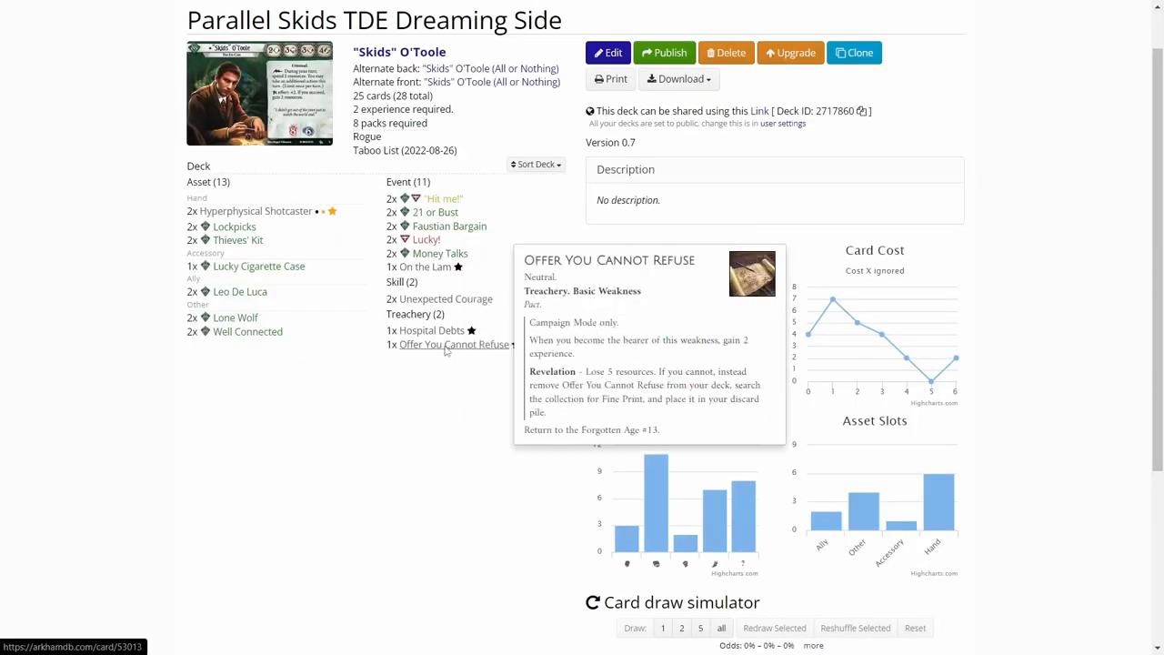
{"action": "left_click", "coordinate": [453, 344]}
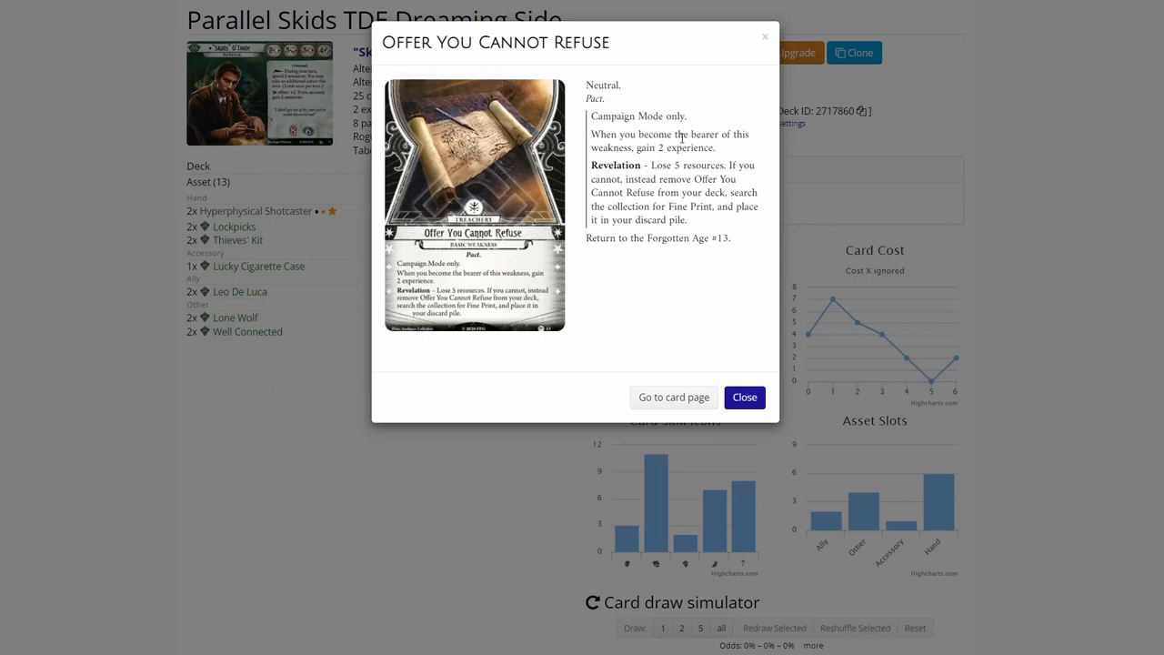
{"action": "mouse_move", "coordinate": [172, 544]}
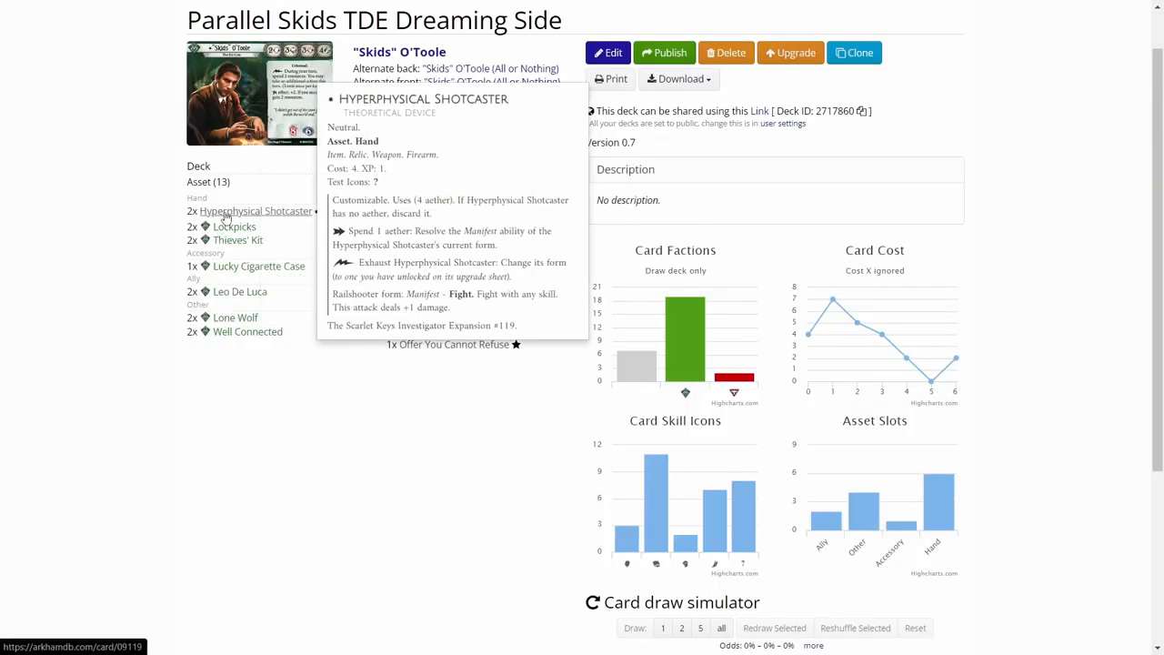
{"action": "left_click", "coordinate": [255, 210]}
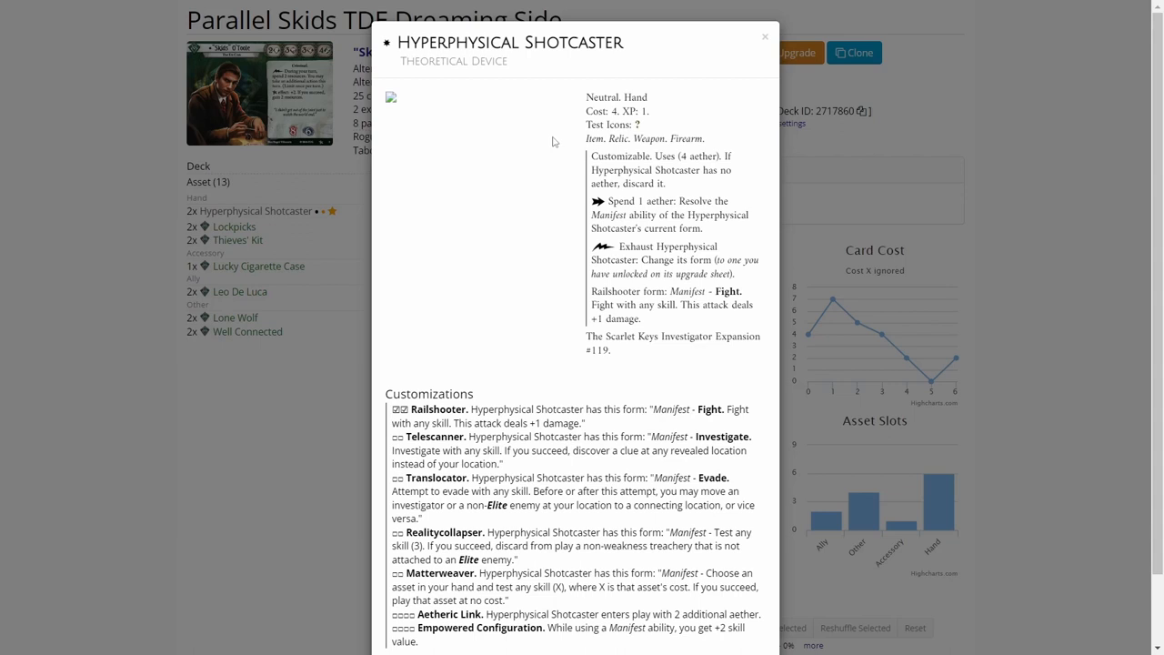
{"action": "mouse_move", "coordinate": [558, 142]}
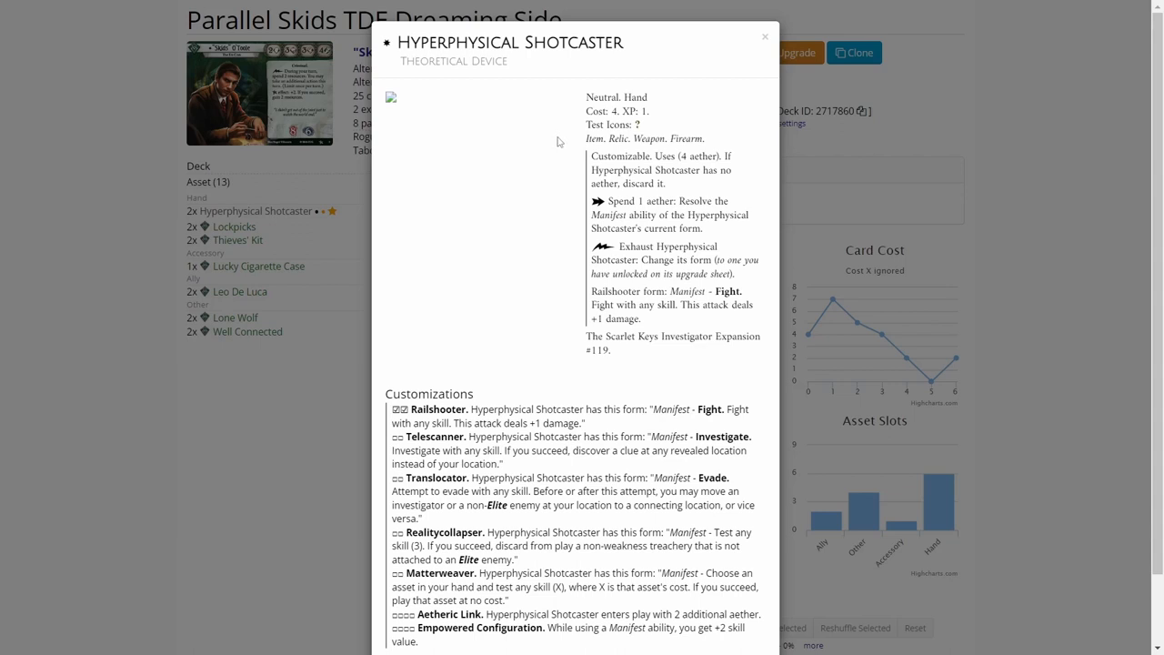
{"action": "mouse_move", "coordinate": [560, 143]}
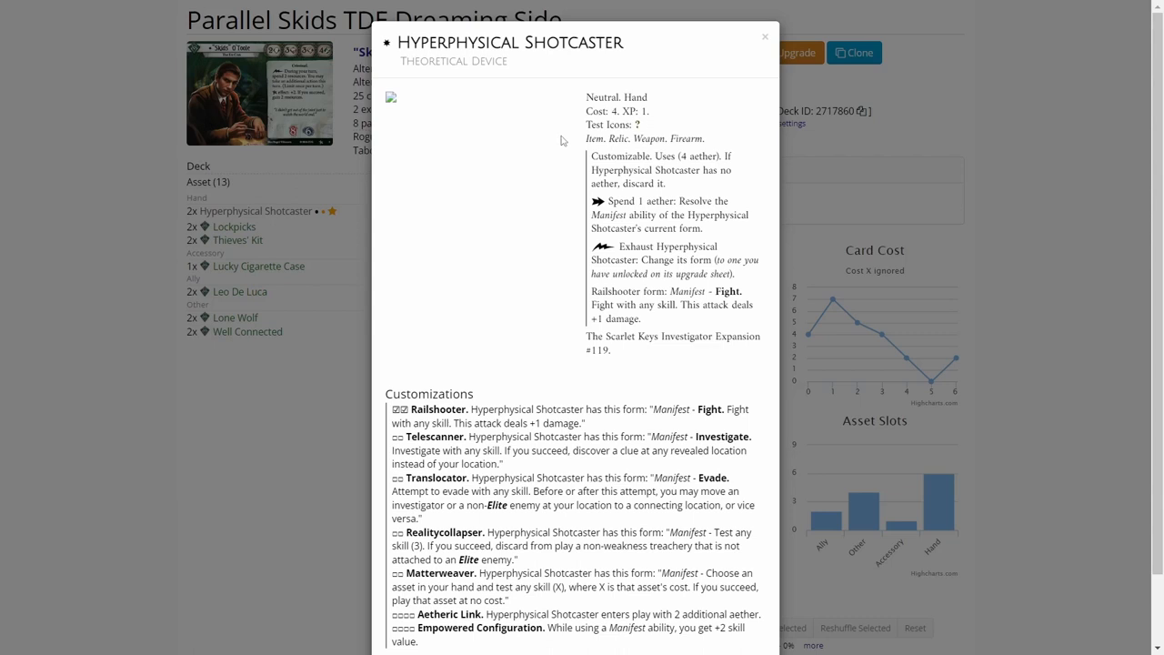
{"action": "mouse_move", "coordinate": [550, 136]}
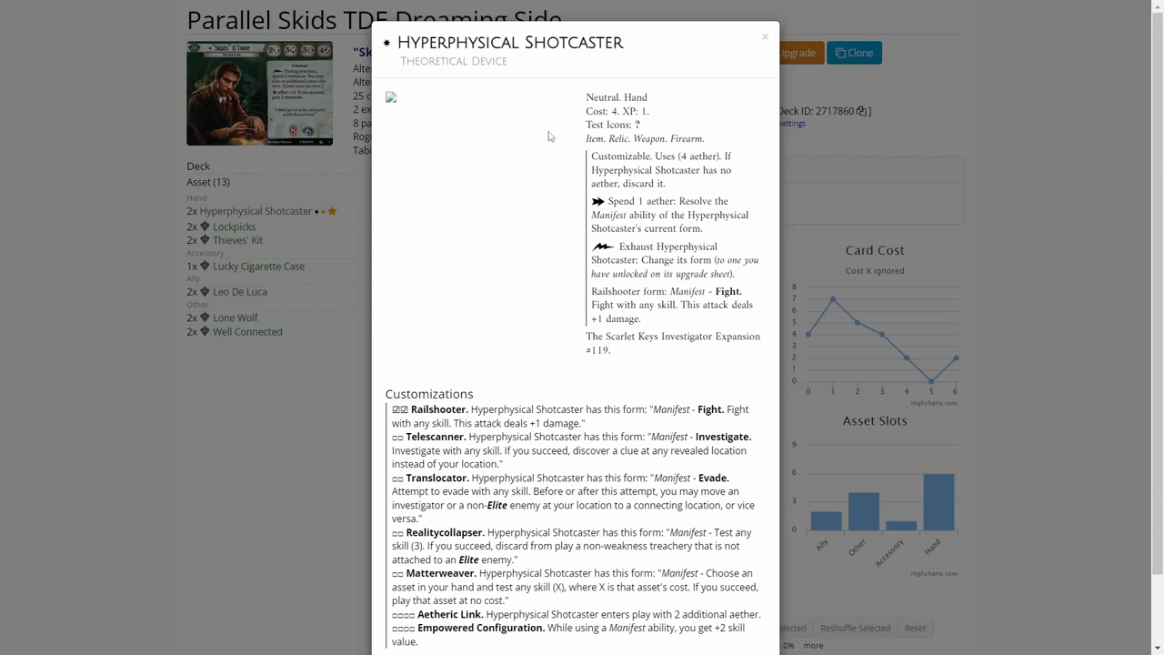
{"action": "mouse_move", "coordinate": [557, 96]}
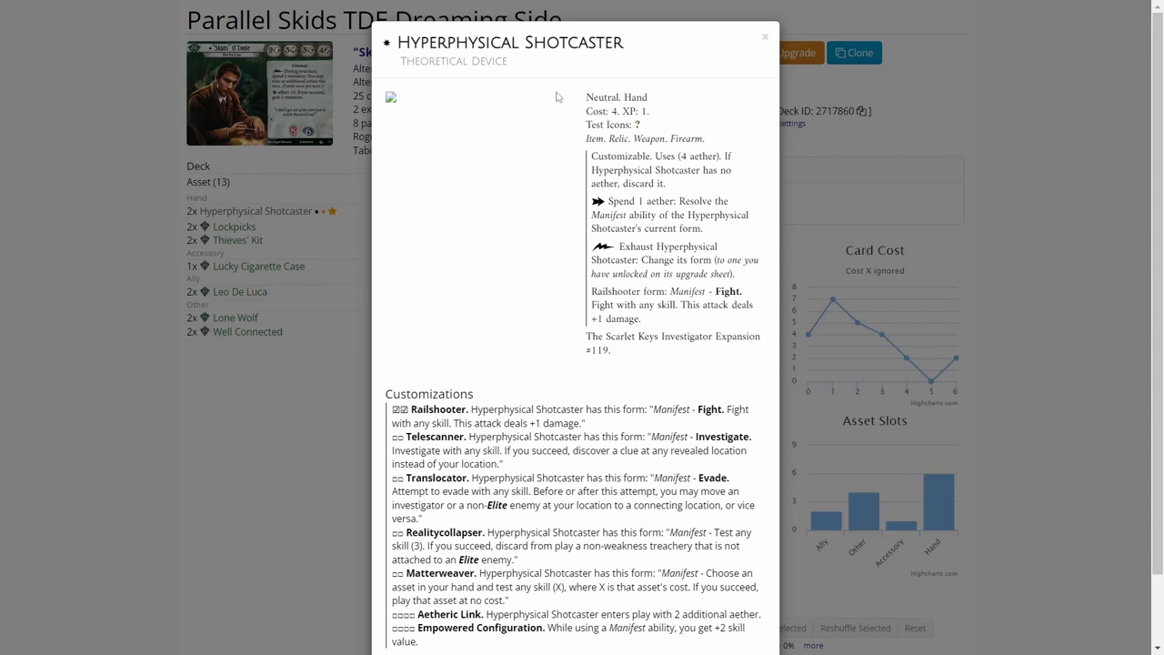
{"action": "mouse_move", "coordinate": [693, 51]}
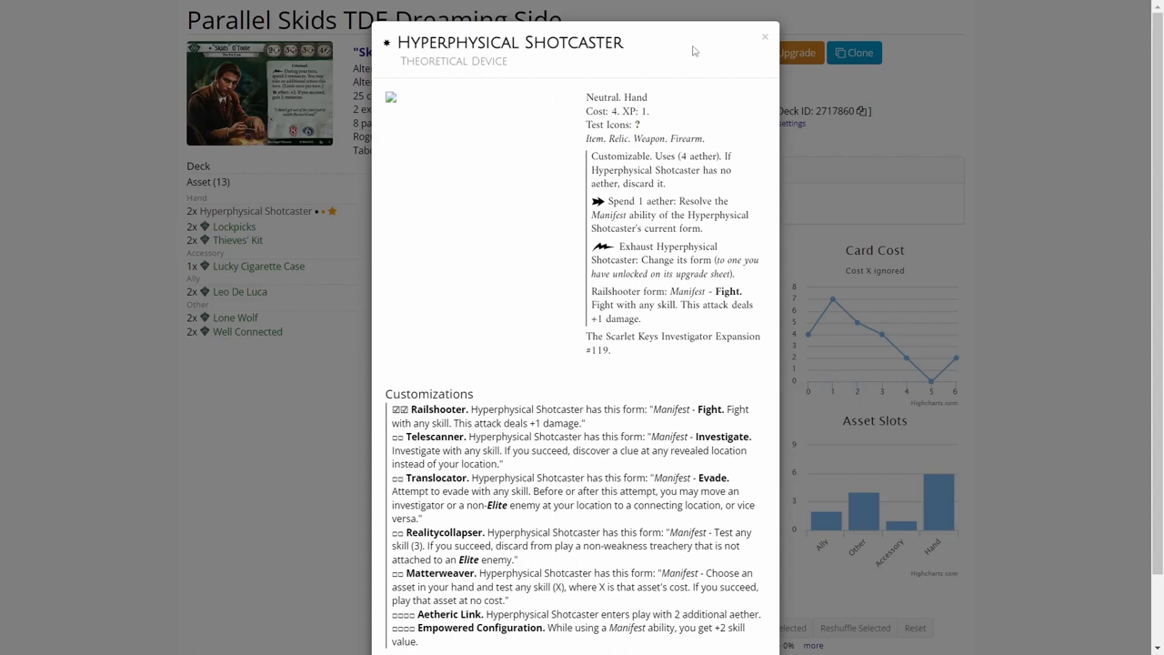
{"action": "mouse_move", "coordinate": [700, 51]}
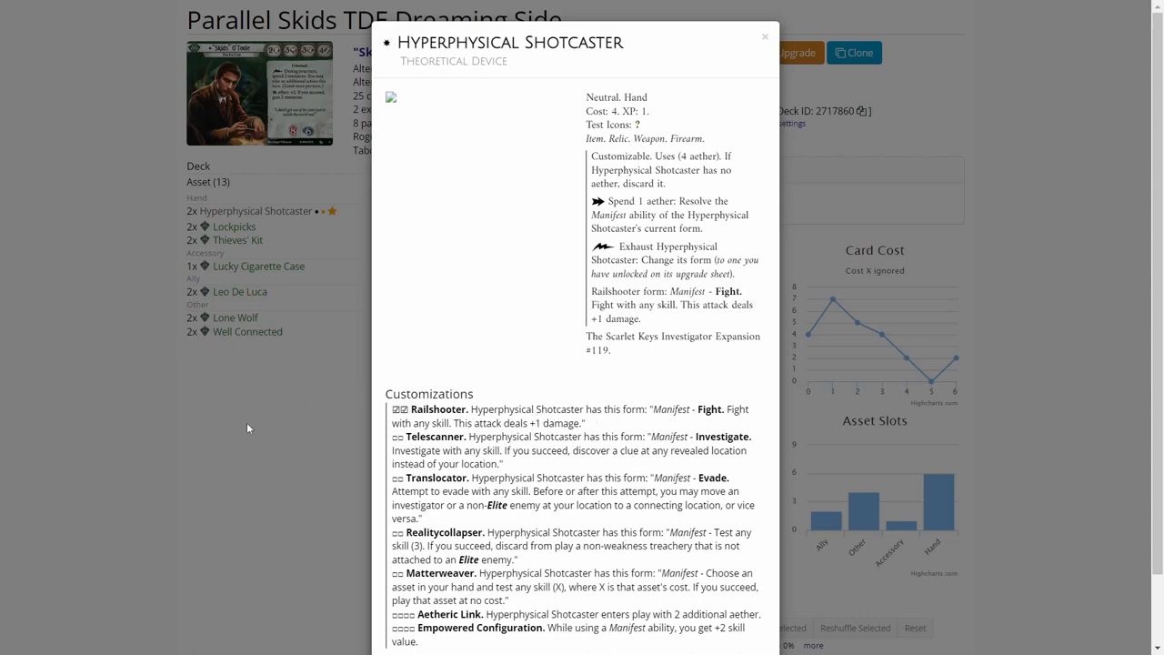
{"action": "mouse_move", "coordinate": [252, 428]}
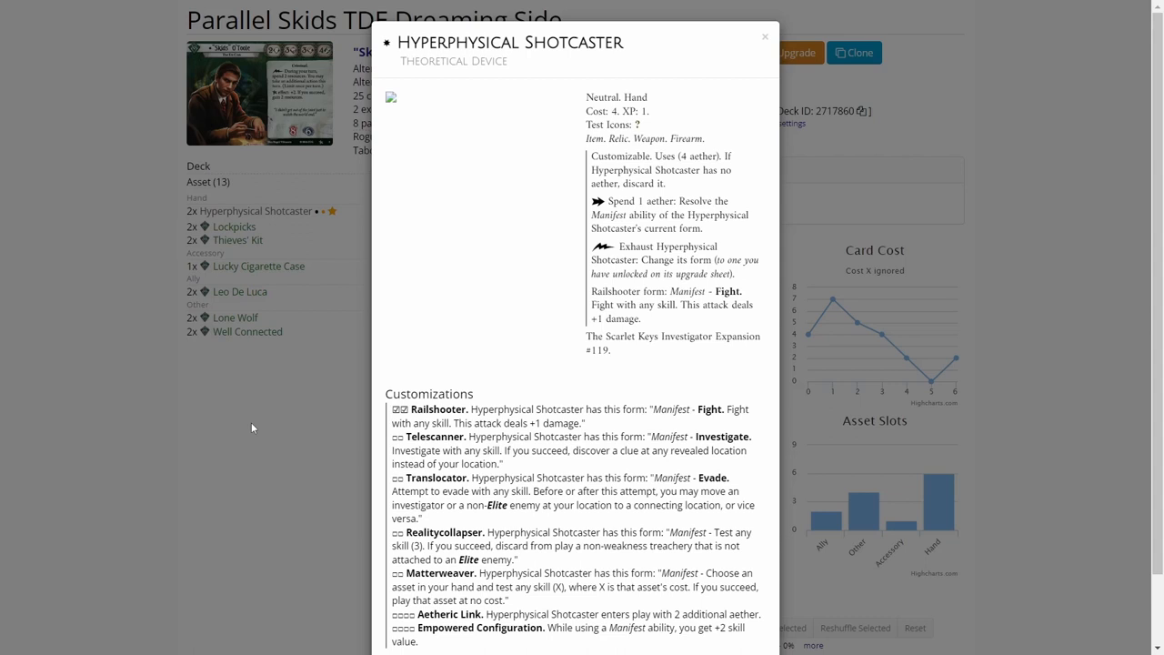
{"action": "mouse_move", "coordinate": [269, 498]}
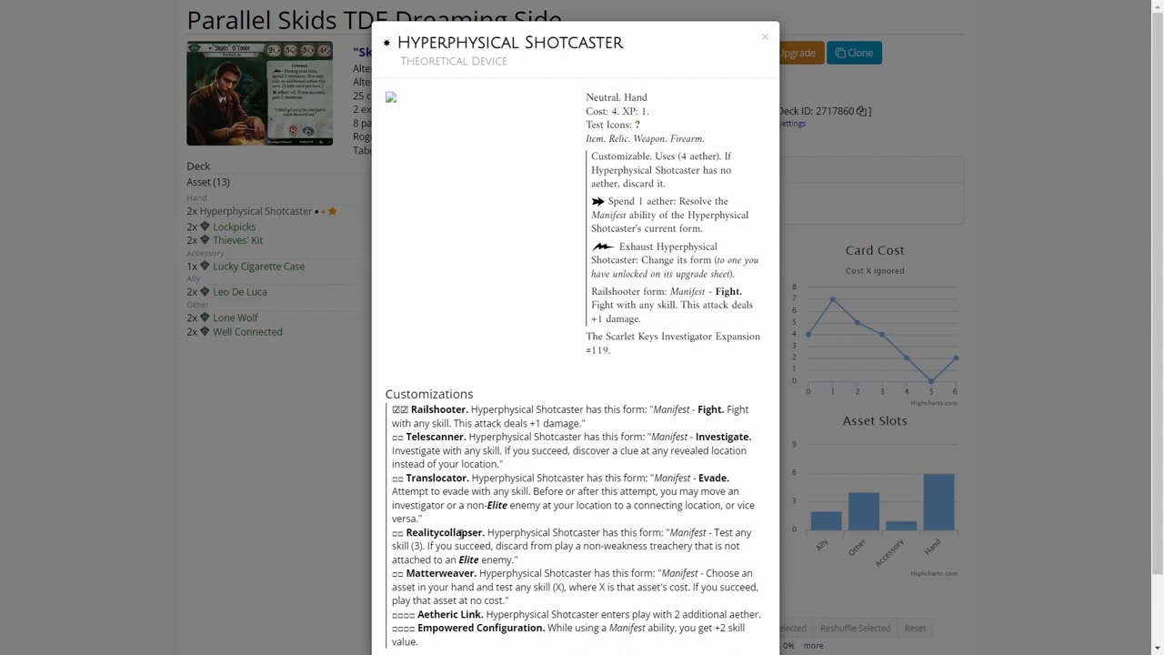
{"action": "mouse_move", "coordinate": [293, 441]}
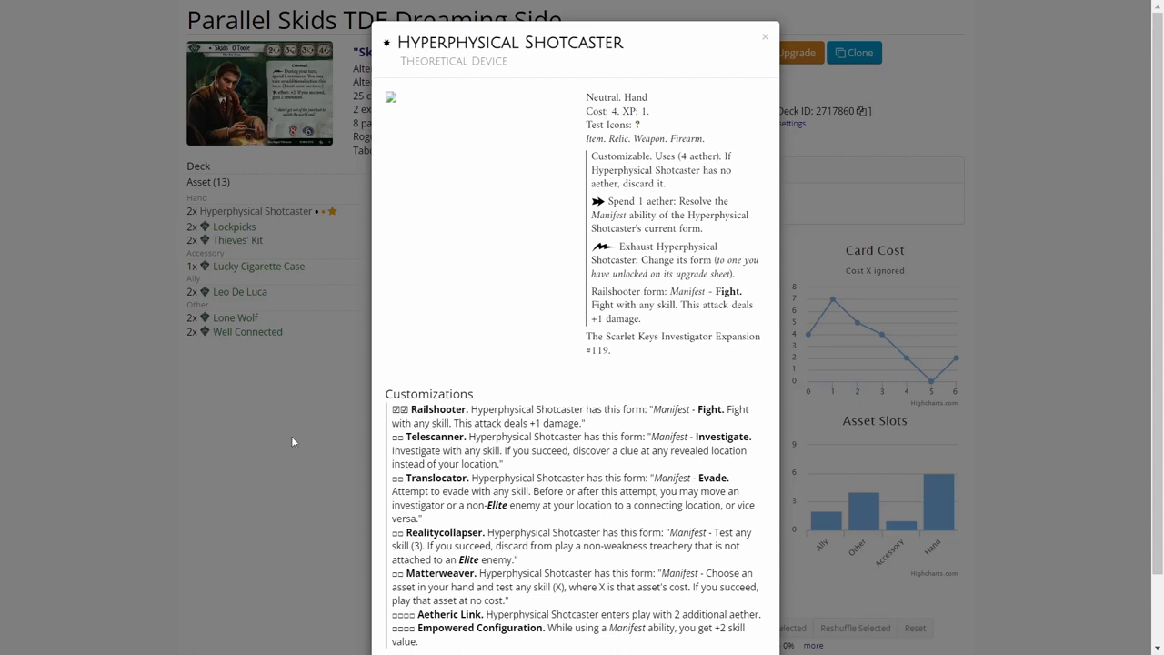
{"action": "mouse_move", "coordinate": [306, 447]}
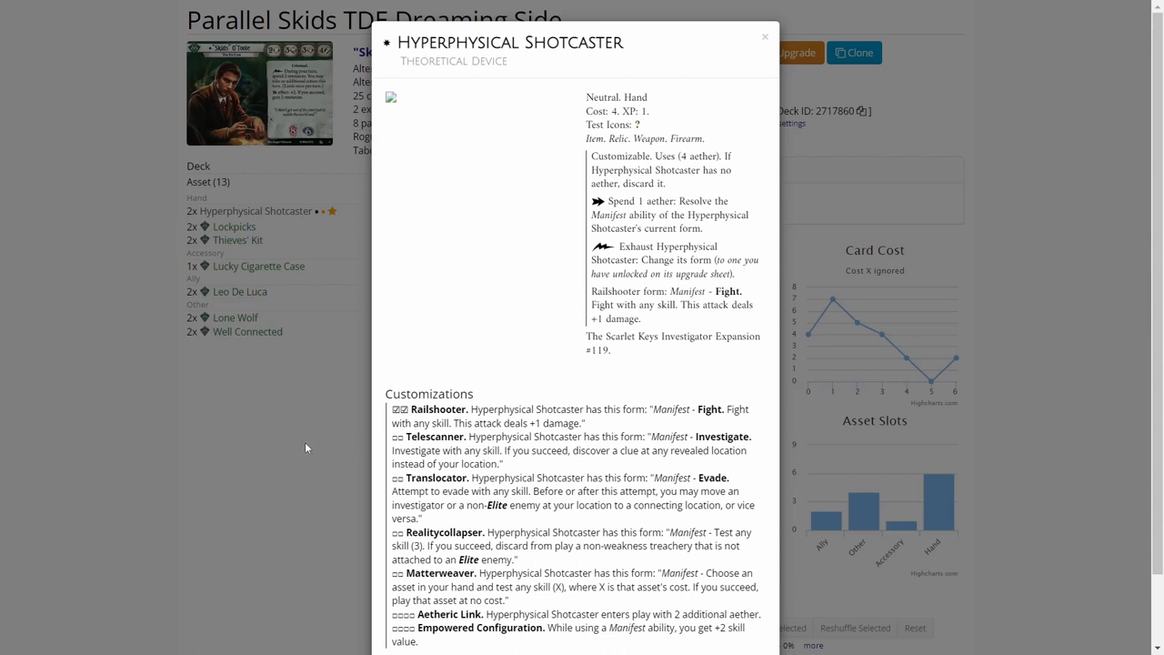
{"action": "mouse_move", "coordinate": [346, 467]}
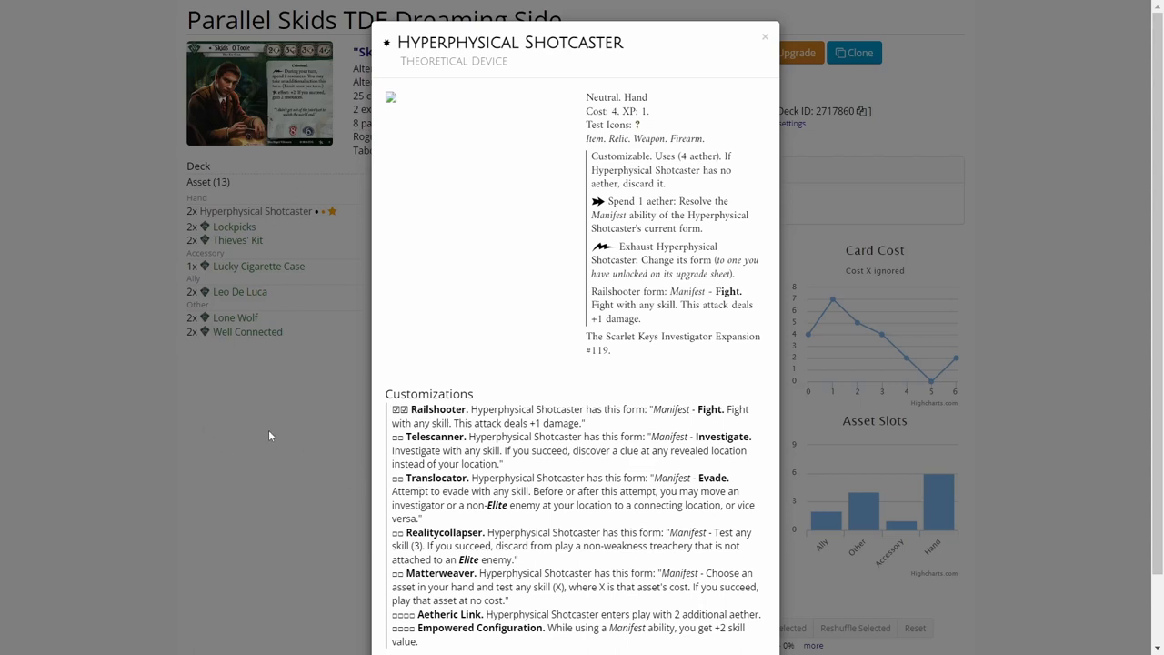
Step: Close the popup, view the Thieves' Kit card, then bring up the Offer You Cannot Refuse weakness details
{"action": "left_click", "coordinate": [765, 37]}
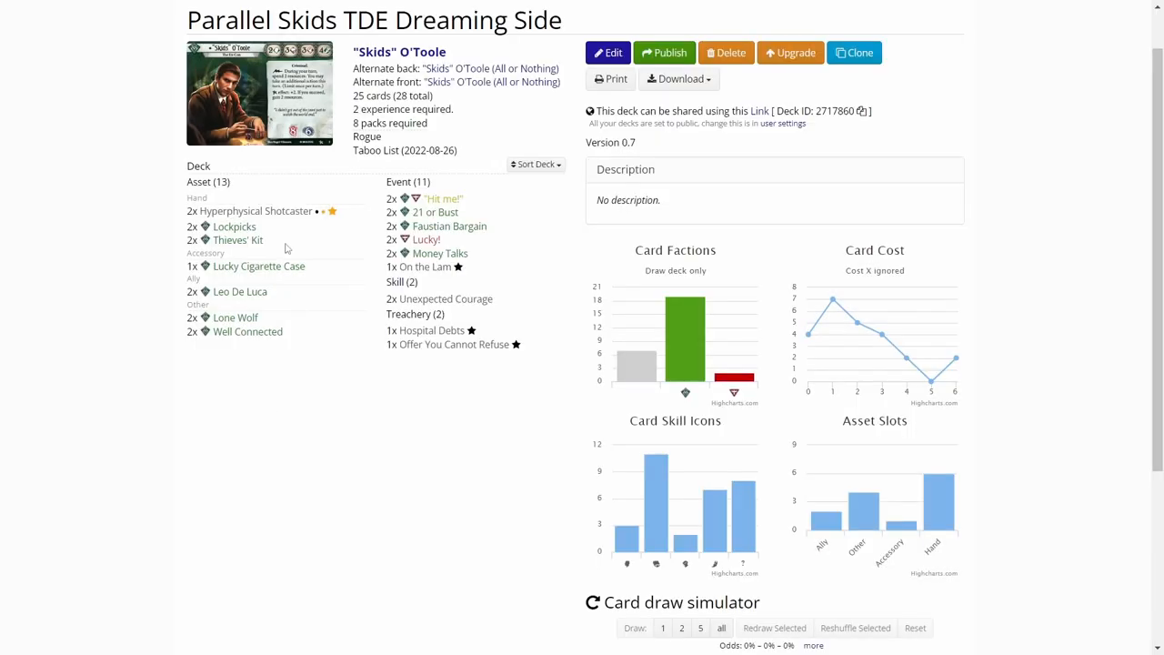
{"action": "mouse_move", "coordinate": [141, 217]}
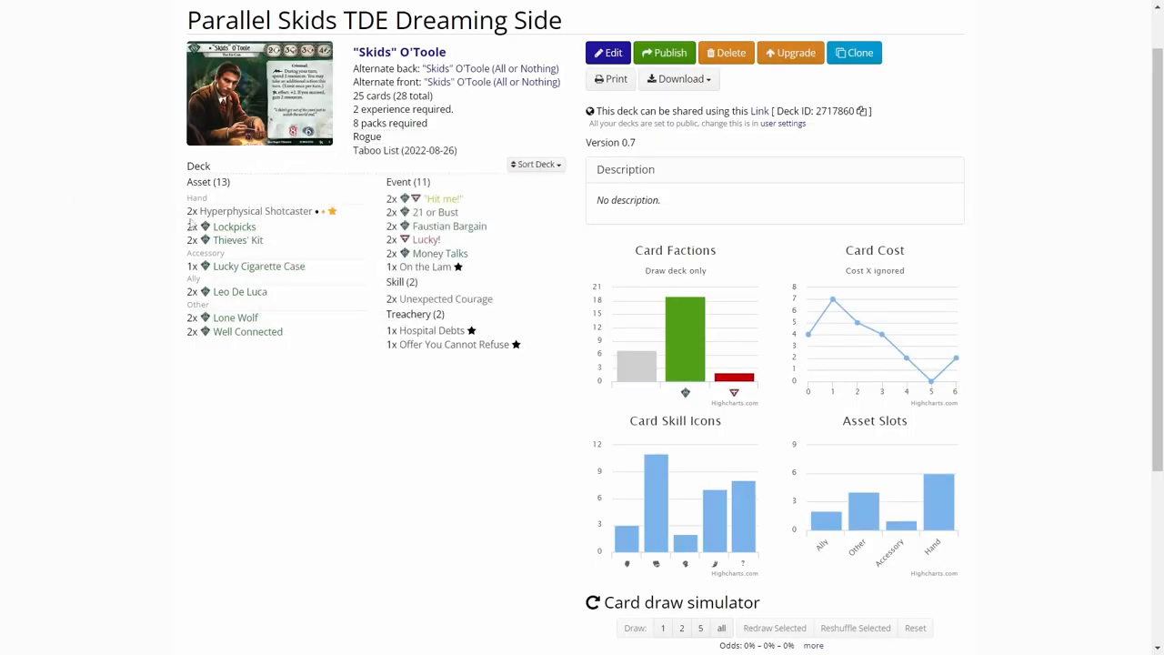
{"action": "left_click", "coordinate": [234, 225]}
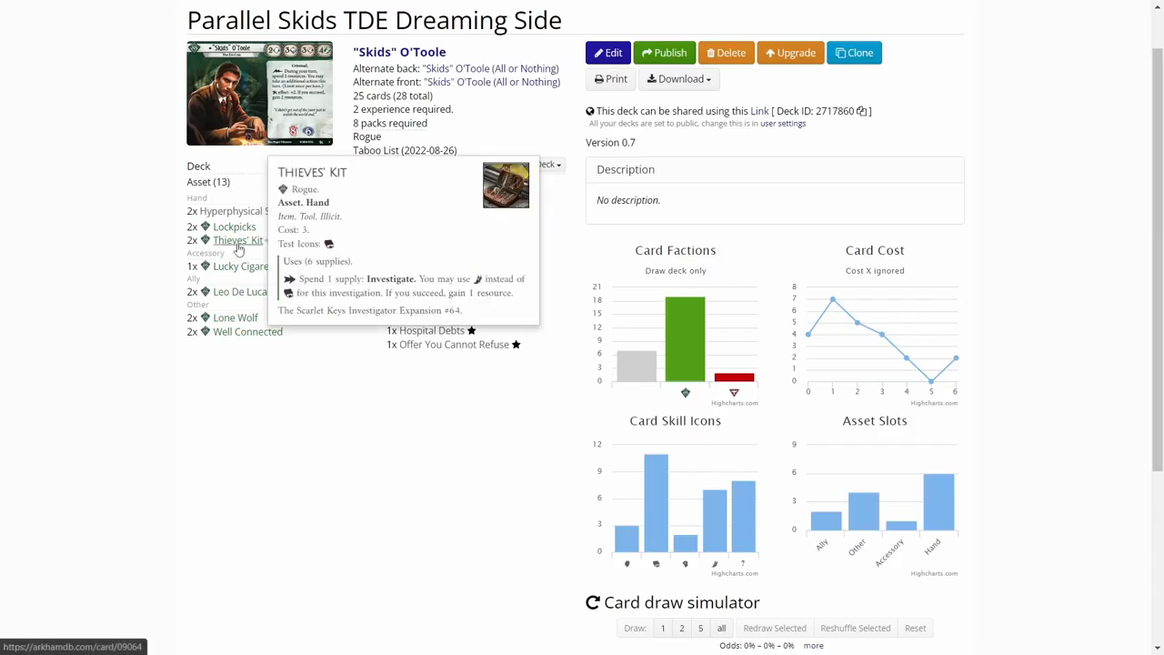
{"action": "left_click", "coordinate": [239, 239]}
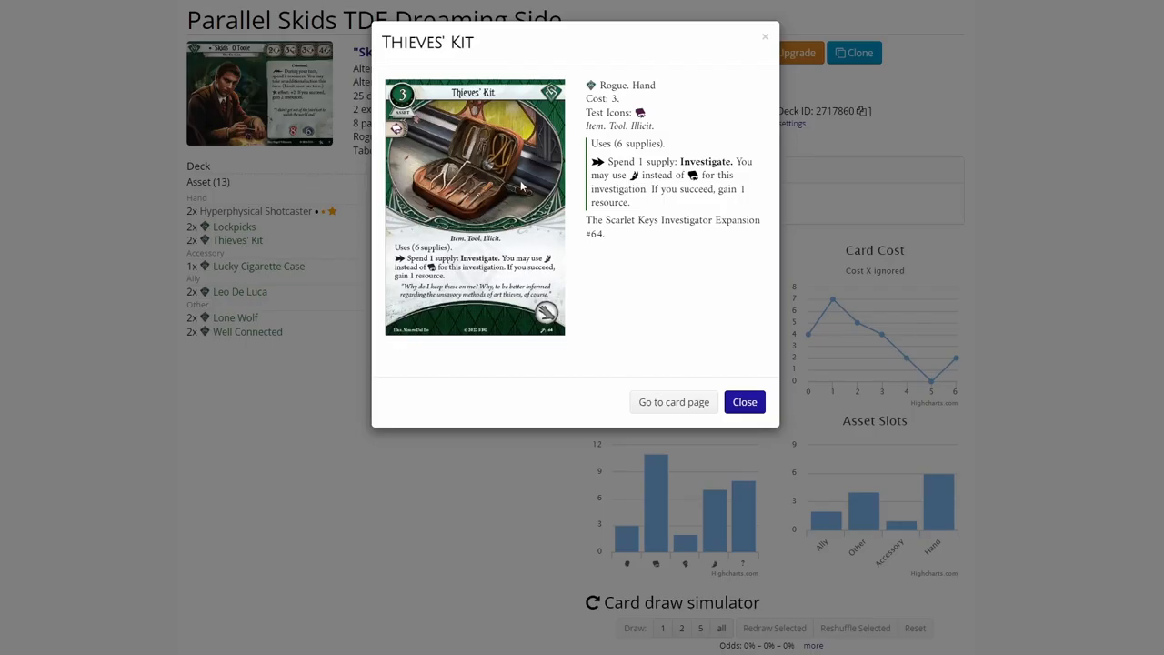
{"action": "mouse_move", "coordinate": [90, 154]}
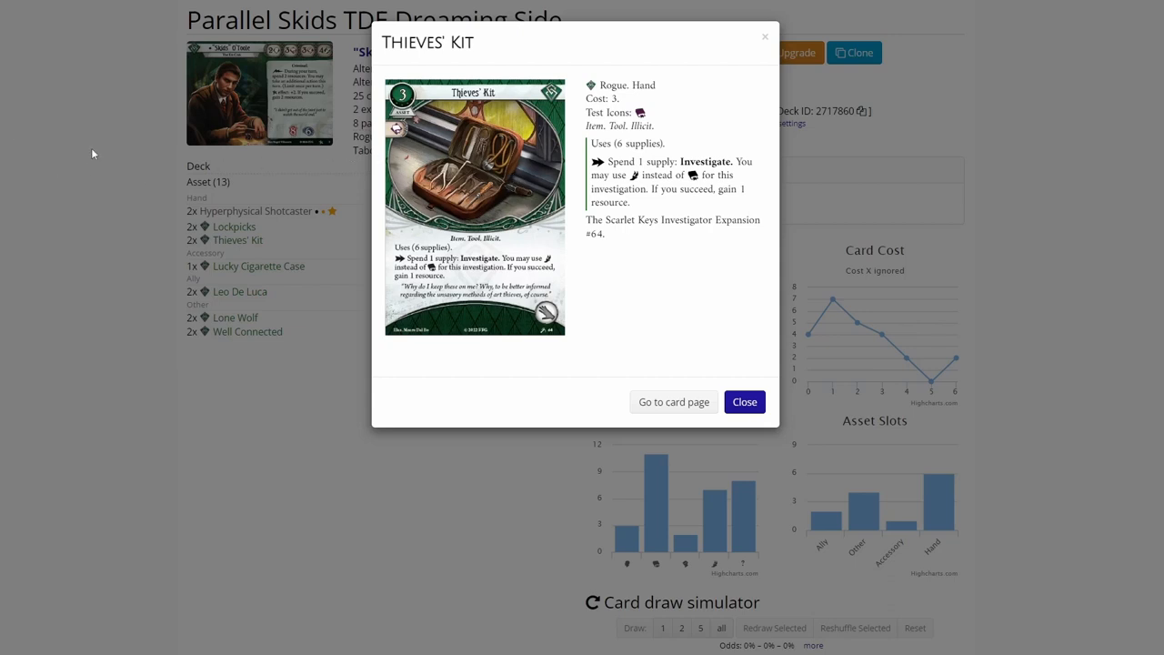
{"action": "left_click", "coordinate": [744, 402]}
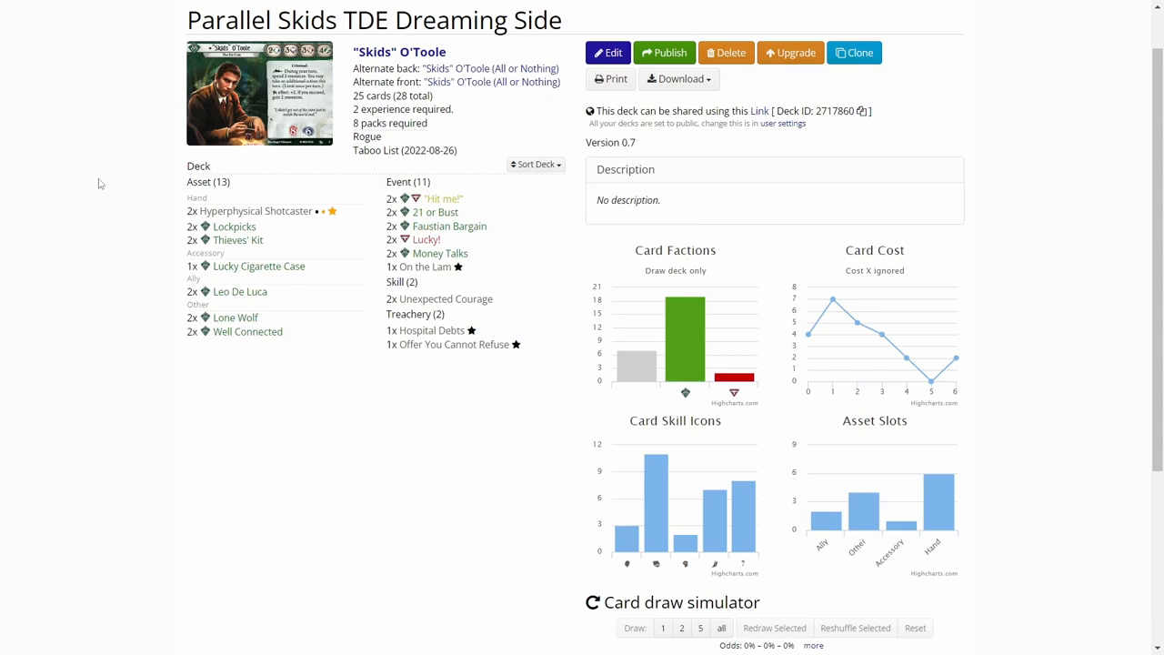
{"action": "mouse_move", "coordinate": [258, 266]}
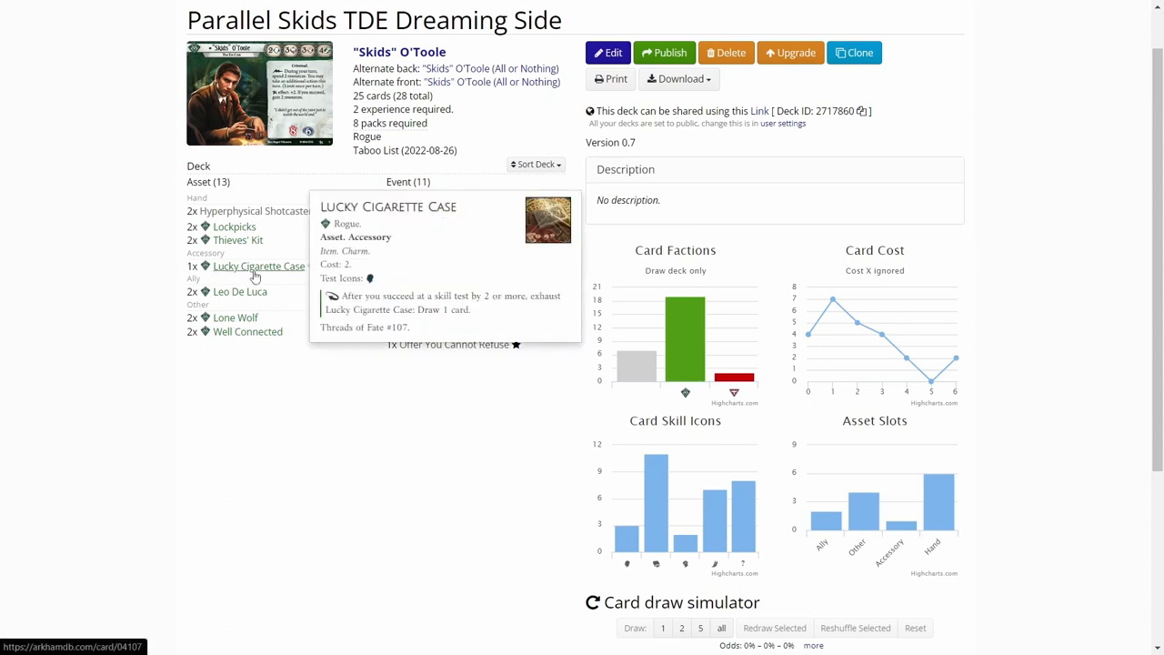
{"action": "mouse_move", "coordinate": [256, 275]}
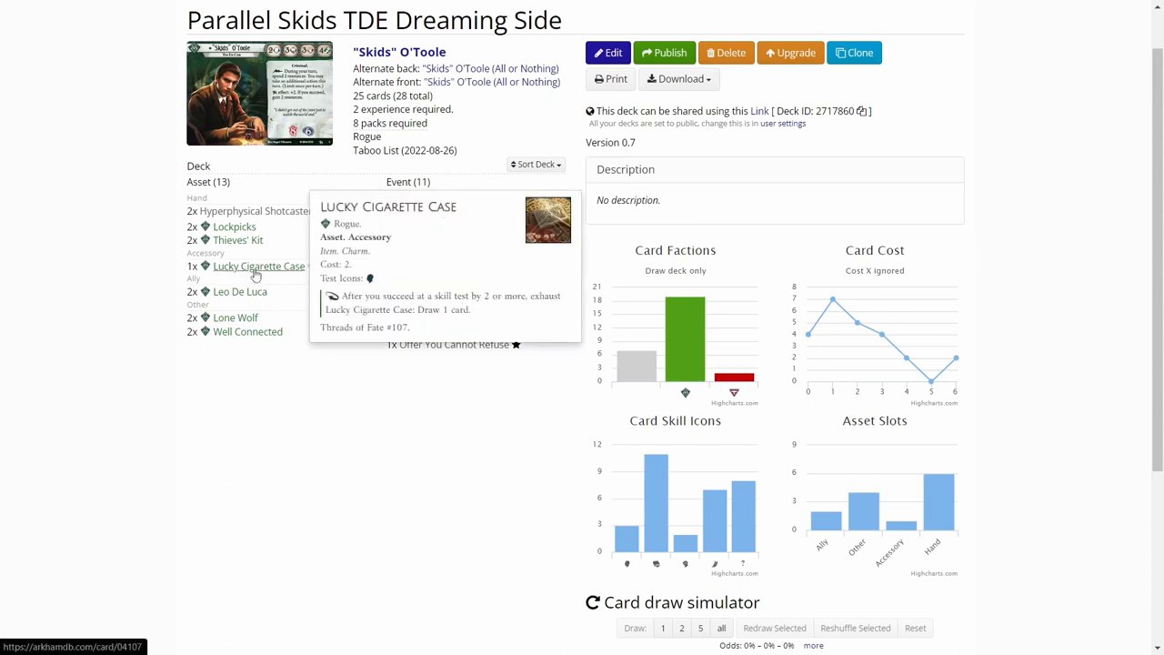
{"action": "mouse_move", "coordinate": [299, 382]}
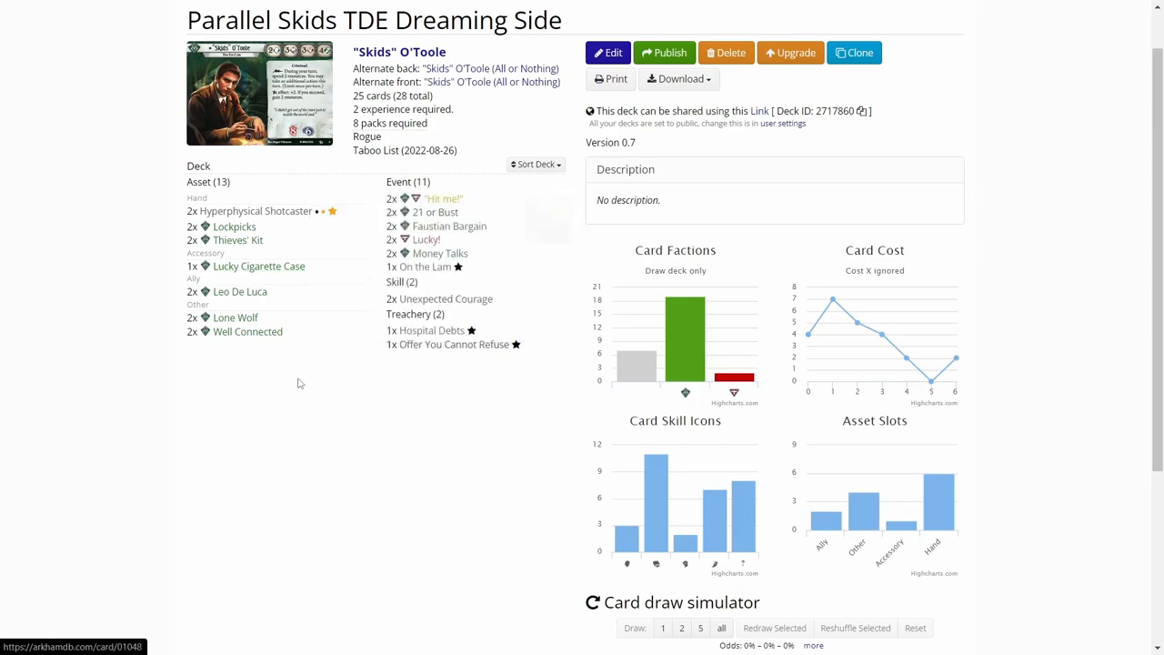
{"action": "left_click", "coordinate": [453, 344]}
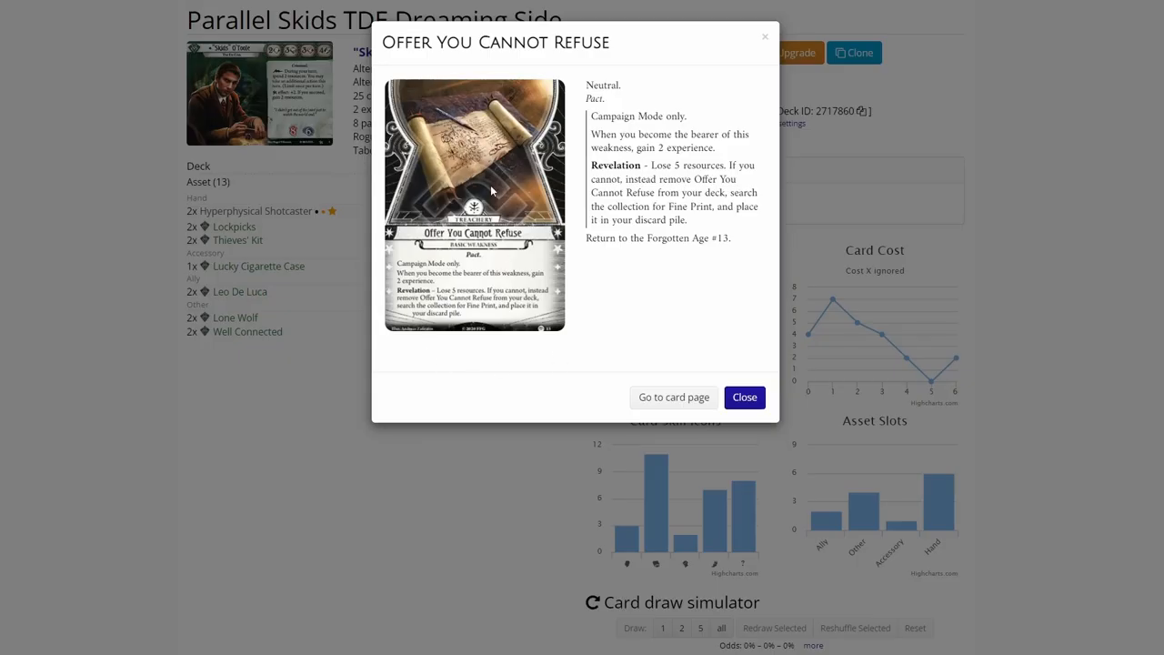
{"action": "mouse_move", "coordinate": [516, 207]}
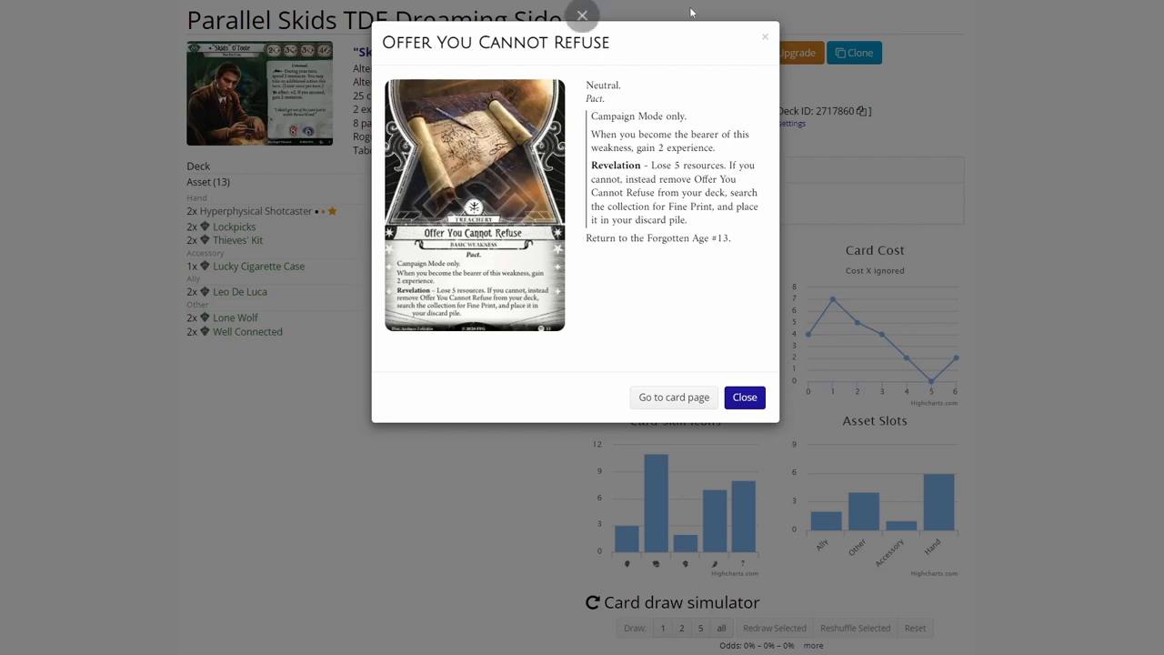
Step: Close the weakness popup and review the Well Connected and Lone Wolf card details
{"action": "left_click", "coordinate": [743, 397]}
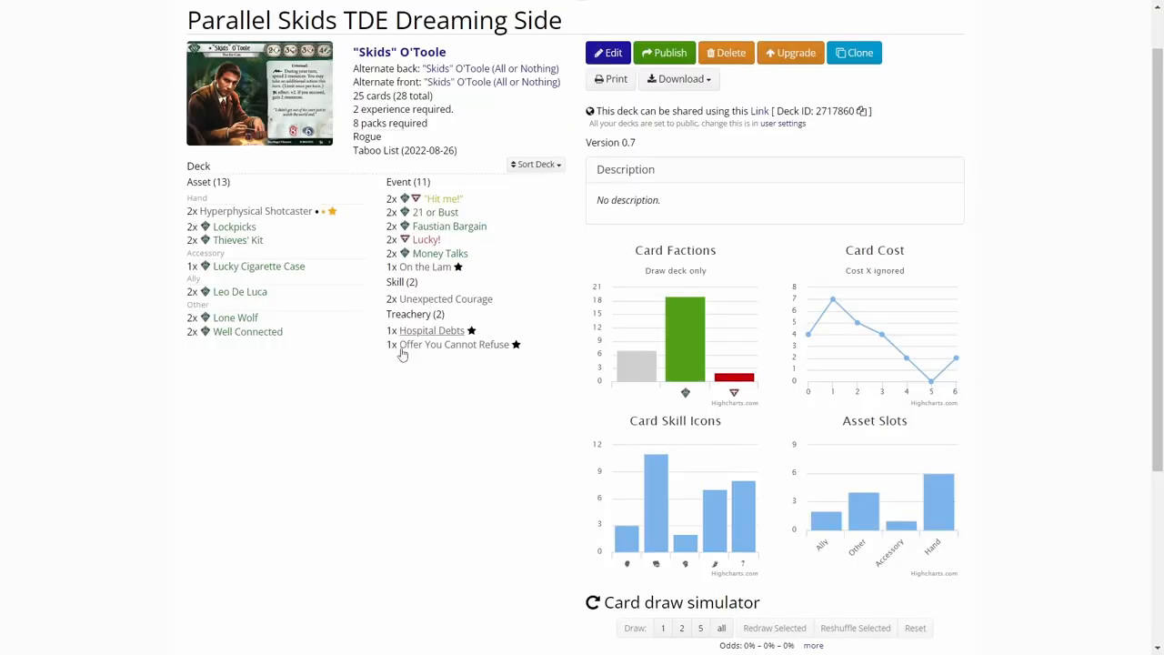
{"action": "mouse_move", "coordinate": [439, 252]}
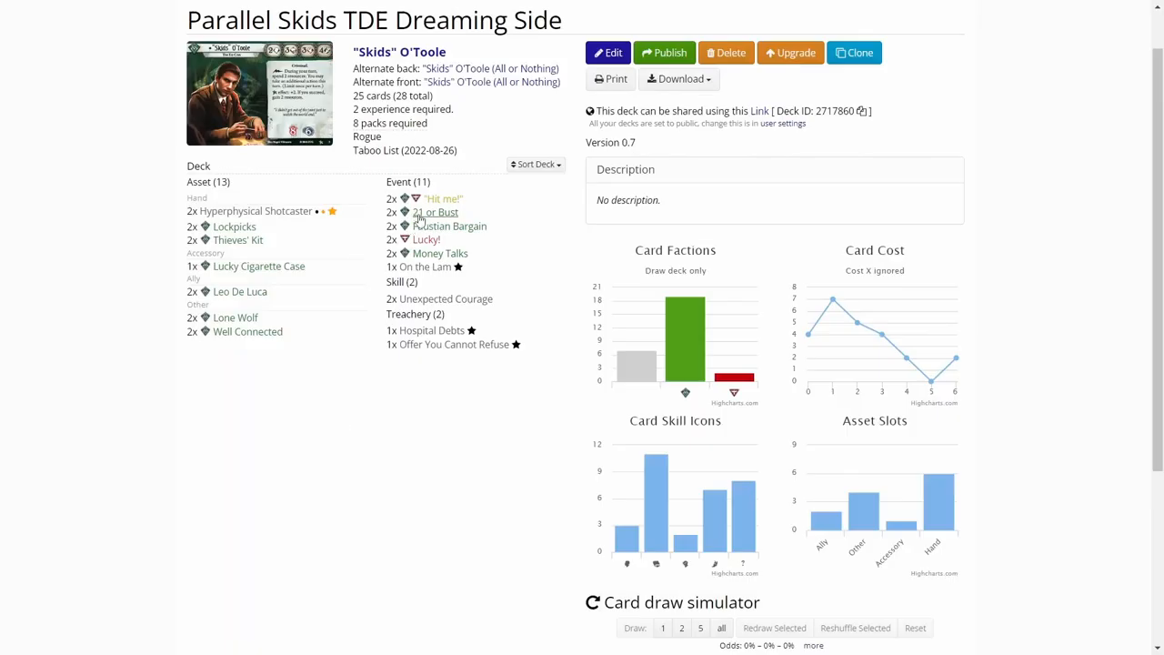
{"action": "left_click", "coordinate": [248, 331]}
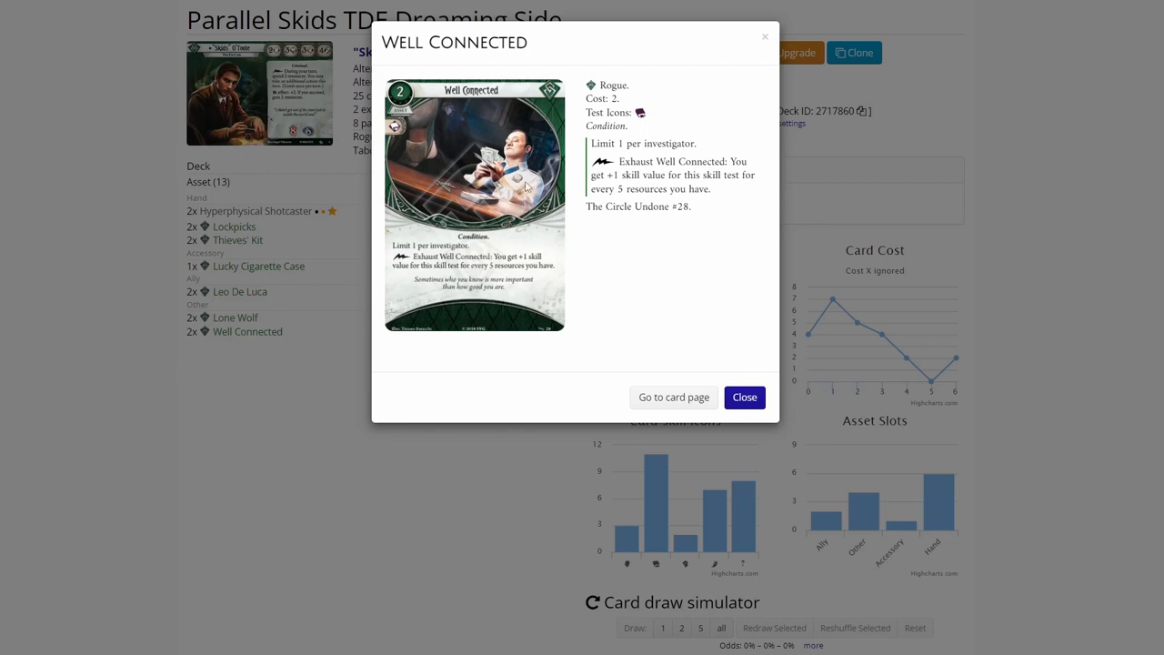
{"action": "mouse_move", "coordinate": [205, 412]}
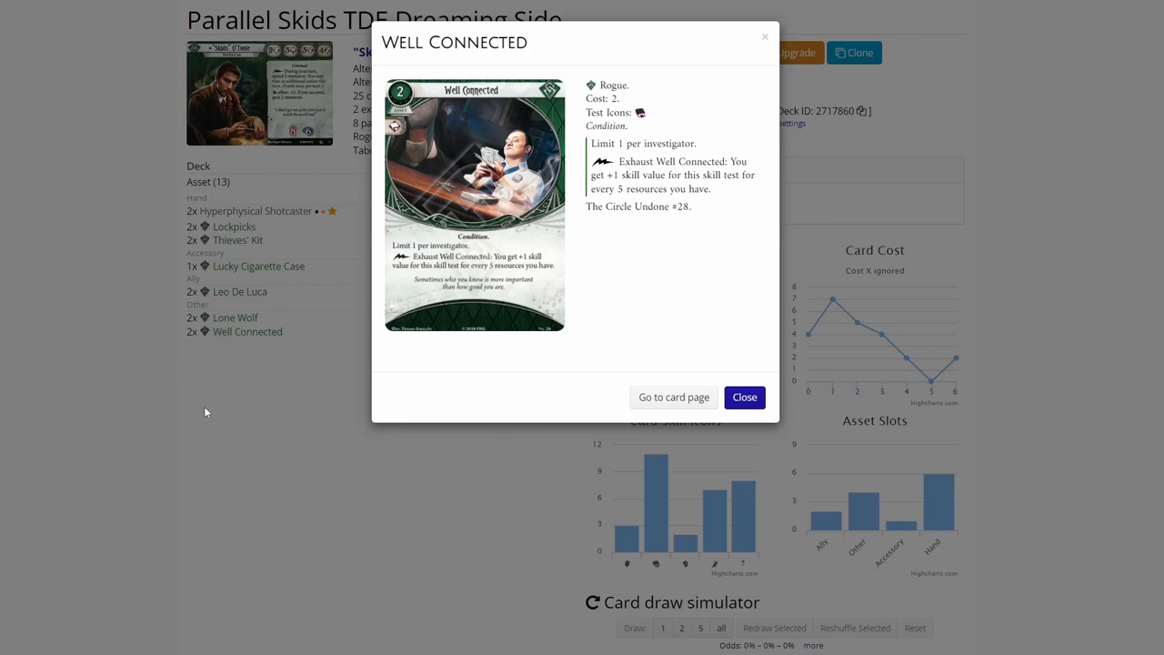
{"action": "left_click", "coordinate": [235, 318]}
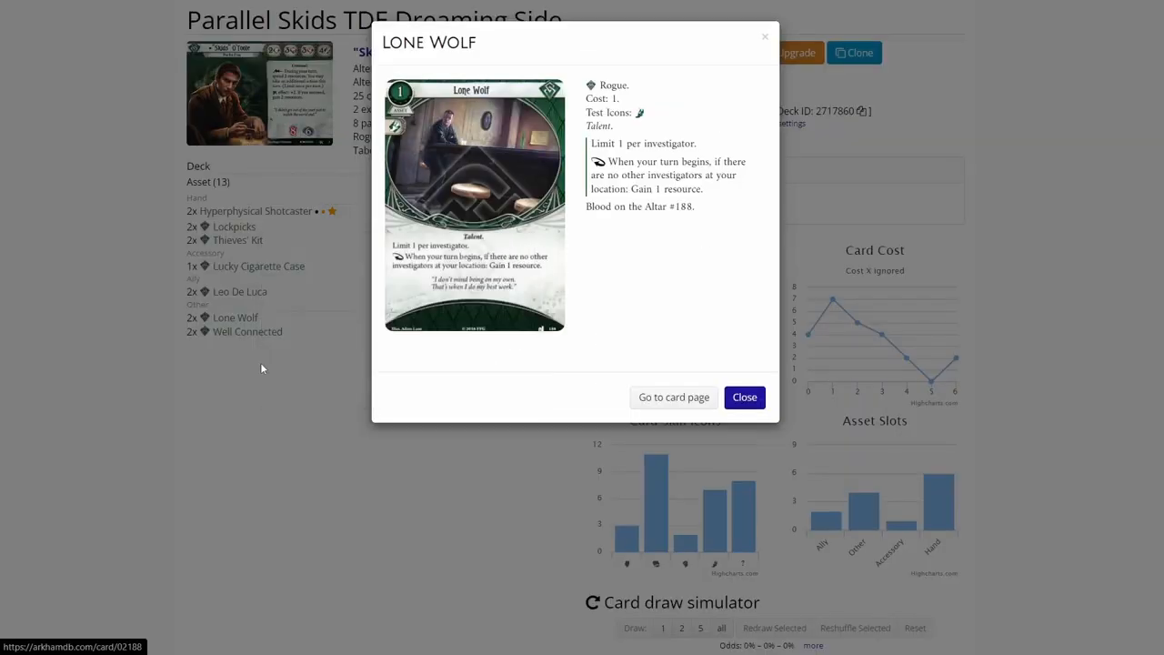
{"action": "mouse_move", "coordinate": [494, 227]}
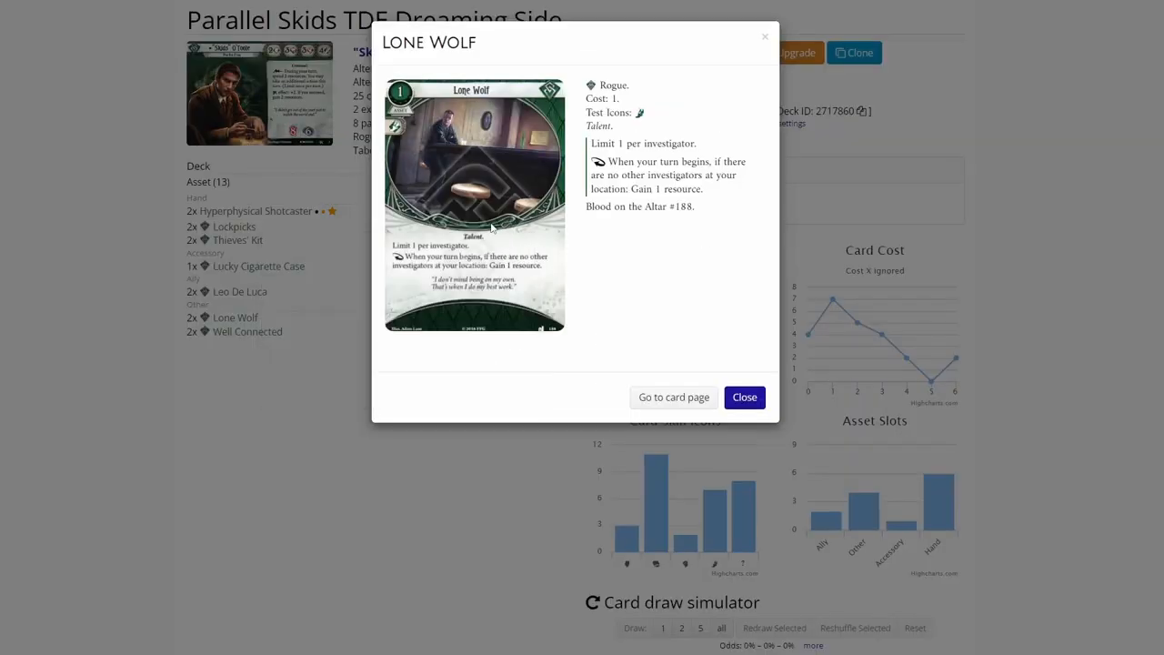
{"action": "mouse_move", "coordinate": [315, 421]}
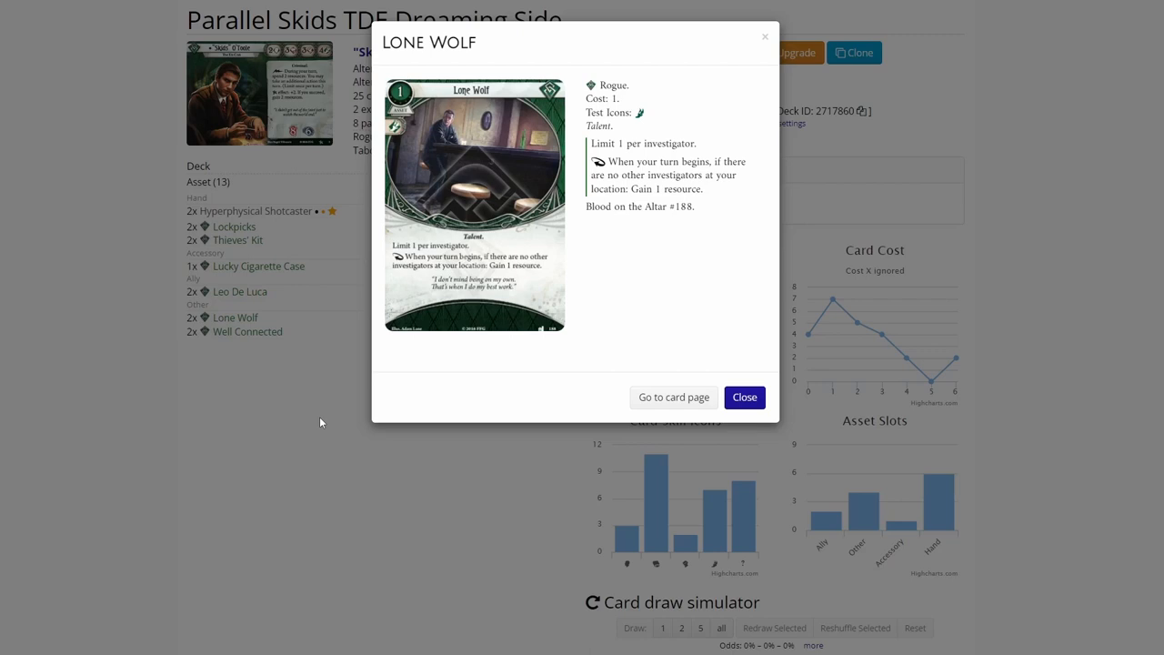
{"action": "left_click", "coordinate": [744, 397]}
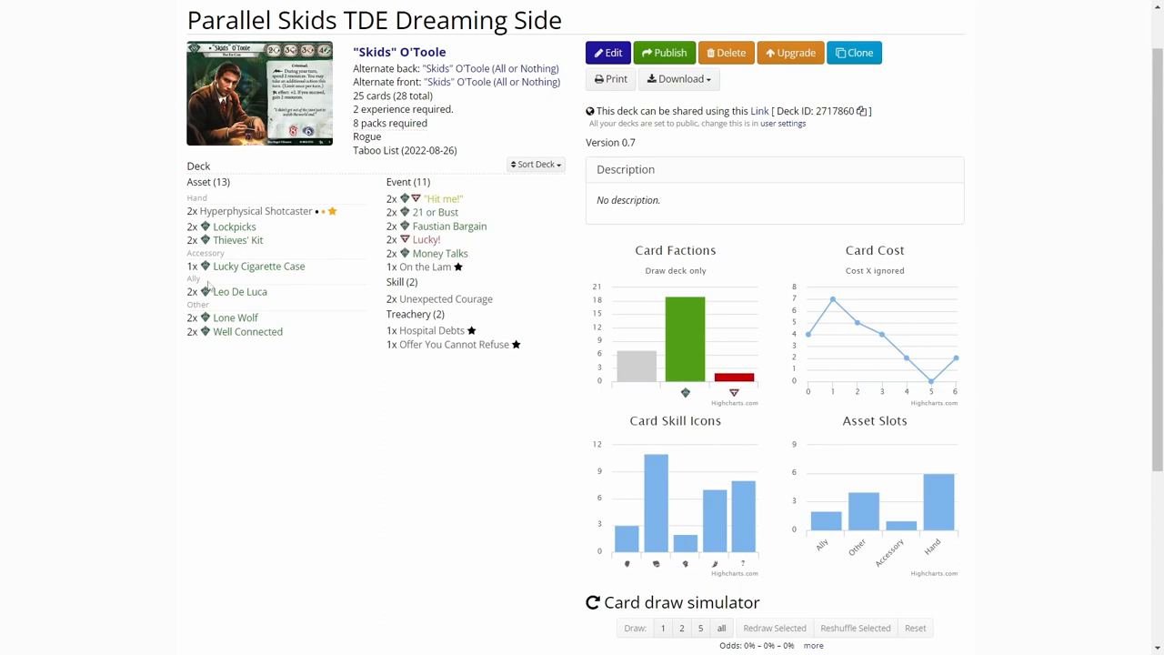
Step: Review the Leo De Luca card, then bring up the Lucky Cigarette Case details
{"action": "left_click", "coordinate": [240, 291]}
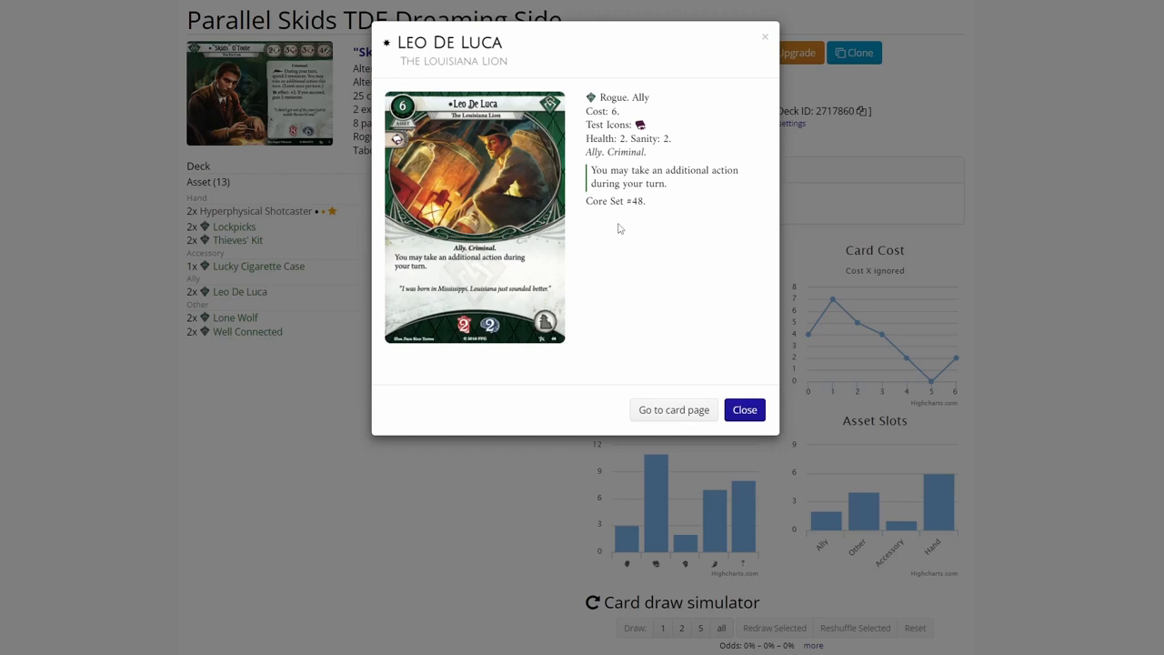
{"action": "mouse_move", "coordinate": [573, 253]}
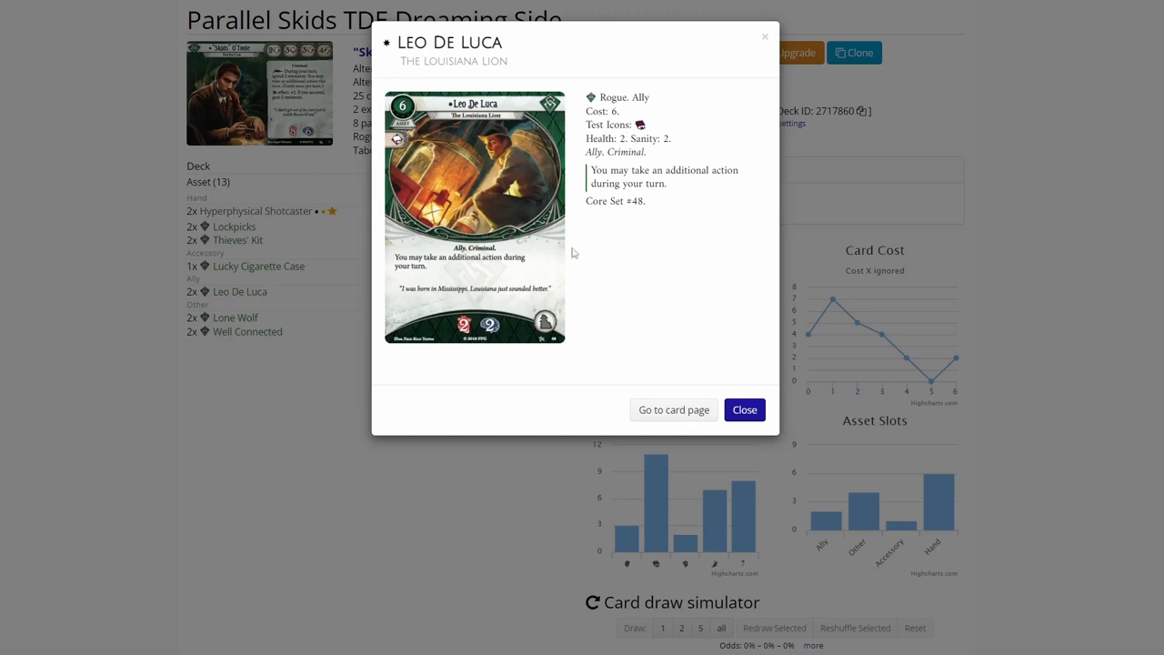
{"action": "mouse_move", "coordinate": [576, 249]}
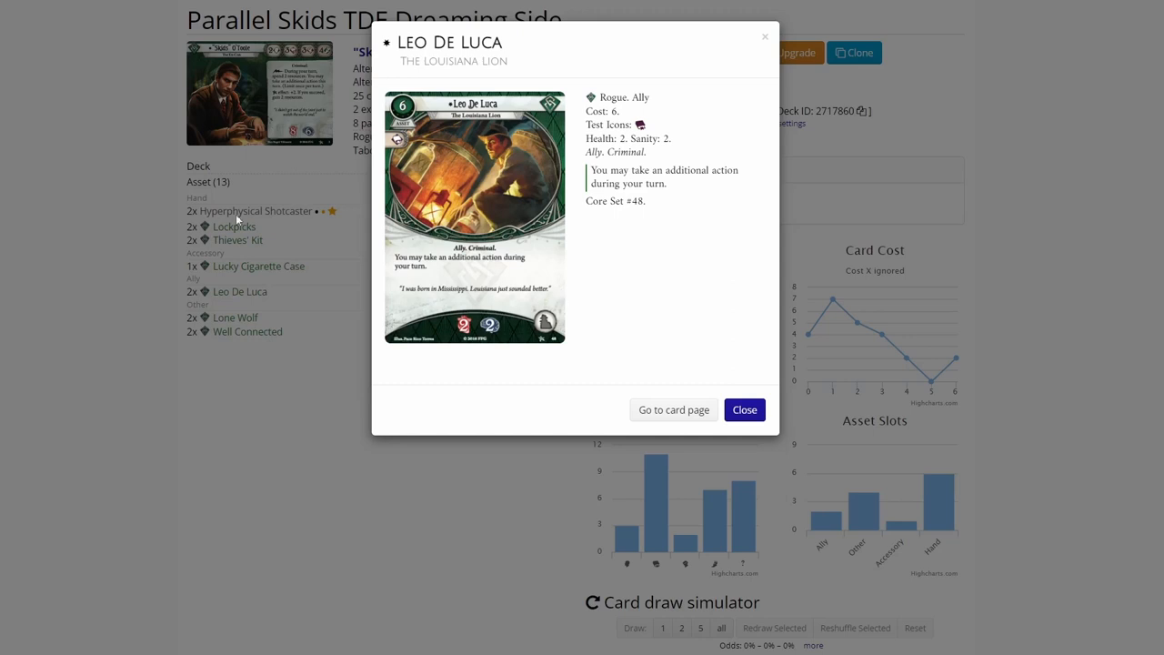
{"action": "mouse_move", "coordinate": [304, 377]}
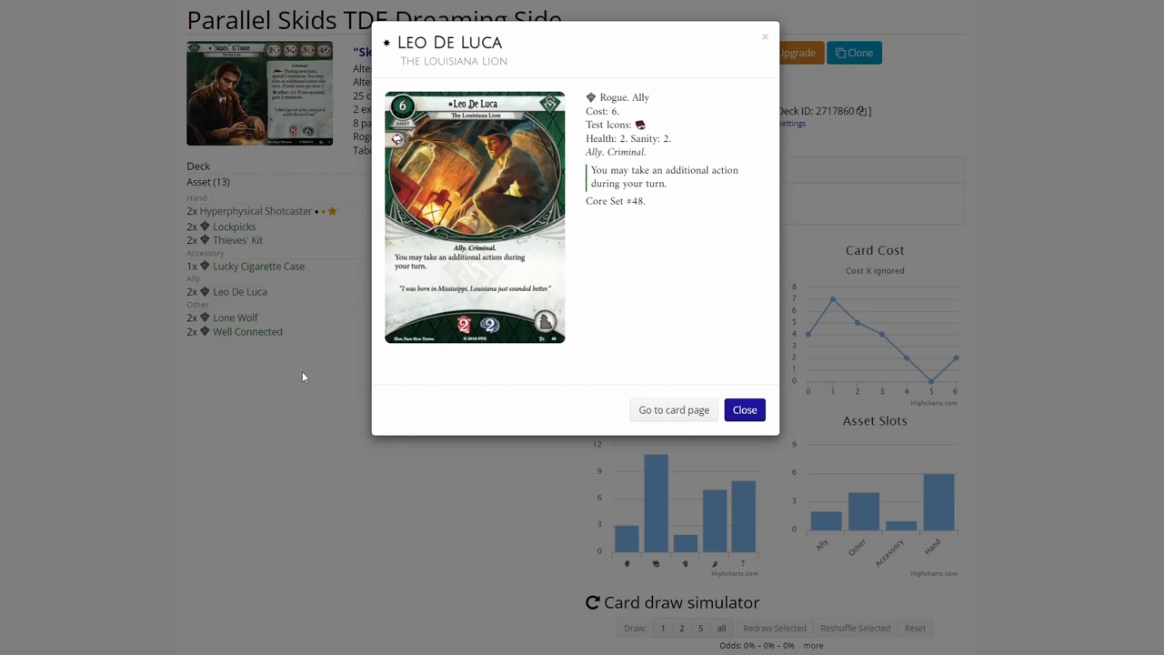
{"action": "mouse_move", "coordinate": [307, 373]}
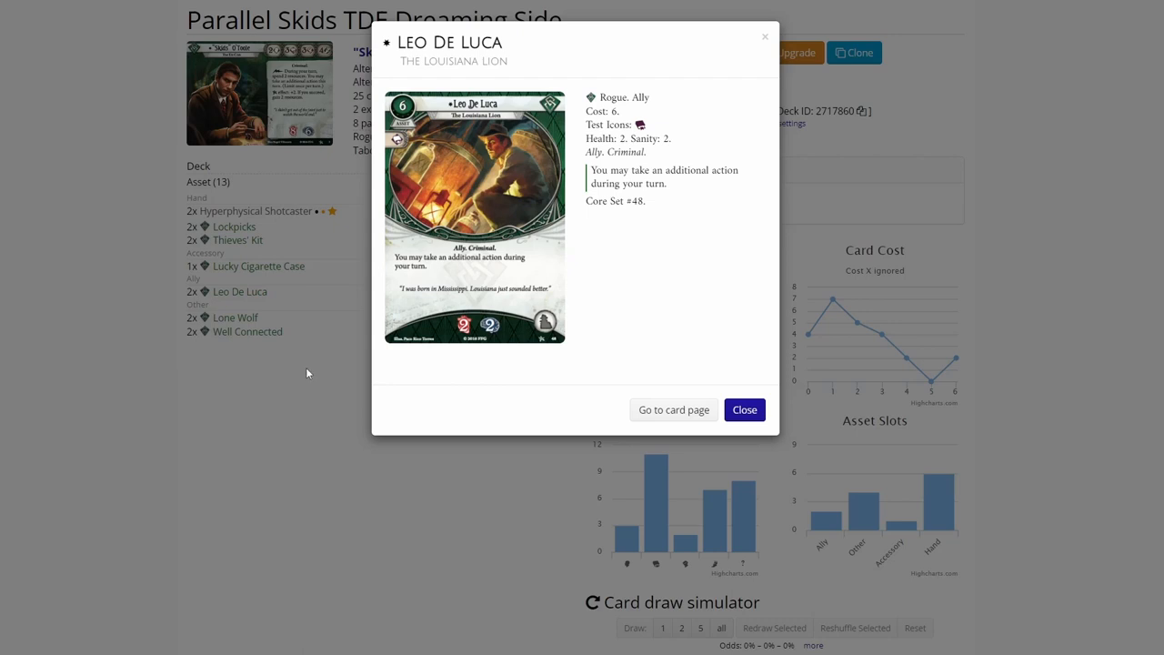
{"action": "mouse_move", "coordinate": [310, 370]}
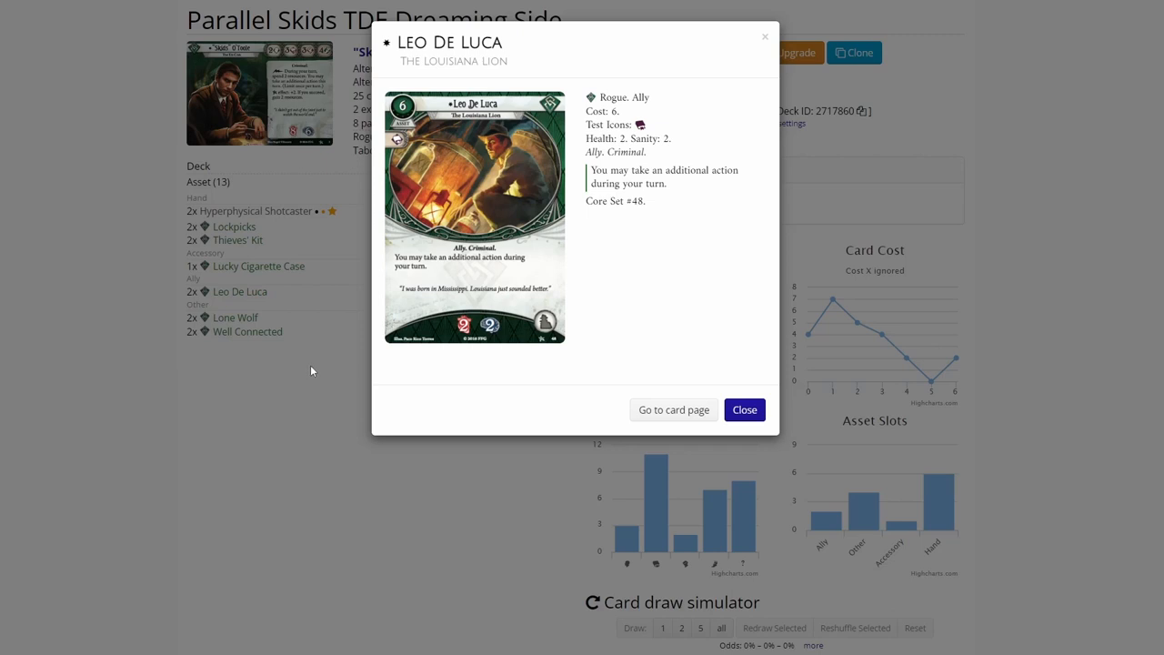
{"action": "left_click", "coordinate": [744, 410]}
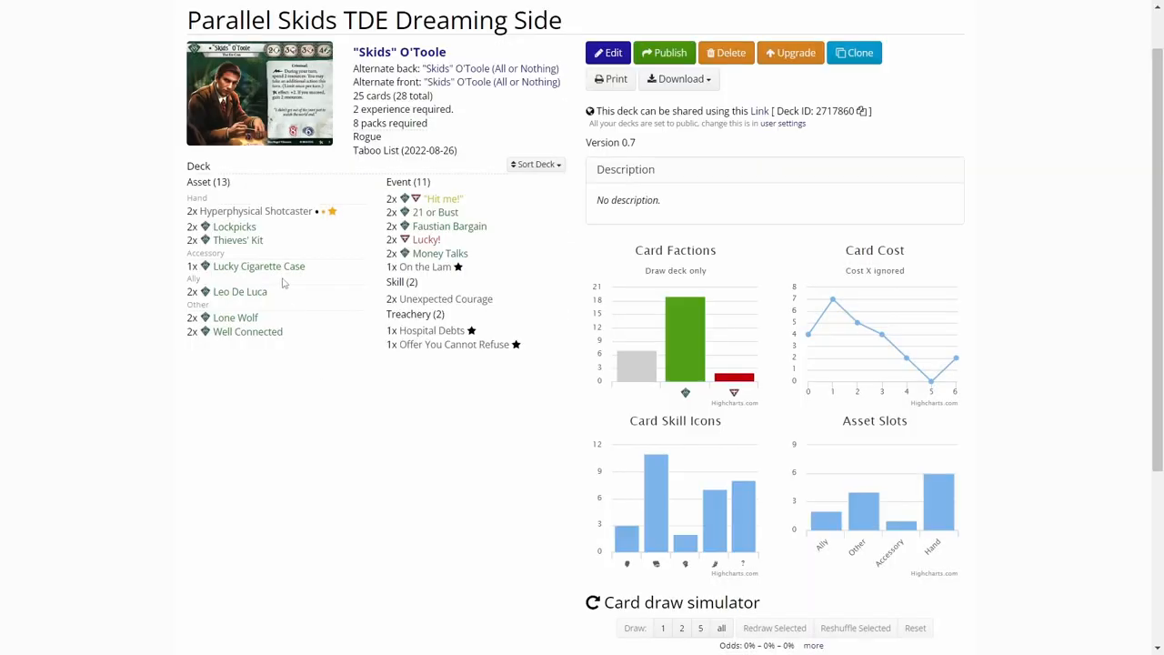
{"action": "left_click", "coordinate": [258, 265]}
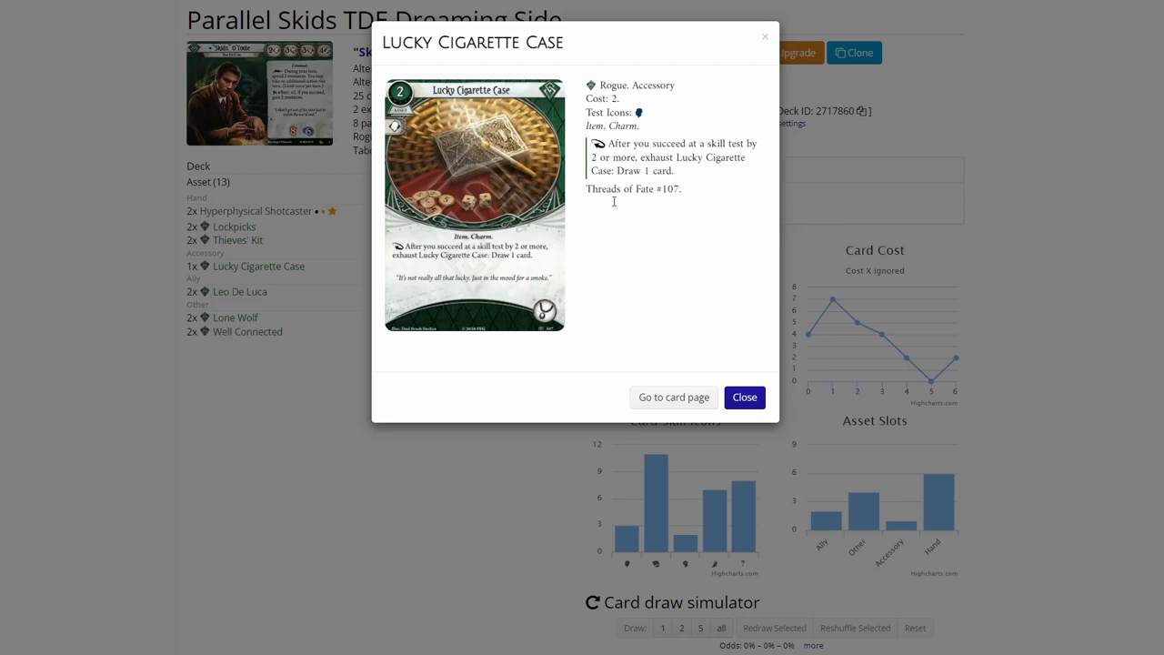
{"action": "mouse_move", "coordinate": [309, 410]}
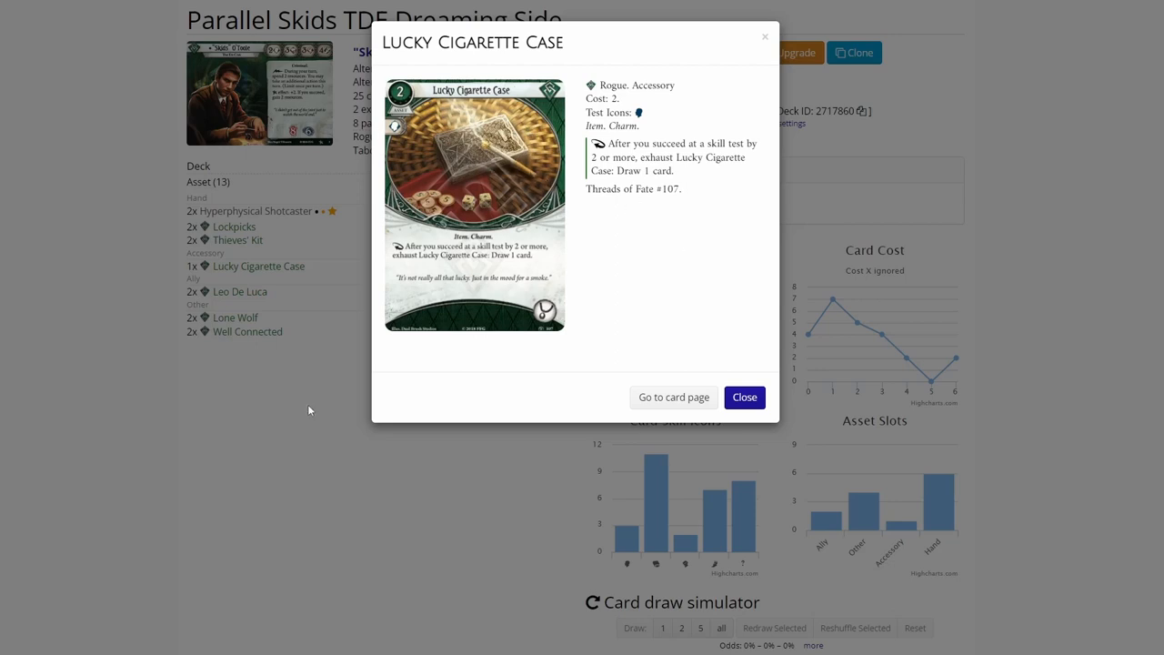
{"action": "mouse_move", "coordinate": [443, 191]}
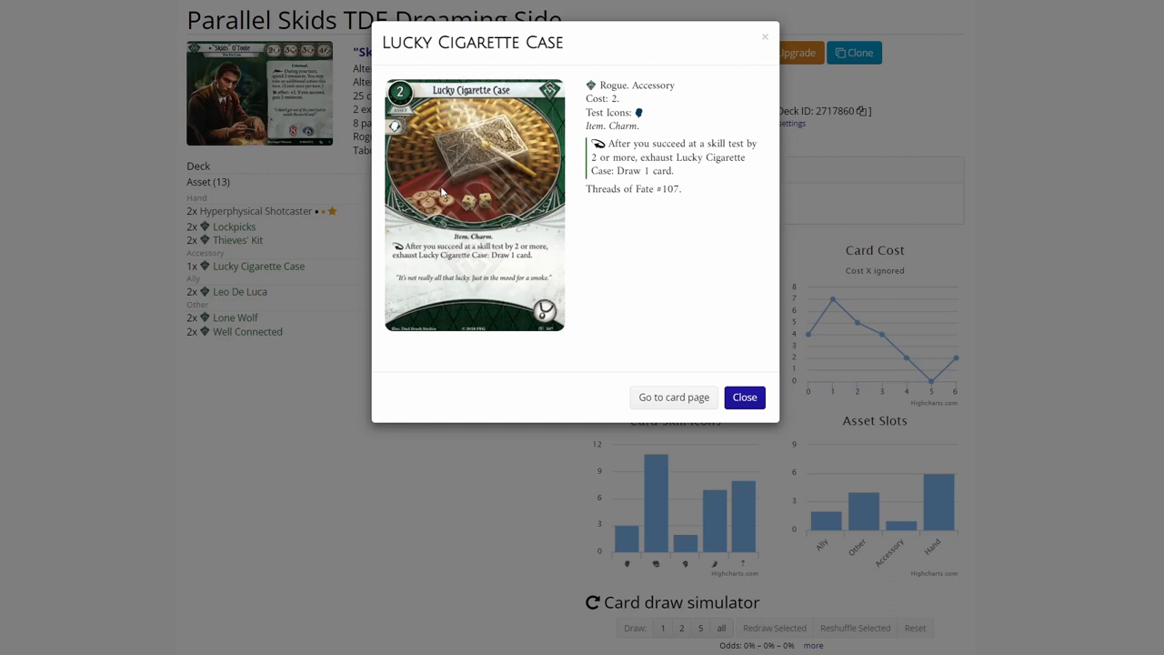
{"action": "mouse_move", "coordinate": [320, 429]}
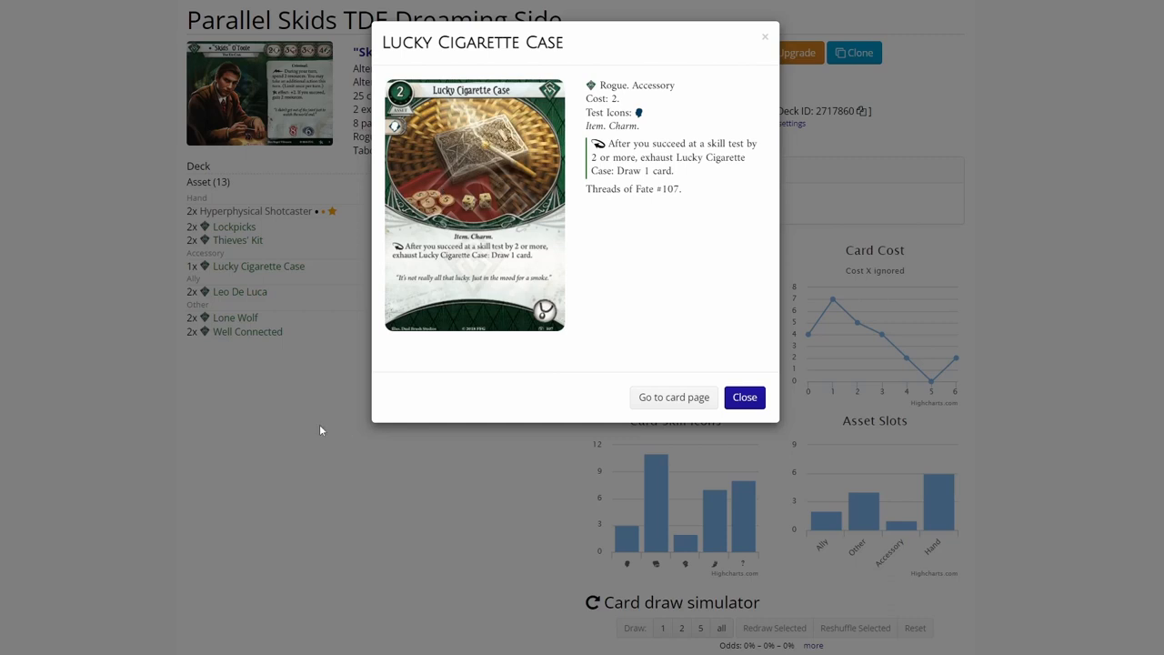
{"action": "mouse_move", "coordinate": [328, 423]}
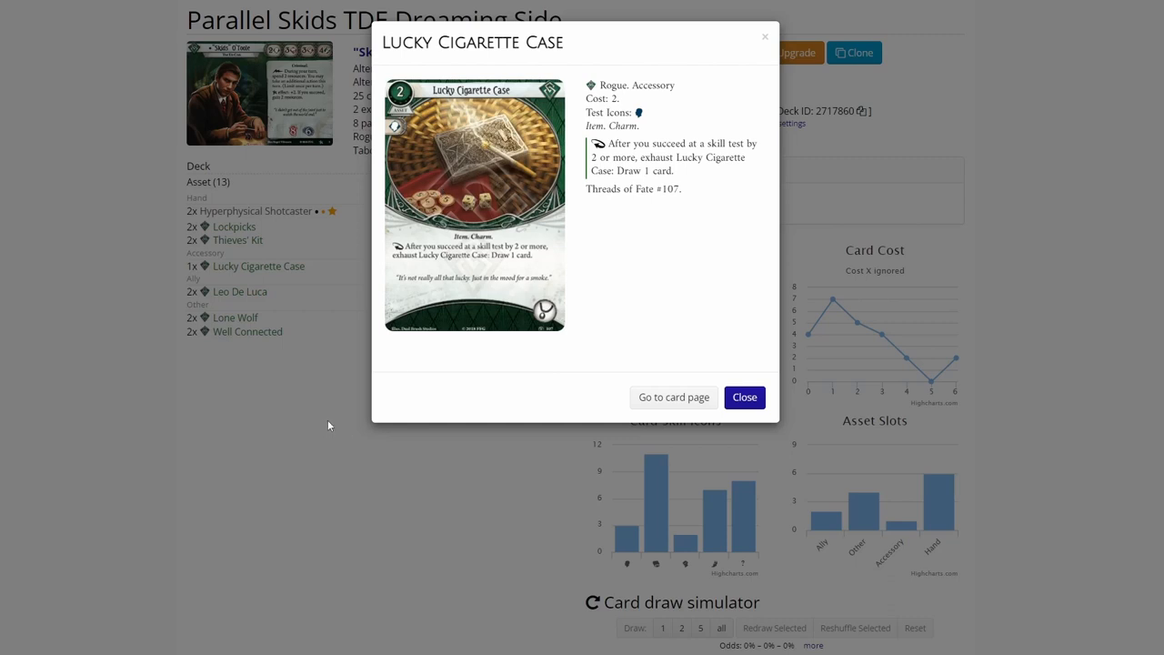
Step: Close Lucky Cigarette Case and 21 or Bust, review Faustian Bargain, and return to the Skids deck list
{"action": "left_click", "coordinate": [744, 397]}
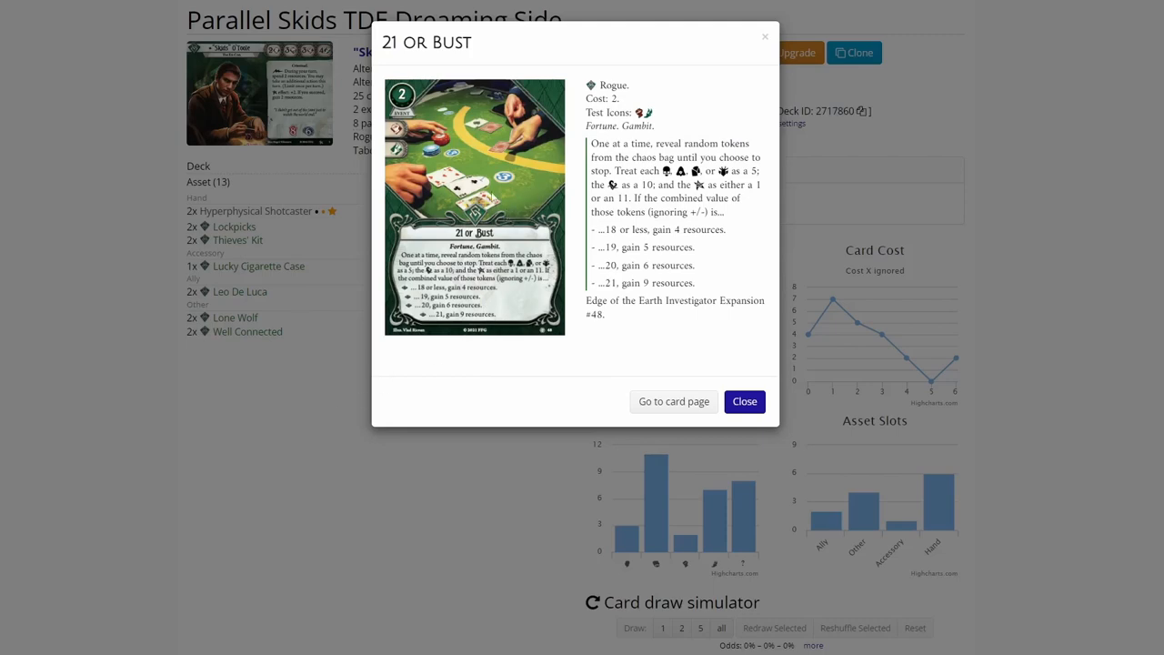
{"action": "left_click", "coordinate": [744, 401]}
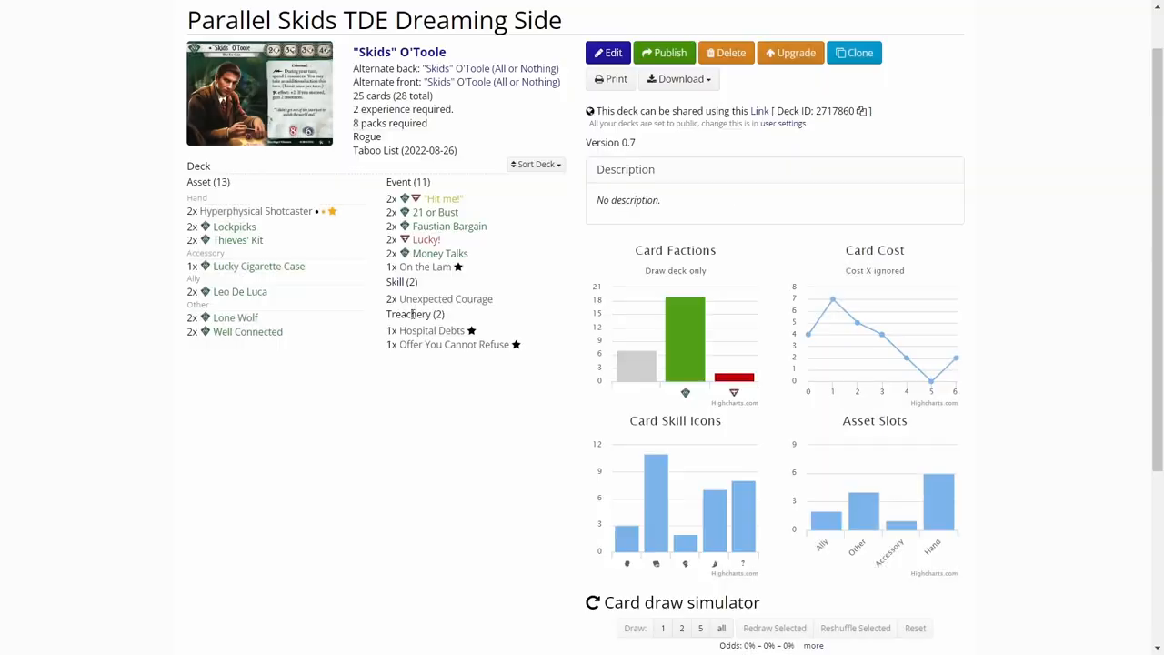
{"action": "left_click", "coordinate": [450, 226]}
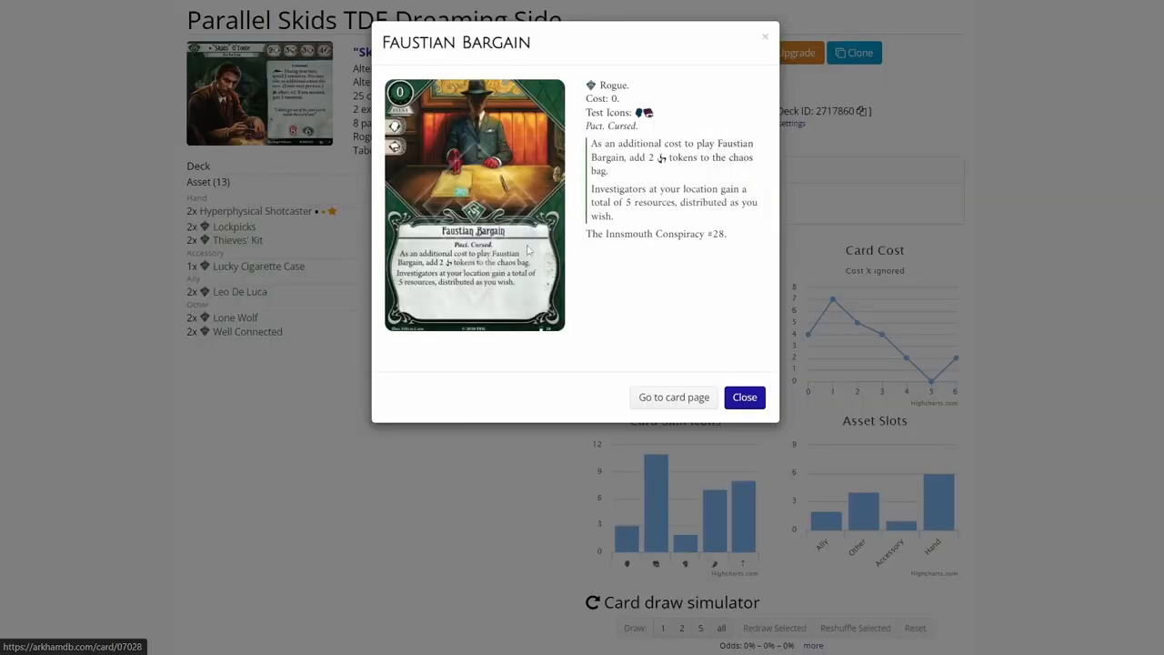
{"action": "mouse_move", "coordinate": [376, 373]}
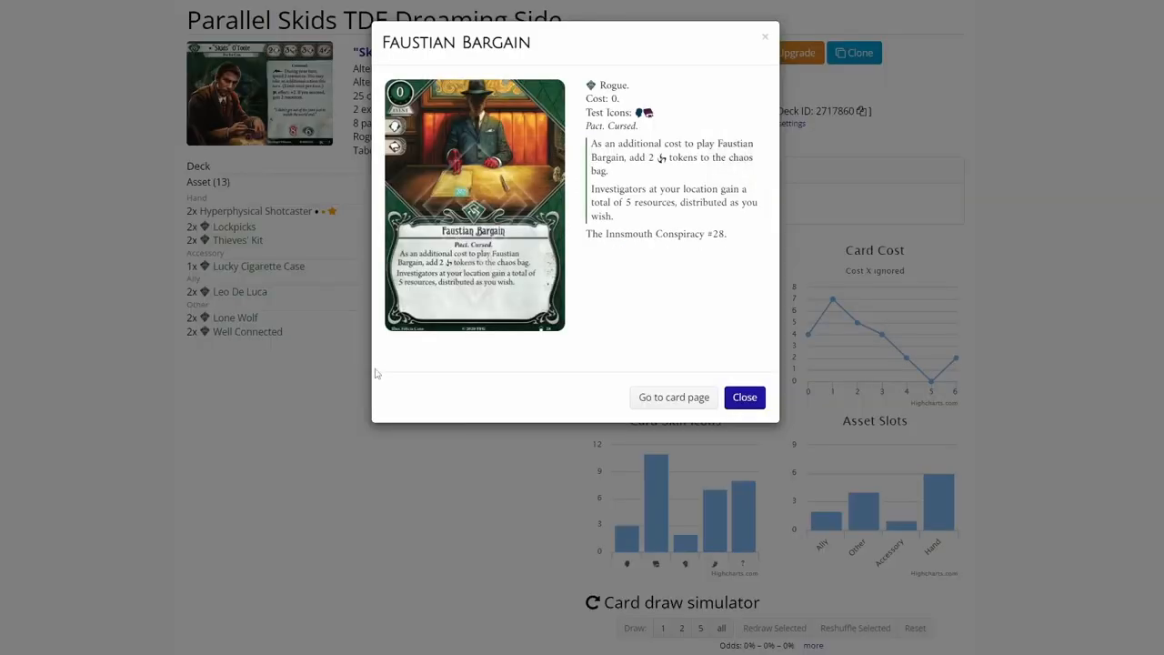
{"action": "mouse_move", "coordinate": [308, 404]}
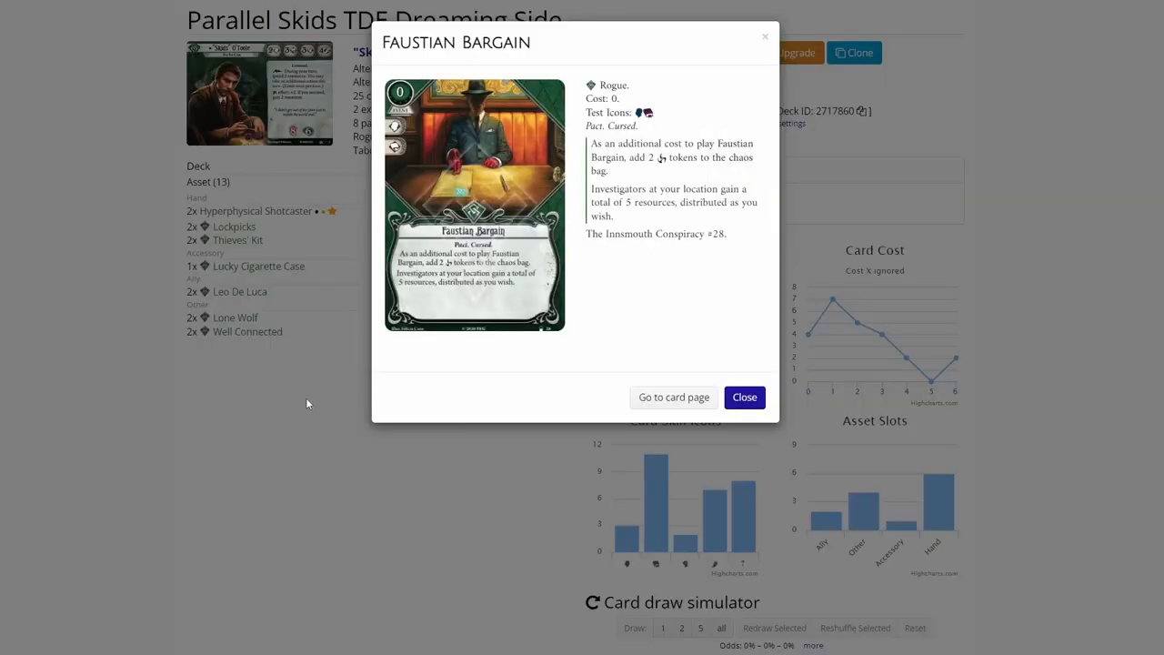
{"action": "left_click", "coordinate": [744, 396]}
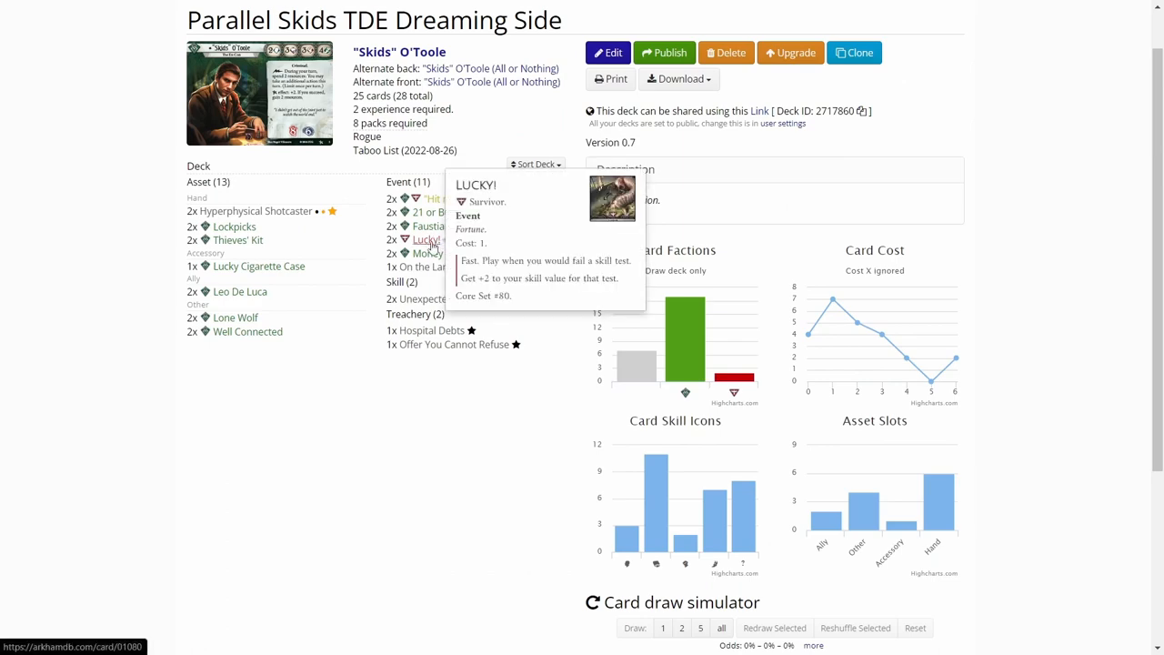
{"action": "mouse_move", "coordinate": [321, 425]}
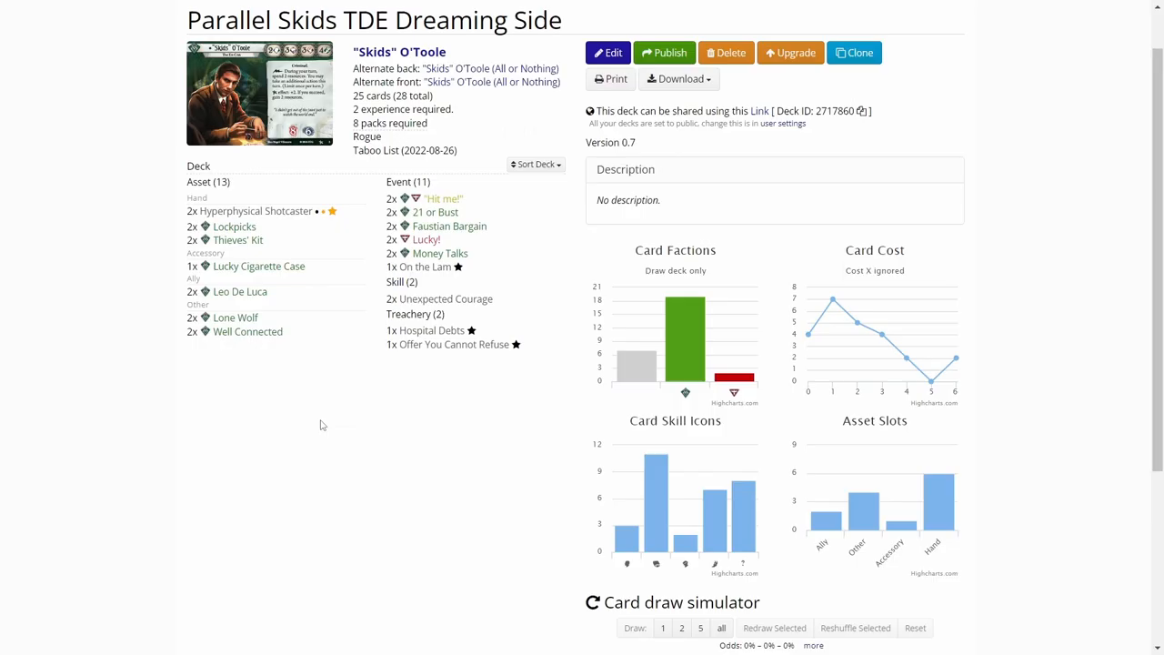
{"action": "mouse_move", "coordinate": [142, 109]}
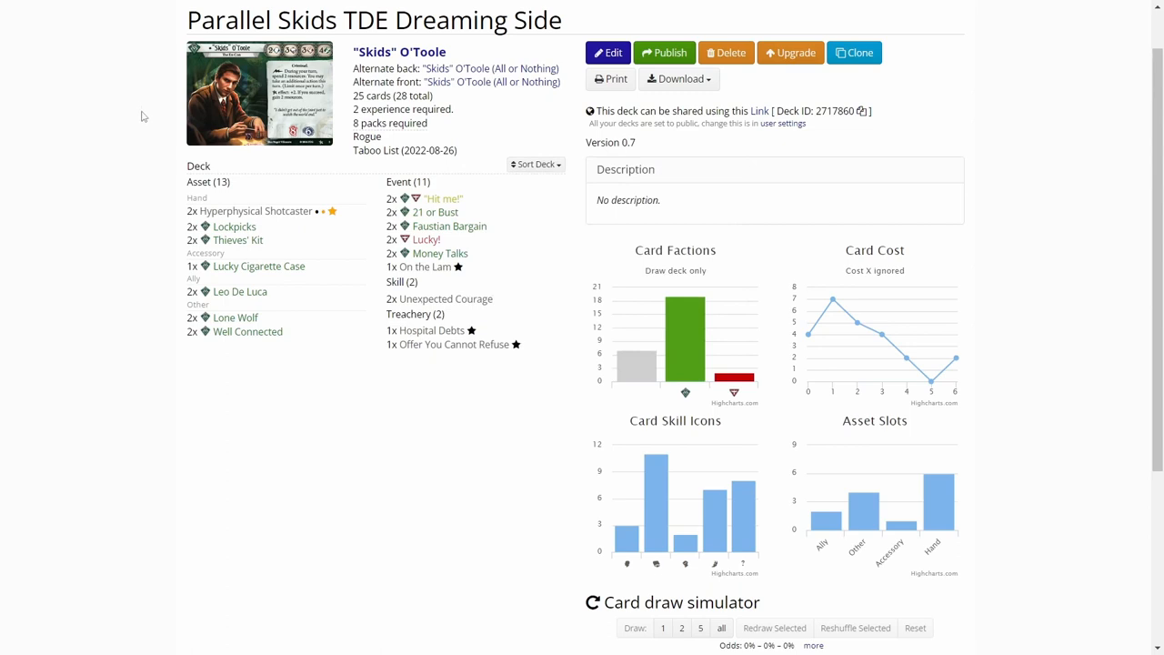
{"action": "mouse_move", "coordinate": [144, 115]}
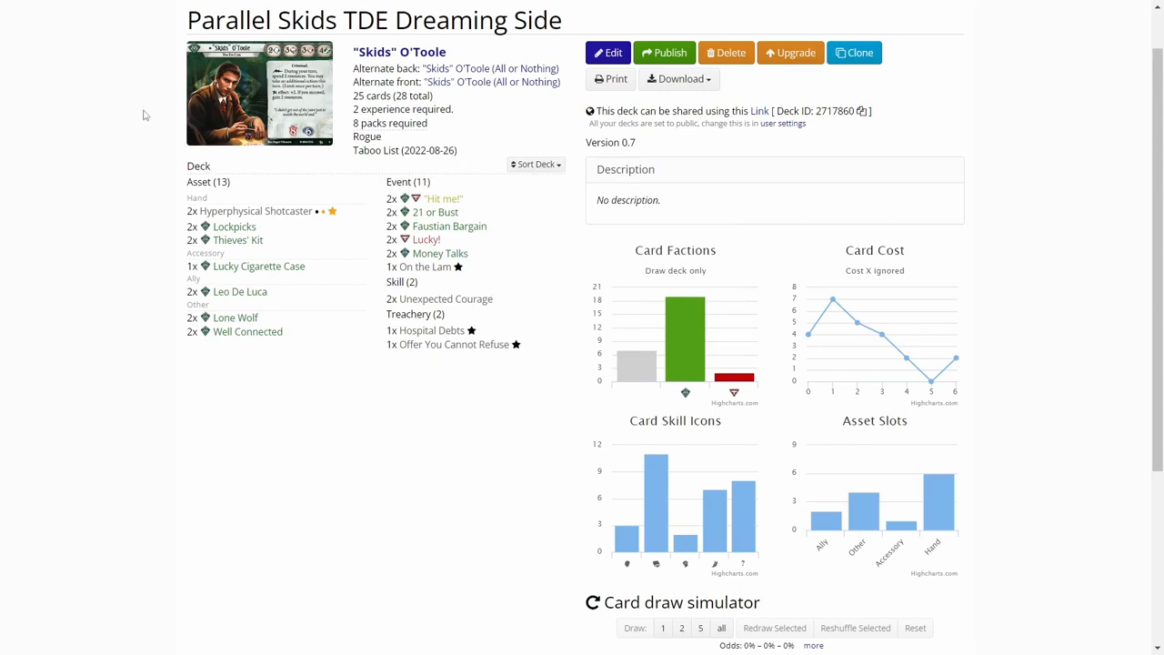
{"action": "left_click", "coordinate": [425, 239]}
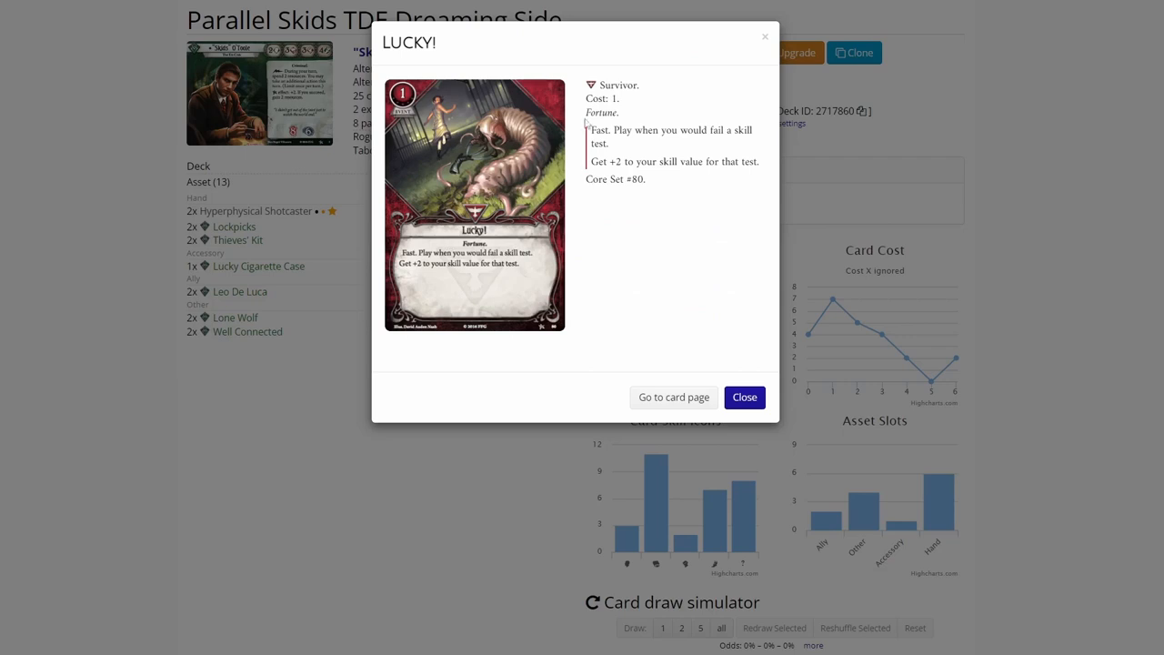
{"action": "mouse_move", "coordinate": [282, 450]}
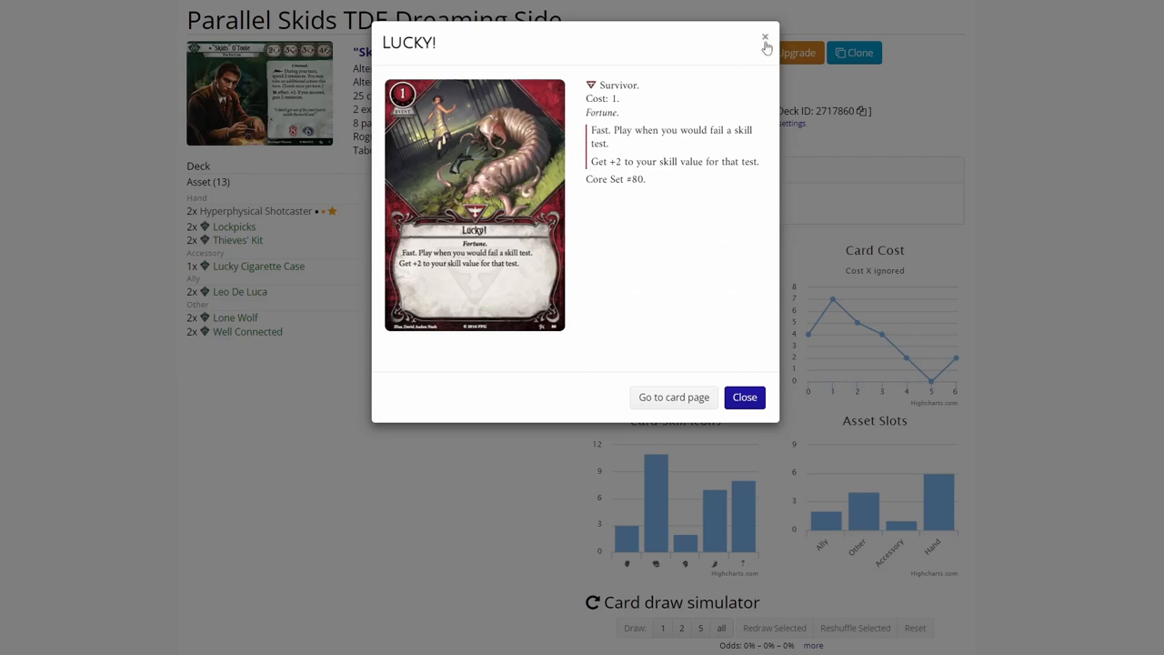
{"action": "left_click", "coordinate": [744, 397]}
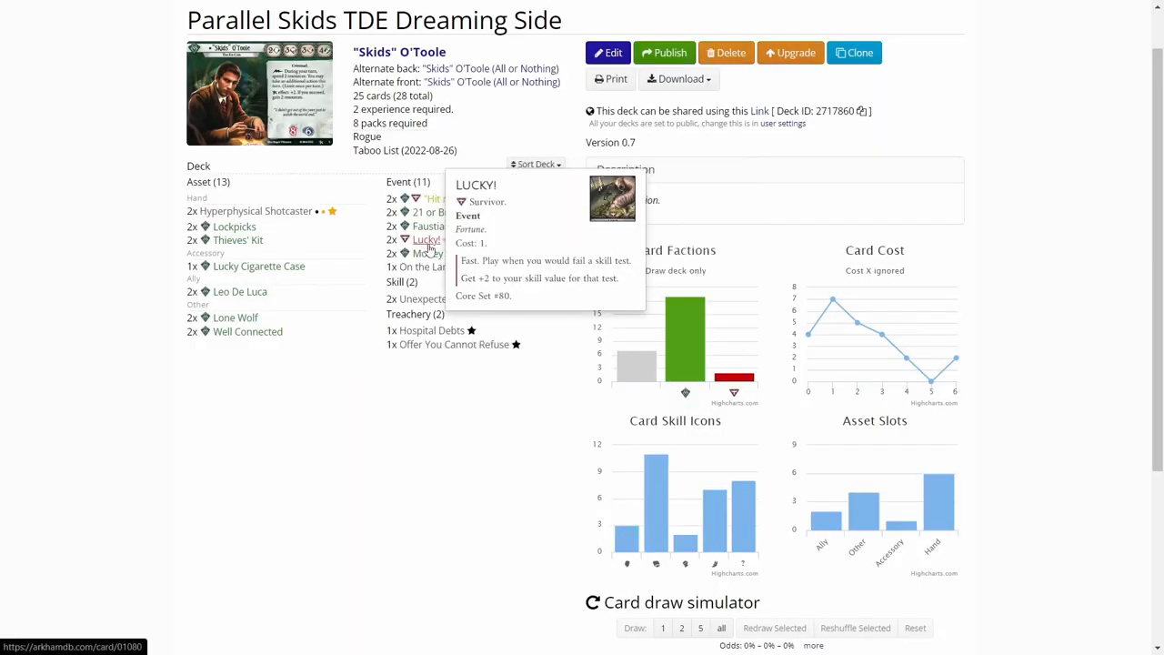
{"action": "mouse_move", "coordinate": [425, 247]}
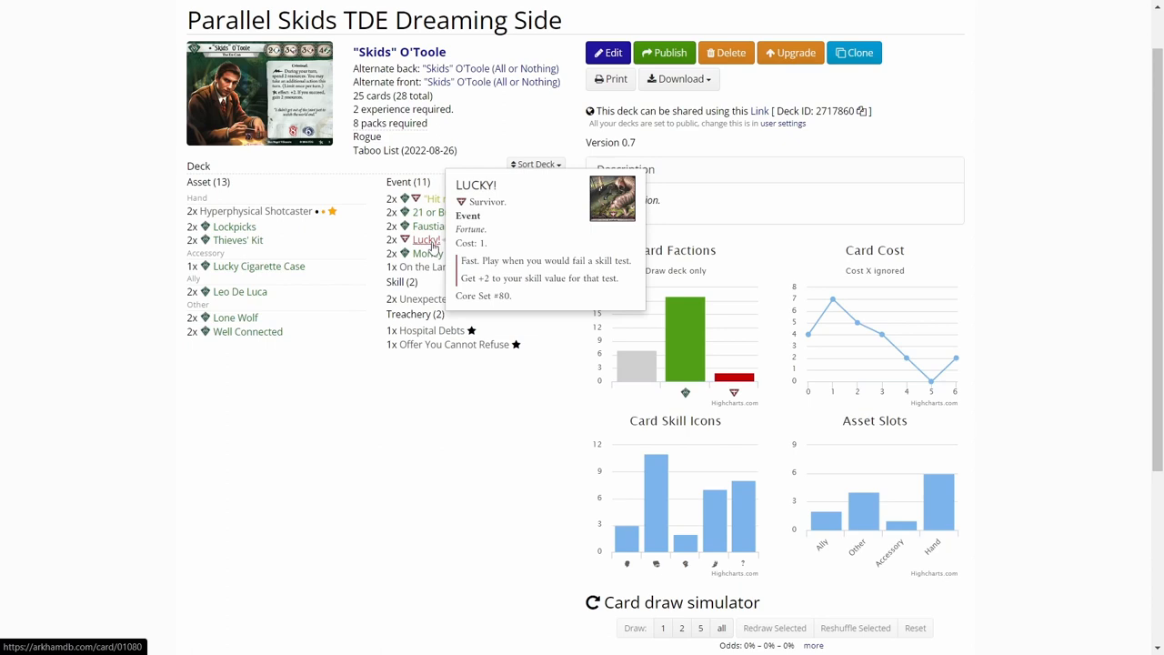
{"action": "mouse_move", "coordinate": [357, 303]}
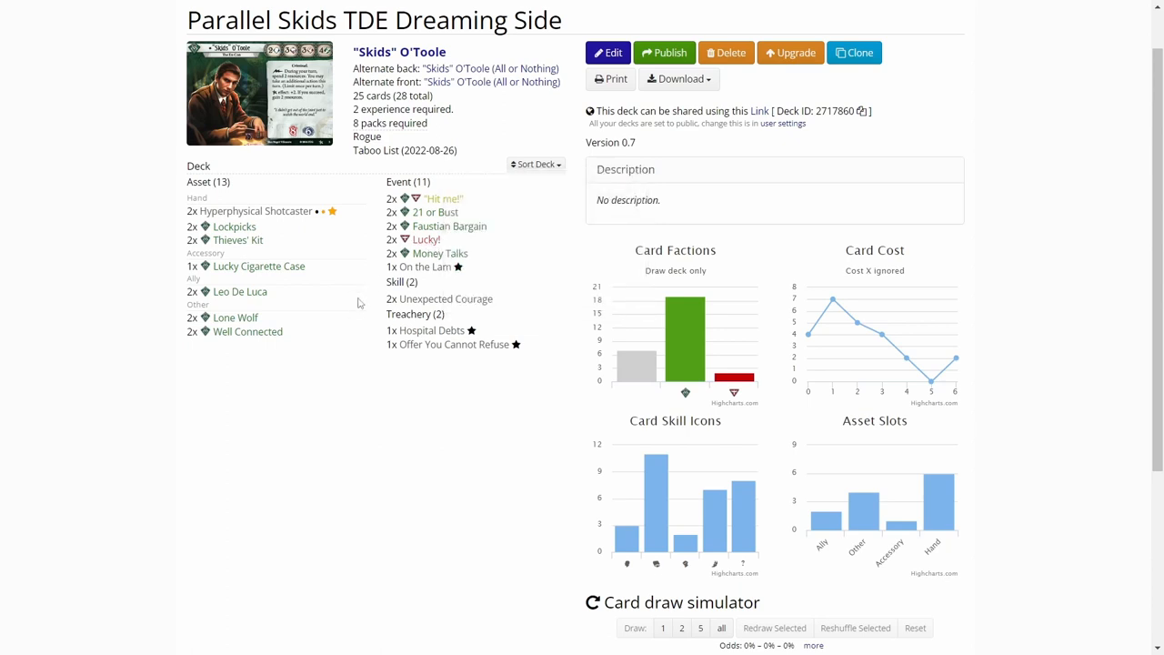
{"action": "mouse_move", "coordinate": [446, 298]}
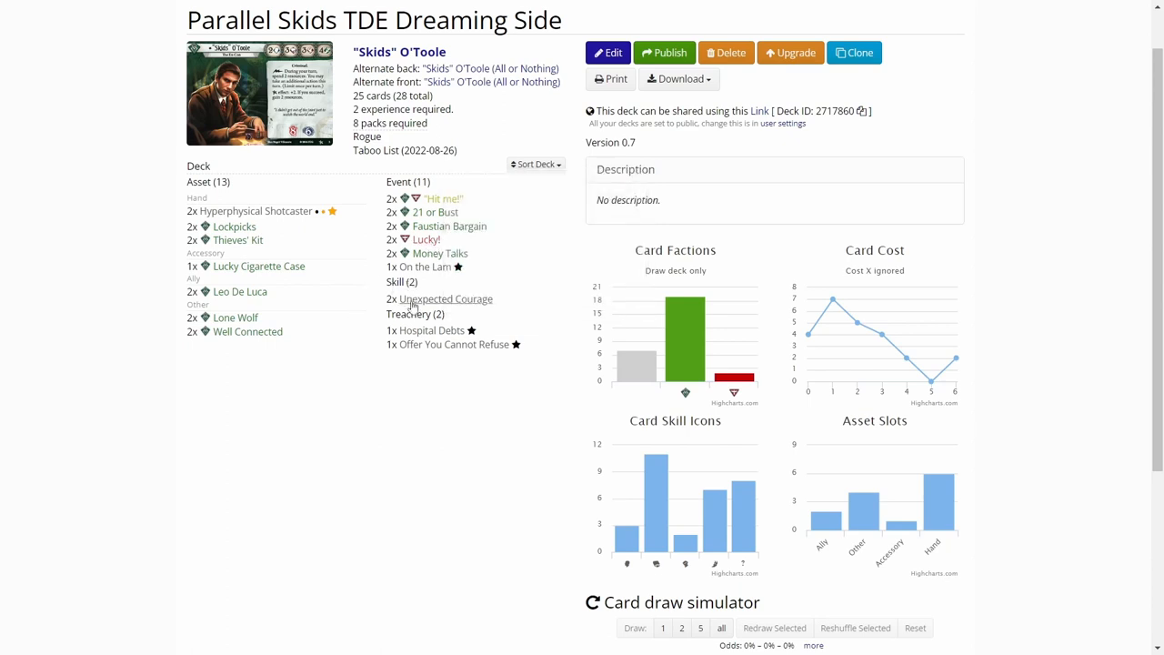
{"action": "mouse_move", "coordinate": [382, 351]}
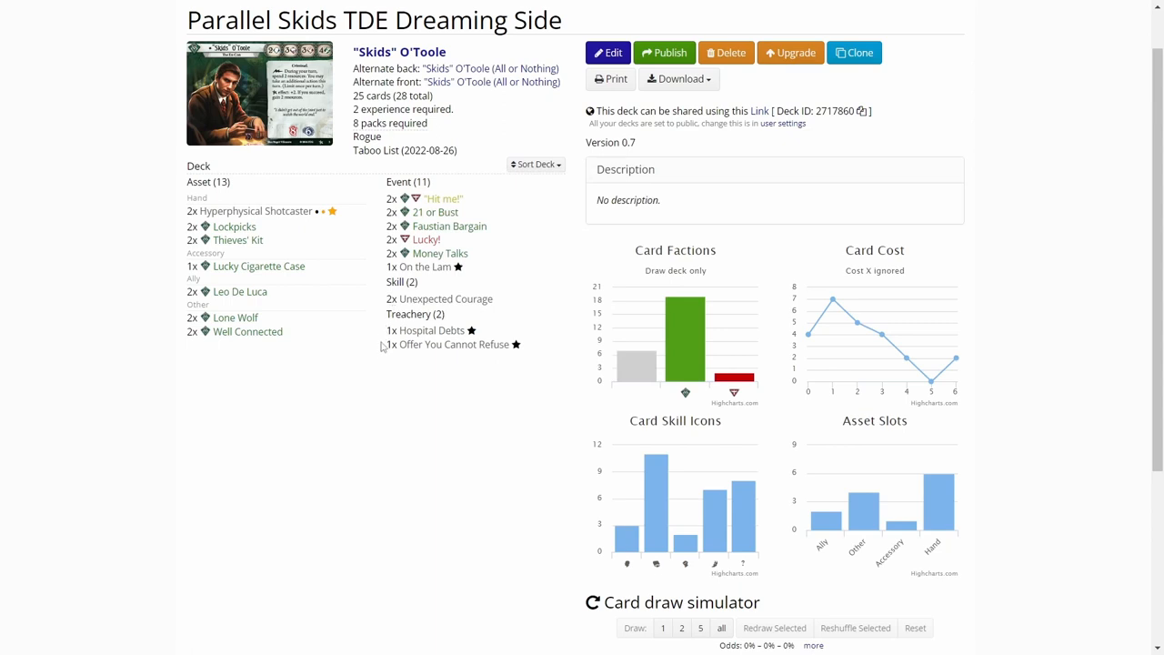
{"action": "mouse_move", "coordinate": [371, 283]}
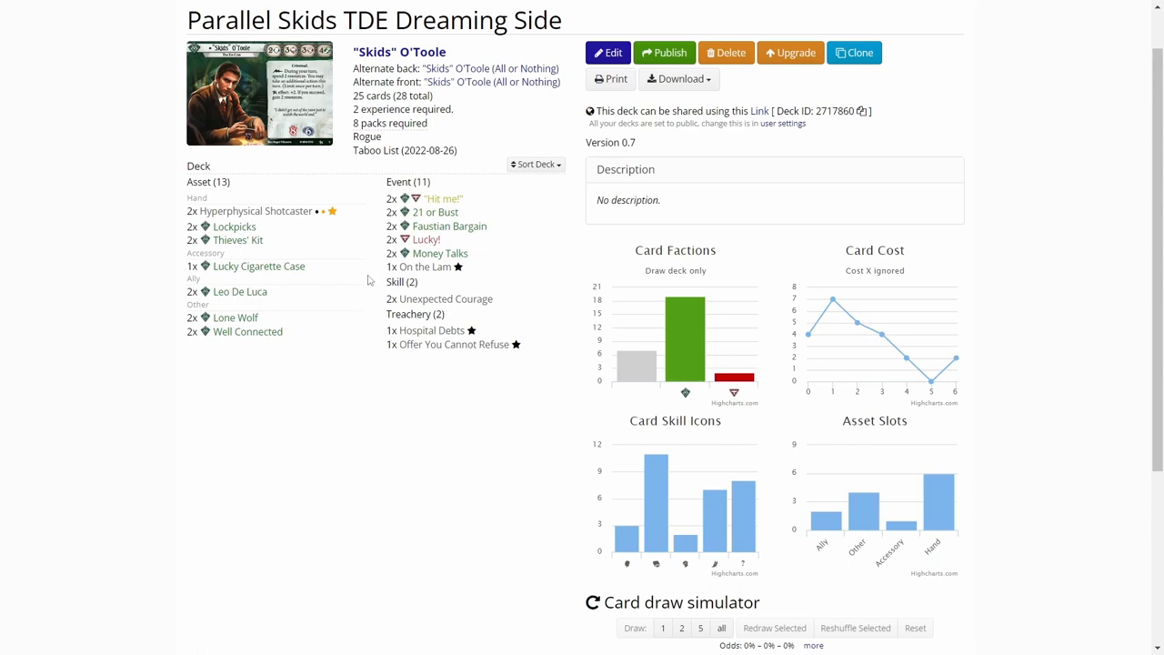
{"action": "left_click", "coordinate": [445, 299]}
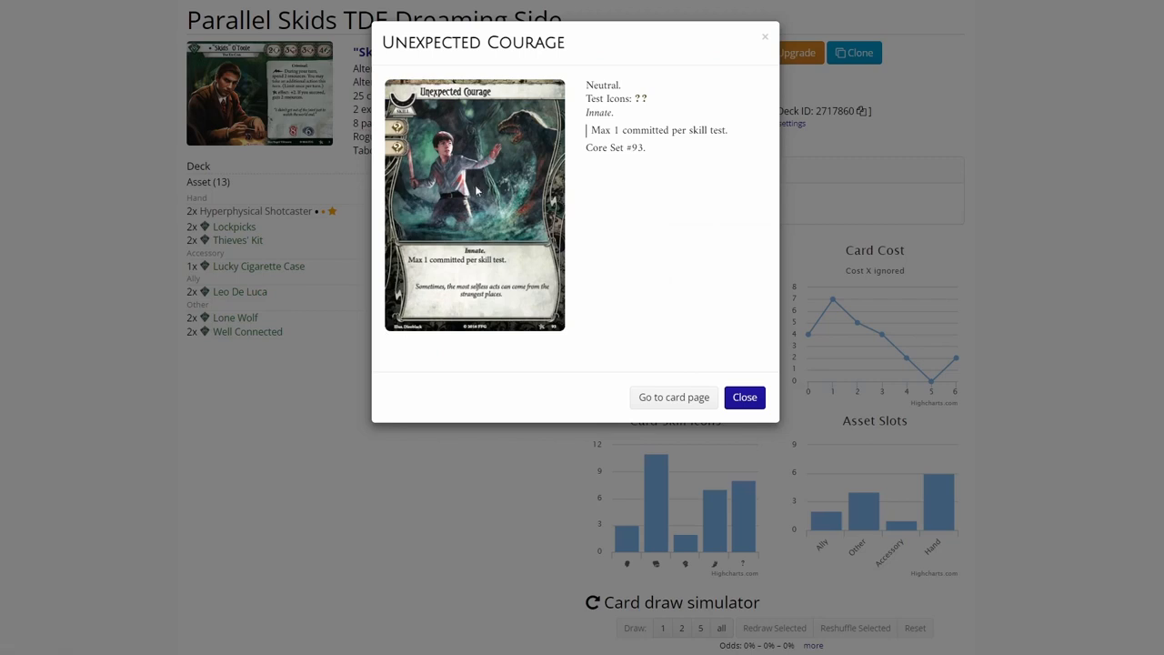
{"action": "left_click", "coordinate": [744, 397]}
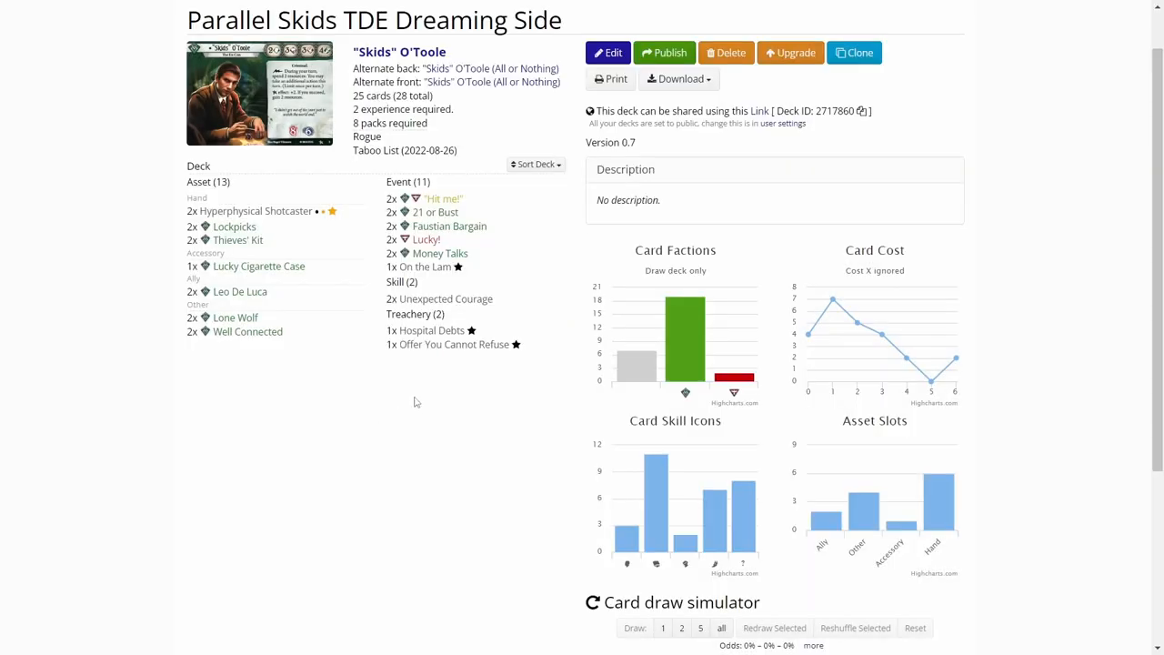
{"action": "mouse_move", "coordinate": [416, 396]}
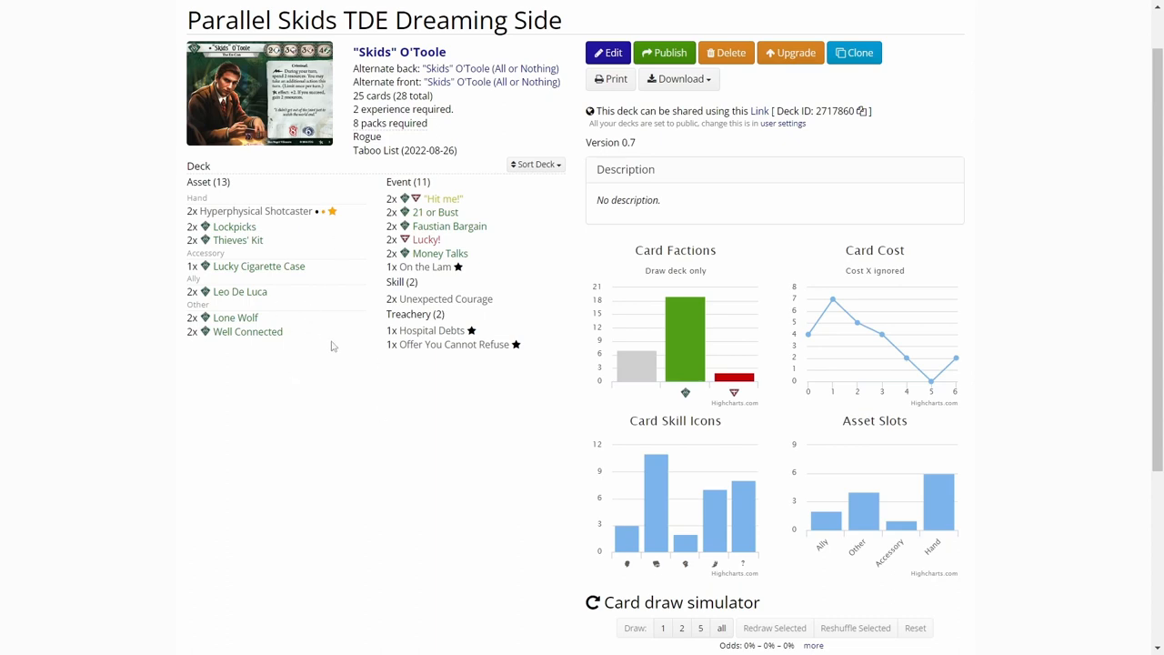
{"action": "mouse_move", "coordinate": [355, 439]}
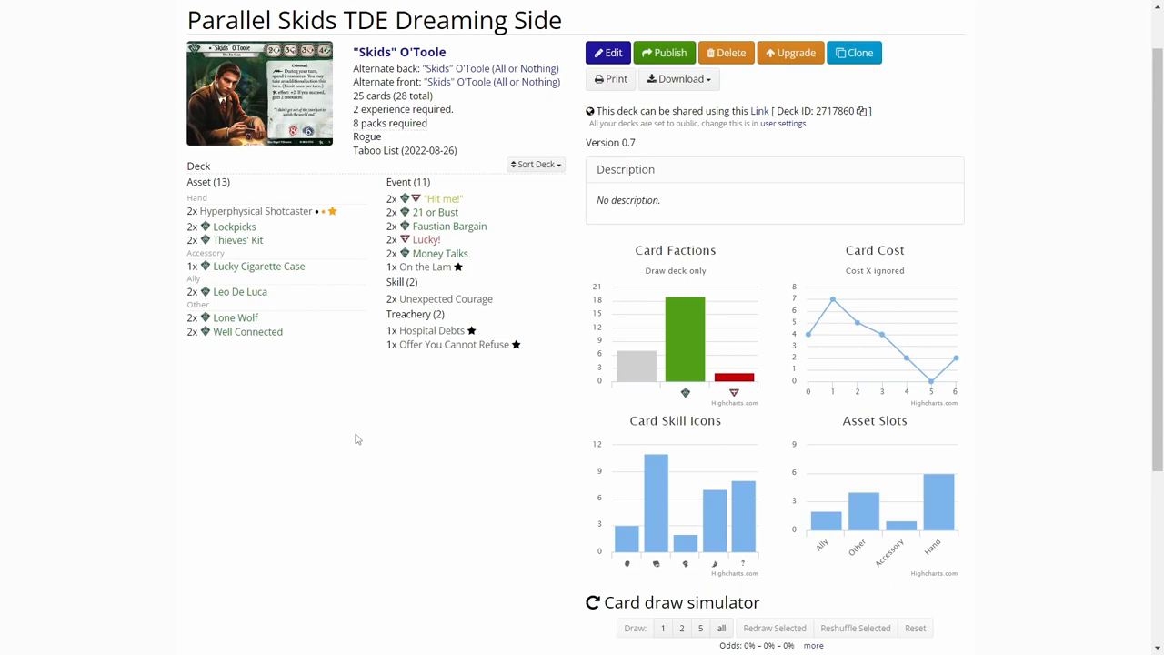
{"action": "mouse_move", "coordinate": [378, 435]}
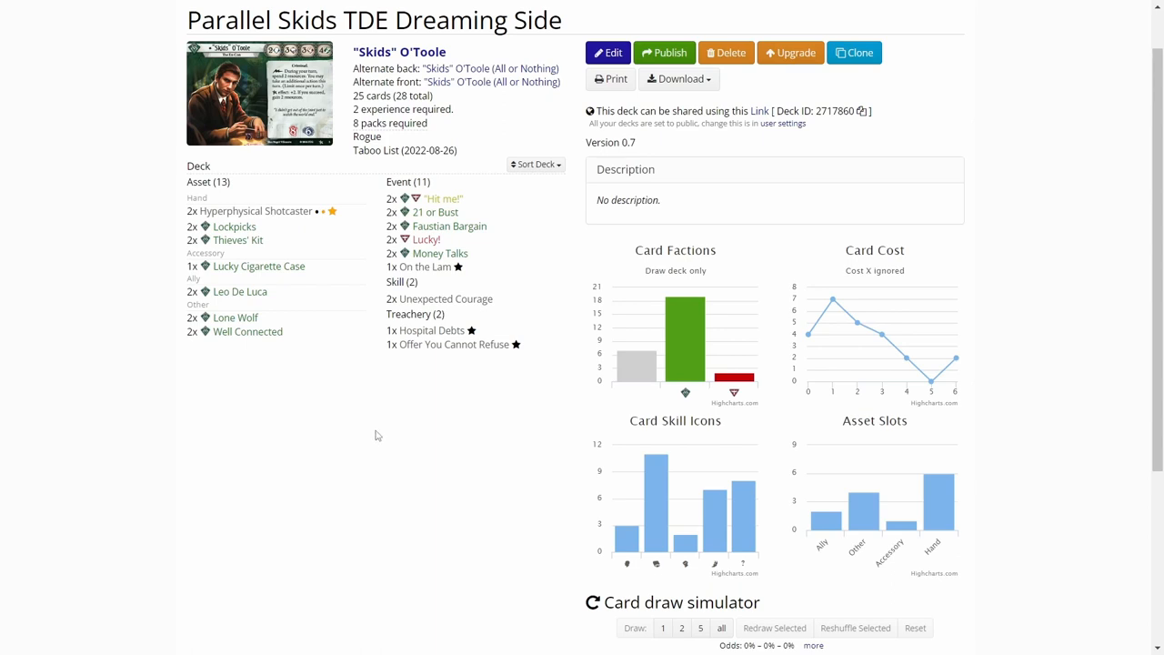
{"action": "mouse_move", "coordinate": [383, 402]}
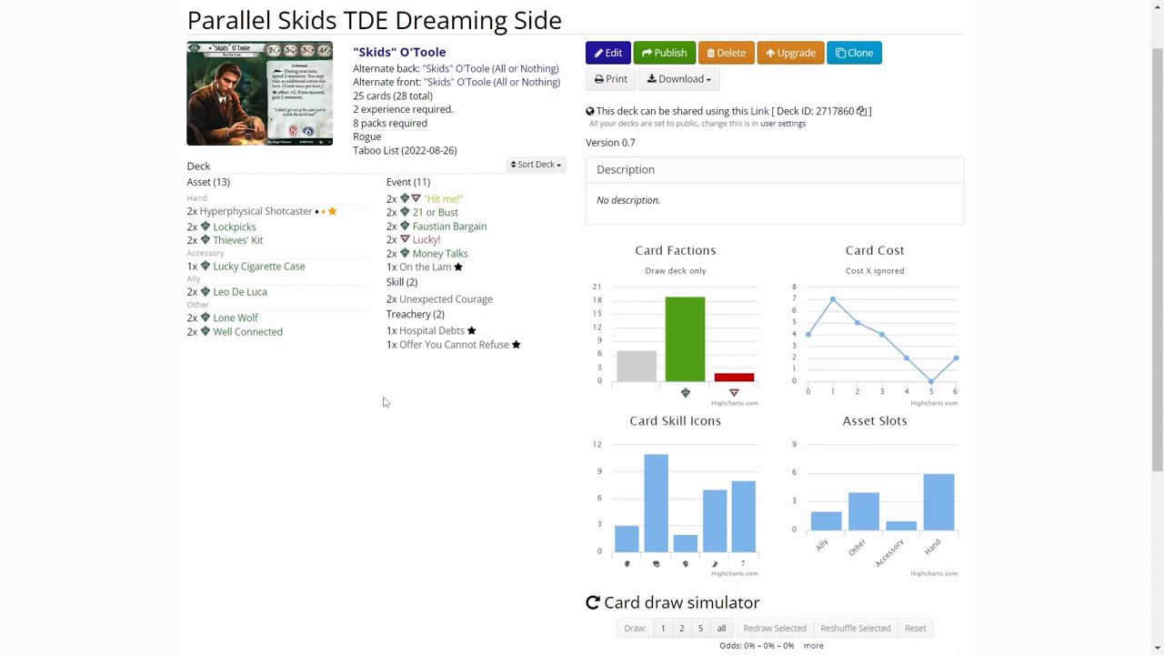
{"action": "mouse_move", "coordinate": [380, 430]}
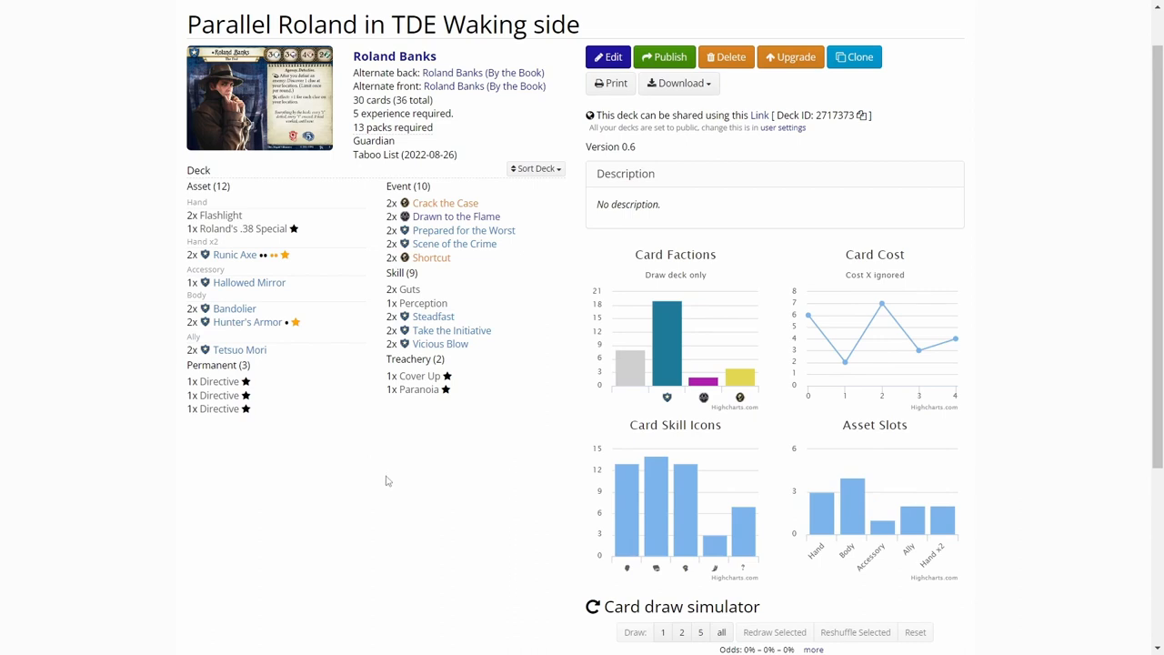
{"action": "mouse_move", "coordinate": [415, 517]}
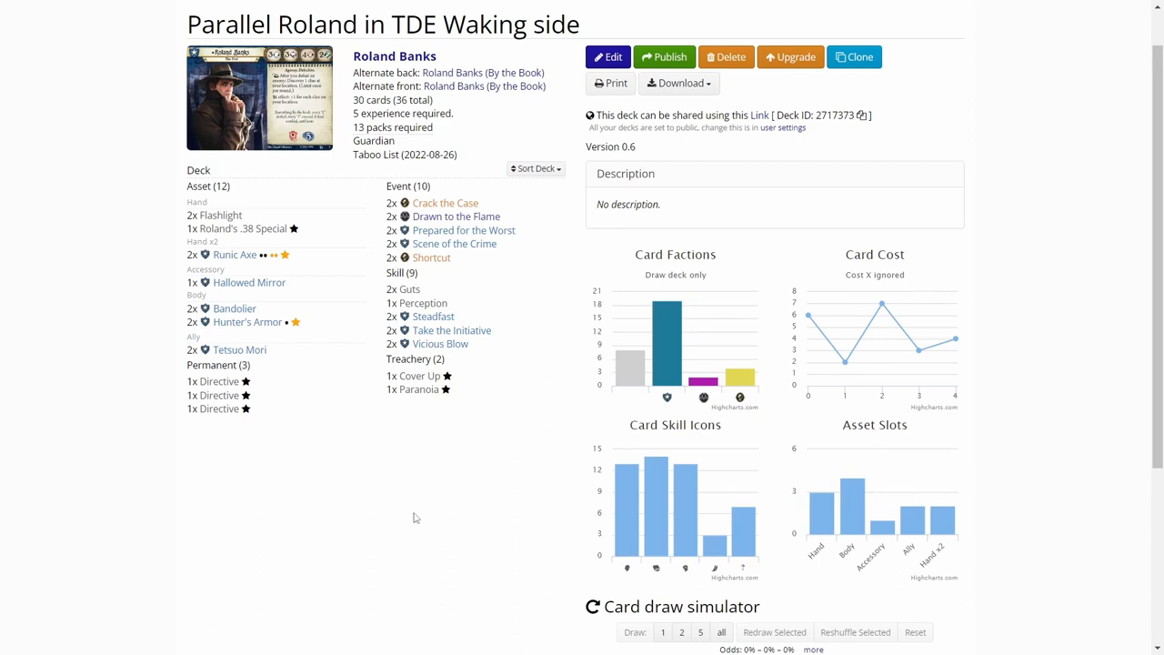
{"action": "mouse_move", "coordinate": [218, 381]}
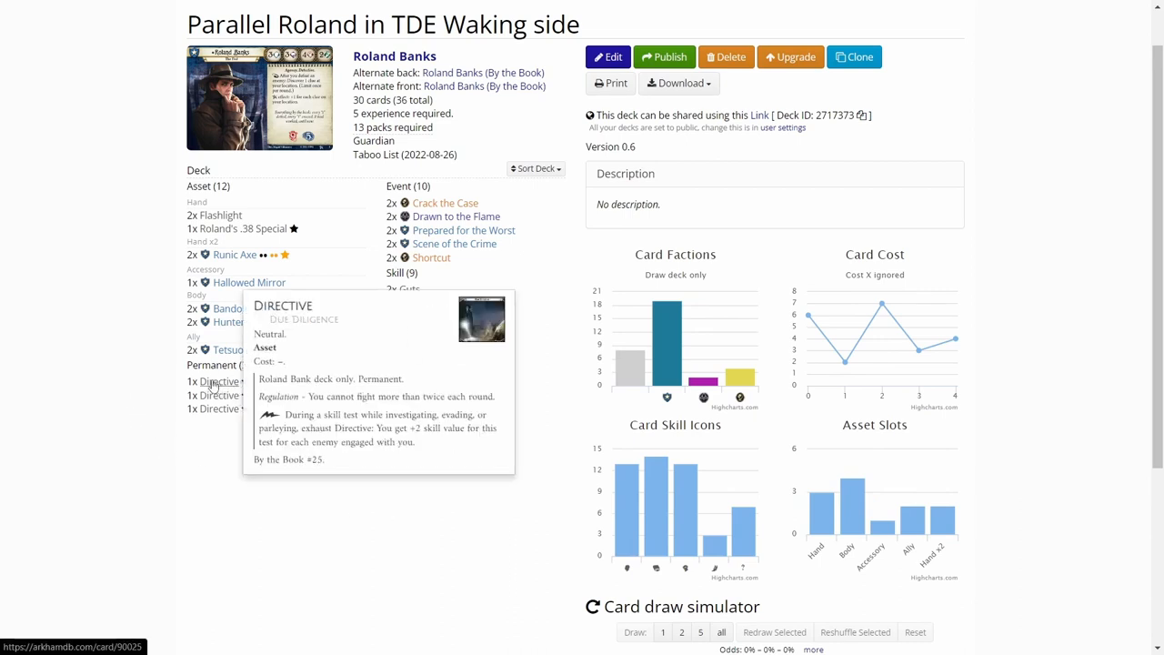
{"action": "mouse_move", "coordinate": [246, 82]}
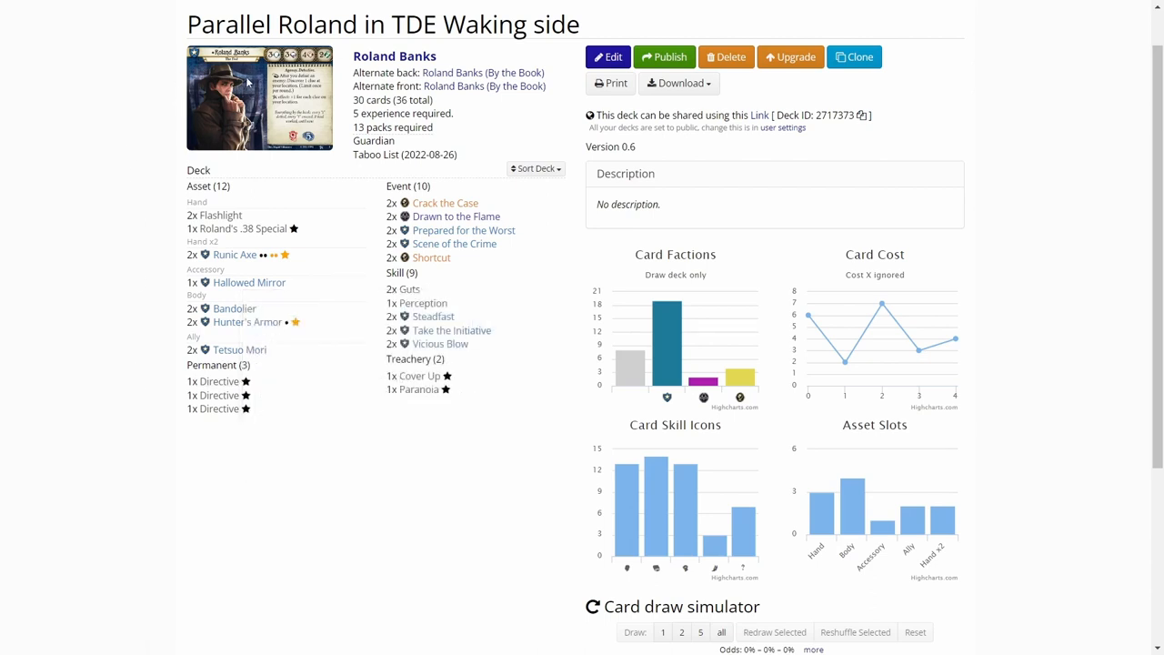
{"action": "mouse_move", "coordinate": [155, 111]}
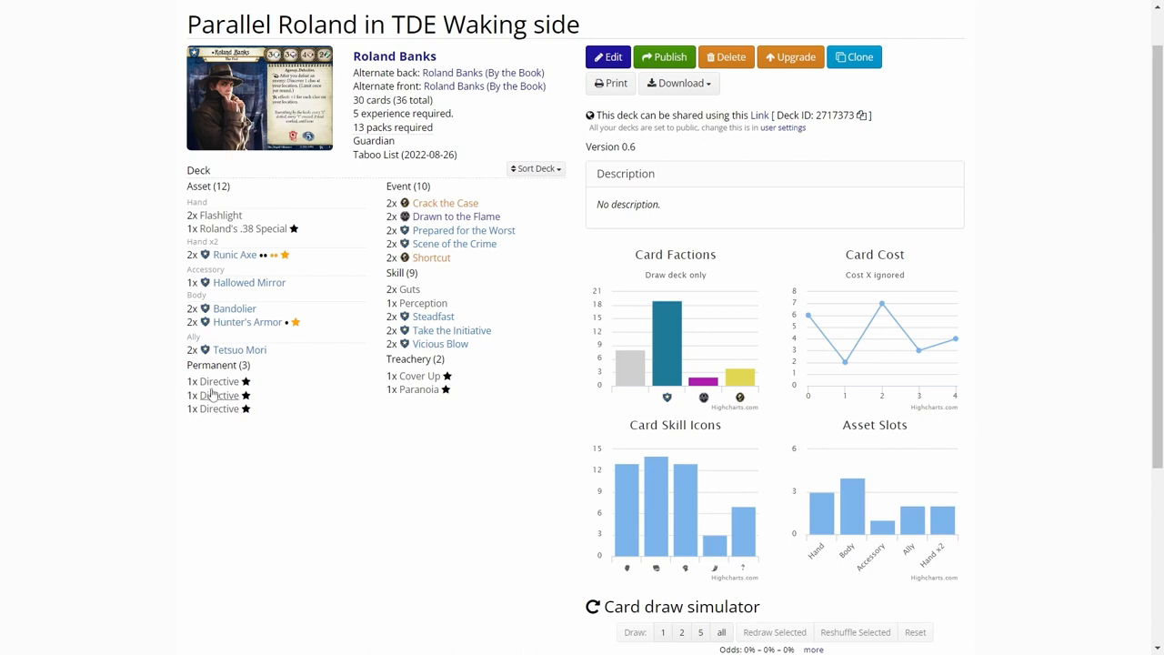
Step: Bring up the Directive card details from the Permanent section of the Roland deck
{"action": "left_click", "coordinate": [219, 381]}
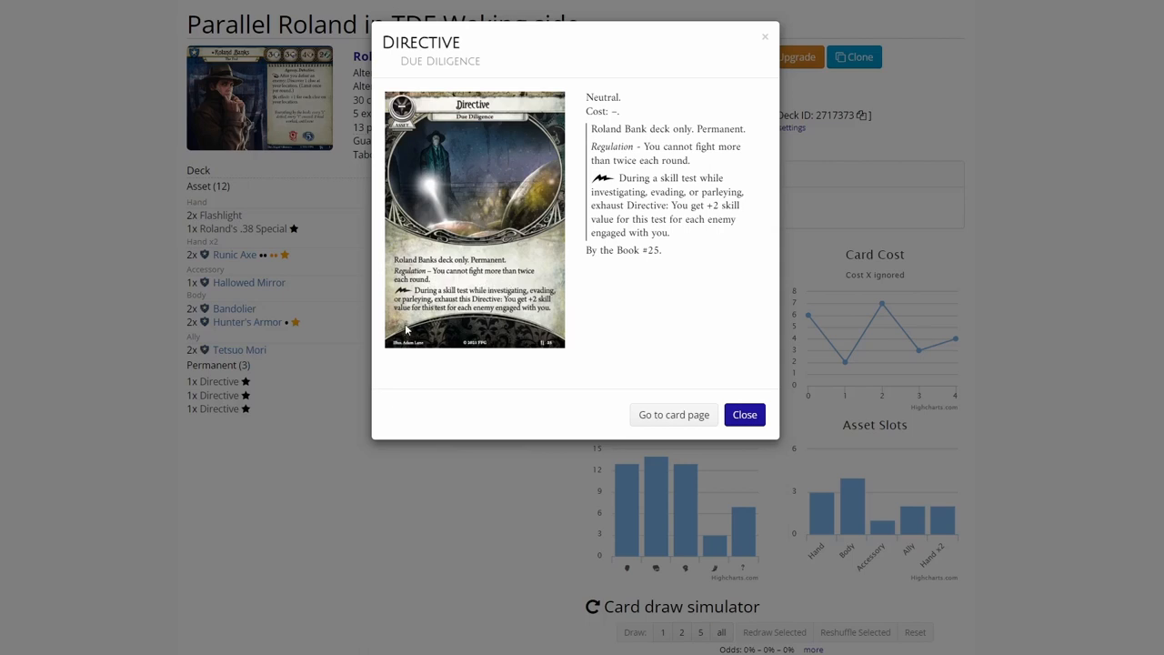
{"action": "mouse_move", "coordinate": [466, 300]}
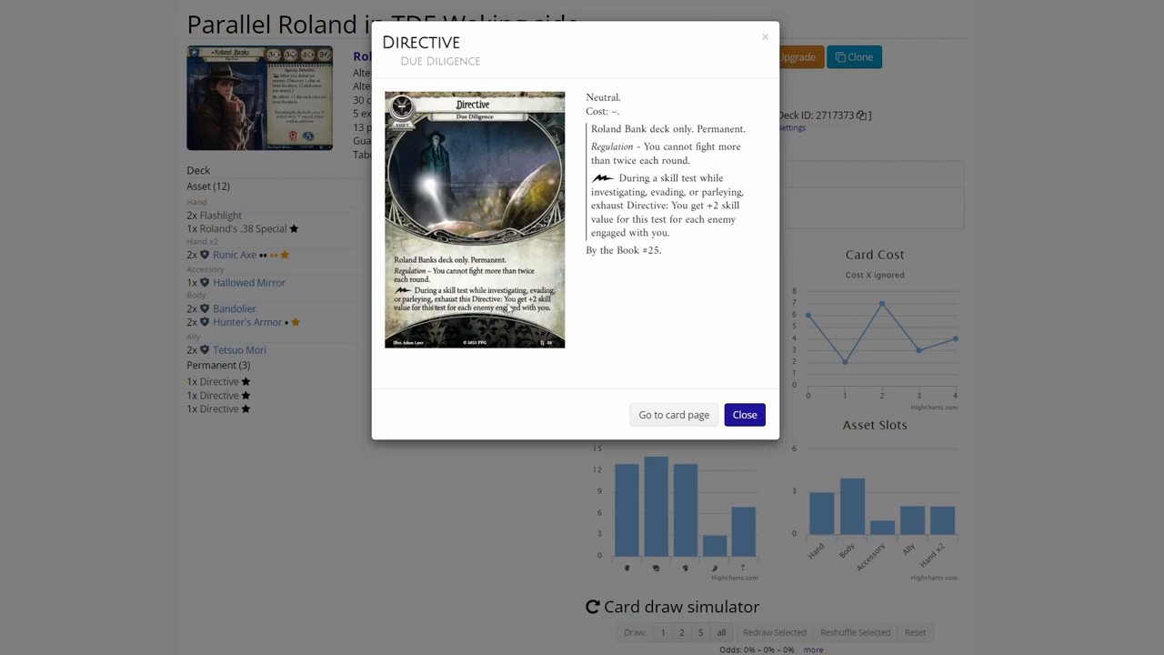
{"action": "mouse_move", "coordinate": [418, 331]}
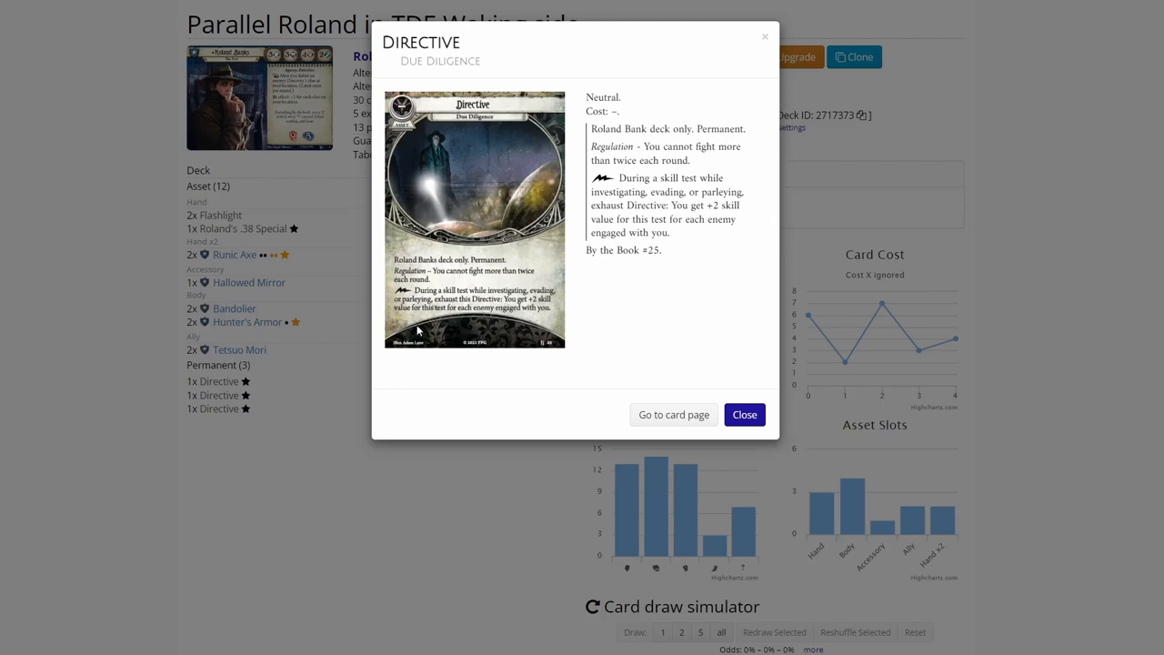
{"action": "mouse_move", "coordinate": [323, 463]}
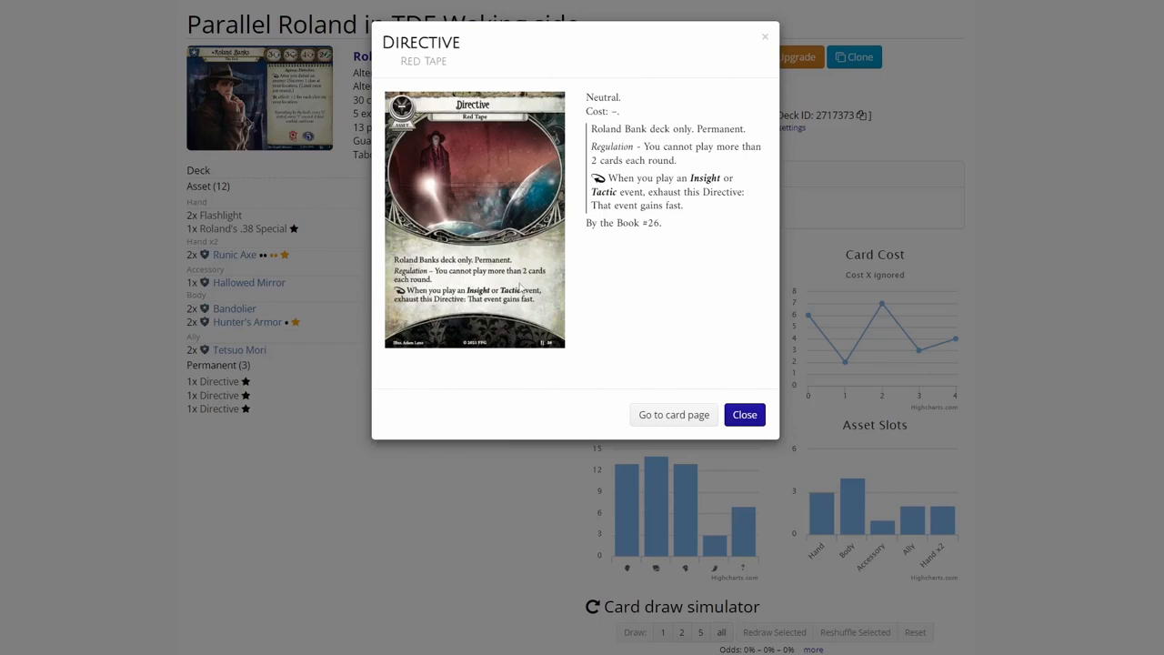
{"action": "mouse_move", "coordinate": [404, 329]}
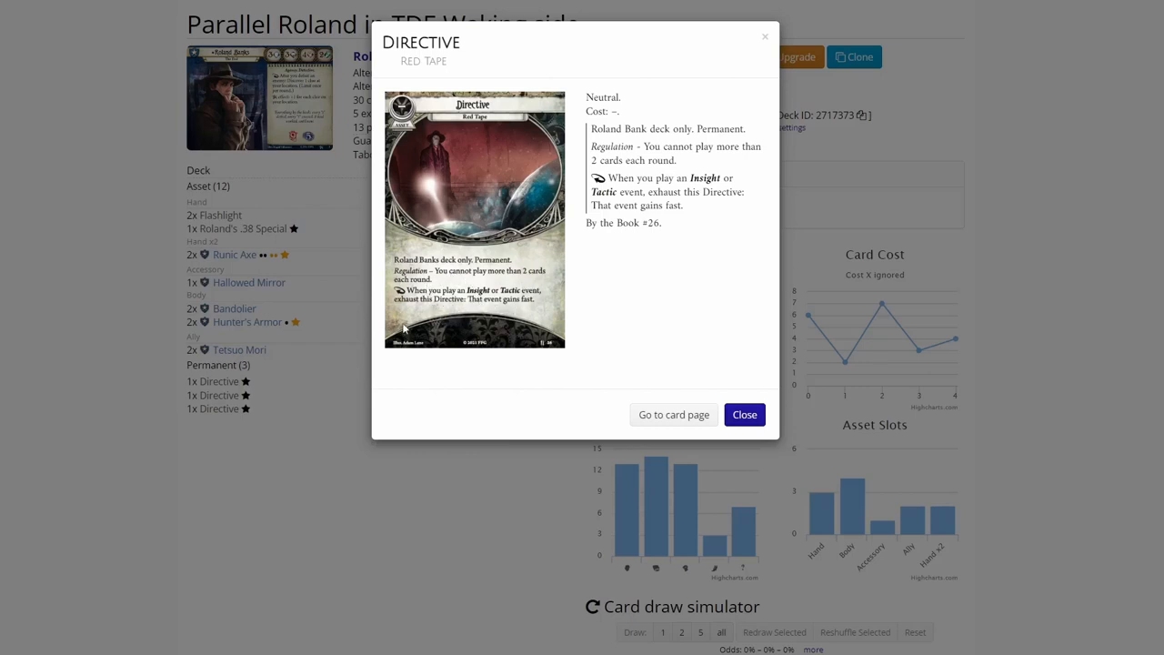
{"action": "mouse_move", "coordinate": [462, 311]}
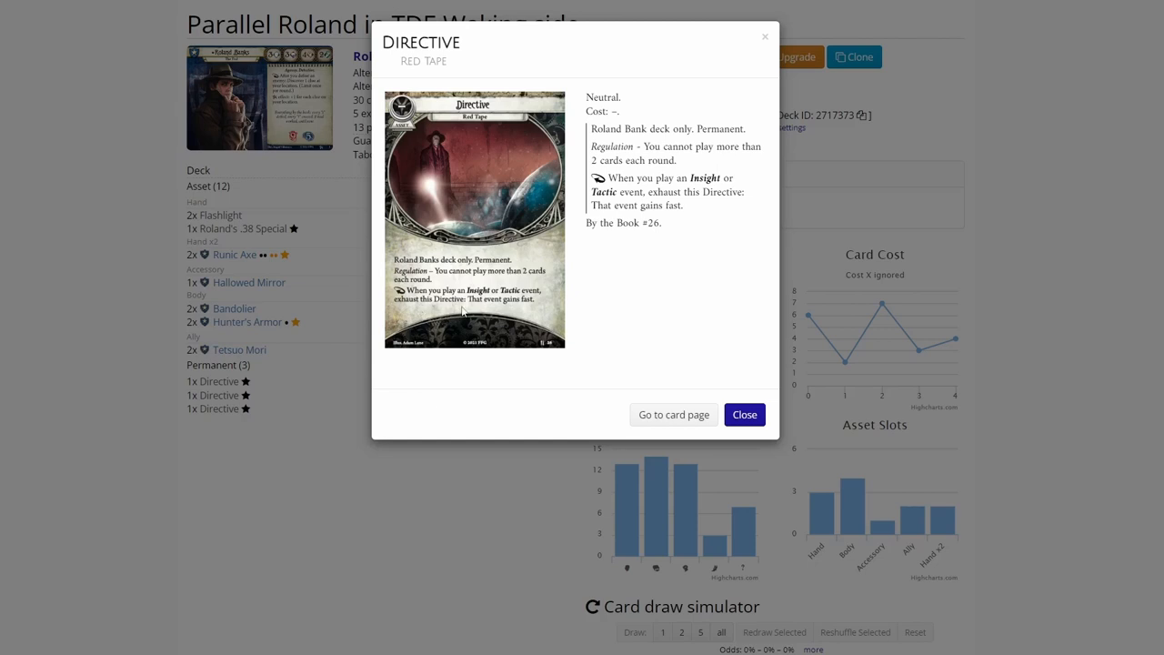
{"action": "mouse_move", "coordinate": [494, 315]}
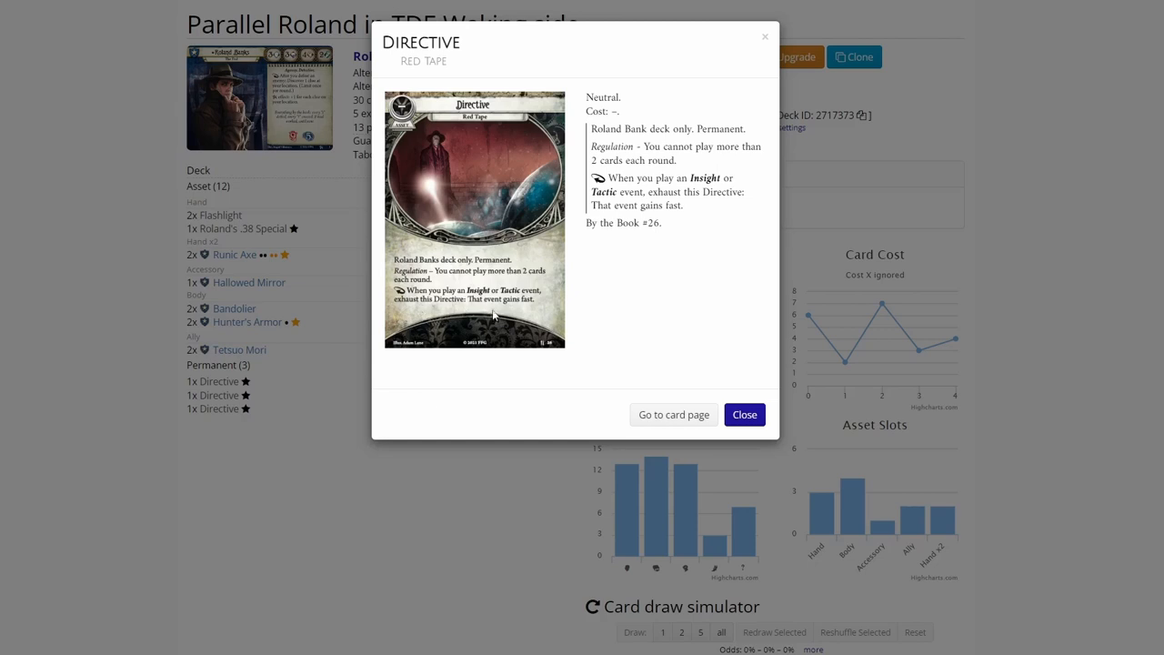
{"action": "mouse_move", "coordinate": [319, 441]}
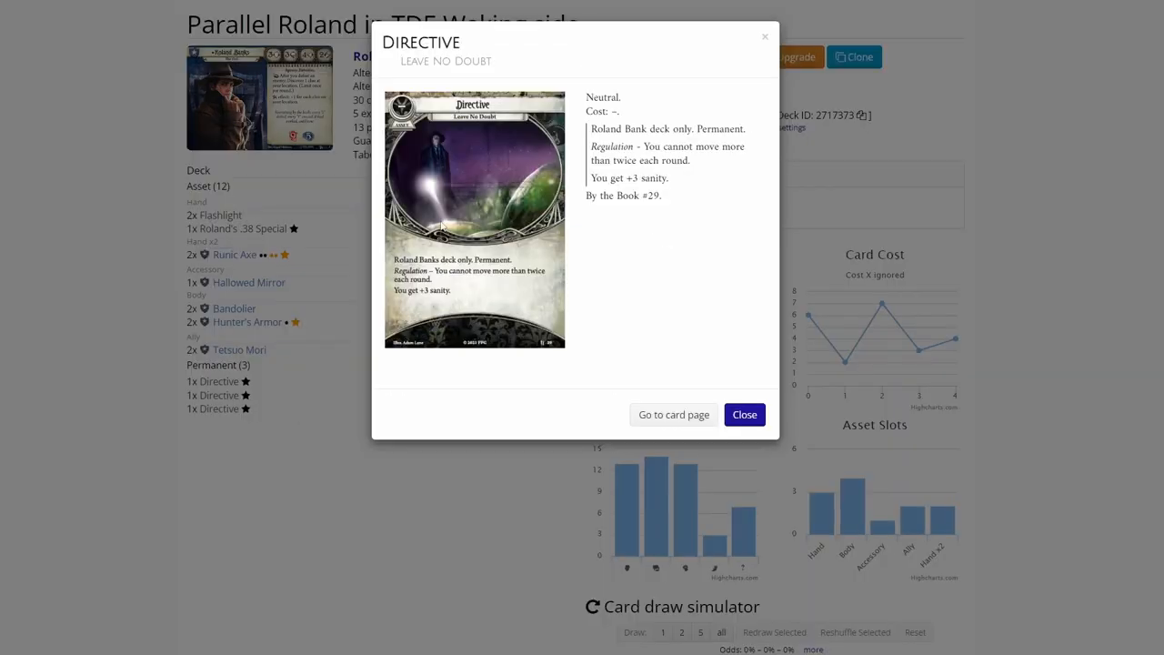
{"action": "mouse_move", "coordinate": [471, 291]}
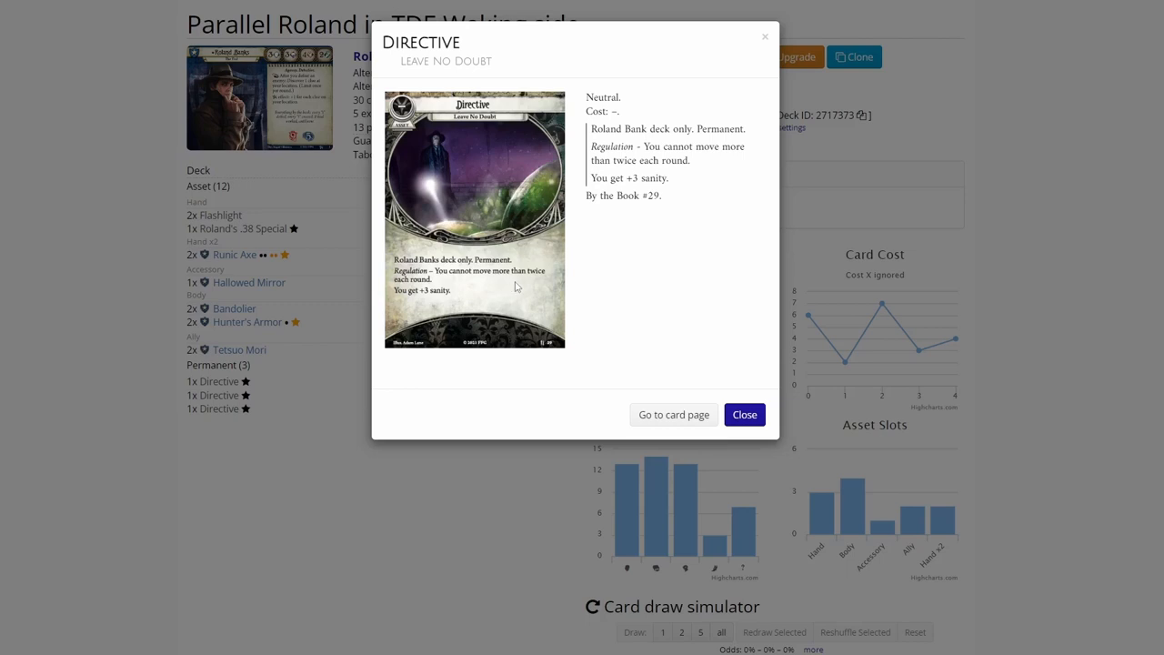
{"action": "mouse_move", "coordinate": [463, 292]}
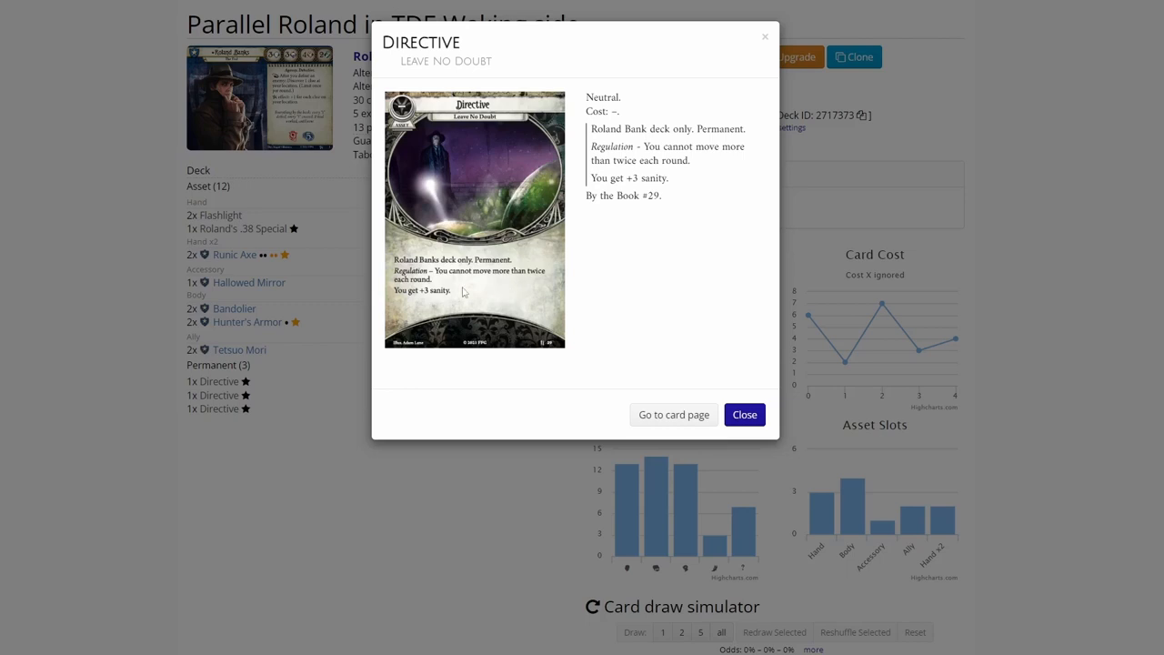
{"action": "mouse_move", "coordinate": [439, 314]}
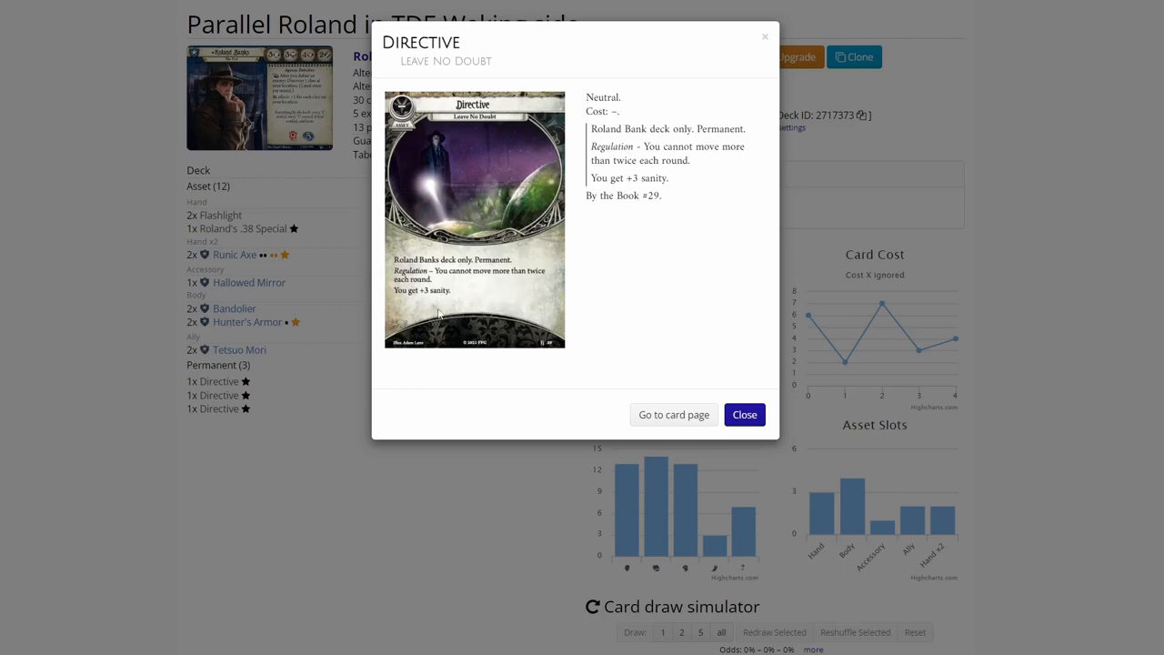
{"action": "mouse_move", "coordinate": [346, 445]}
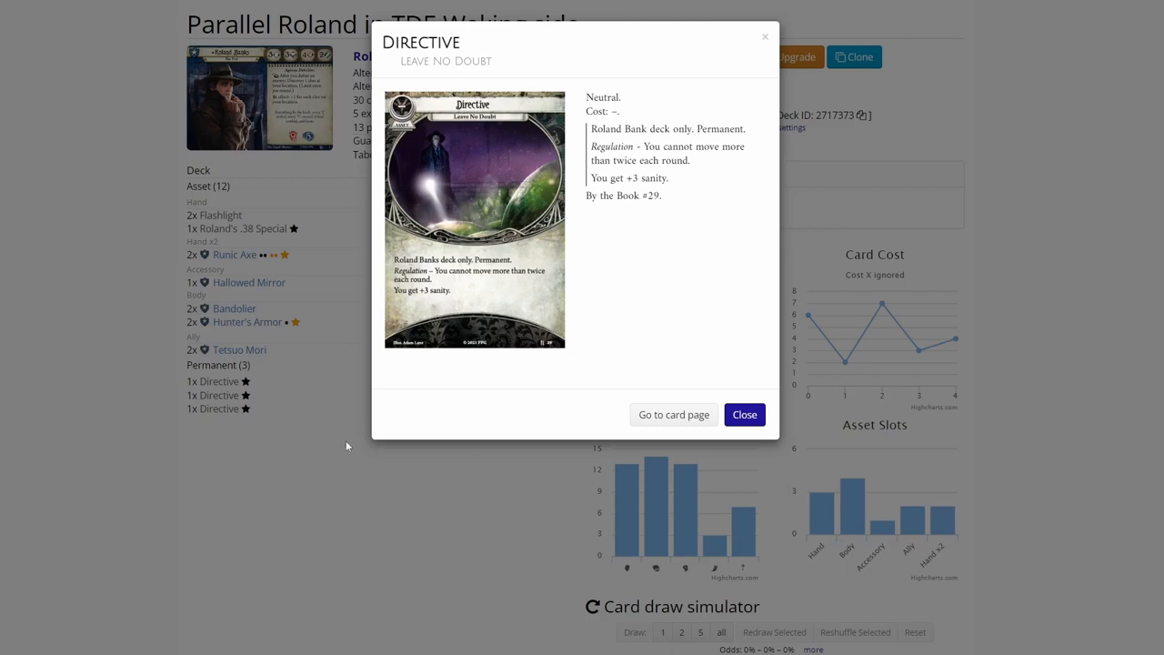
Step: Close Leave No Doubt, review Hunter's Armor and Bandolier, then bring up the Runic Axe details
{"action": "left_click", "coordinate": [744, 414]}
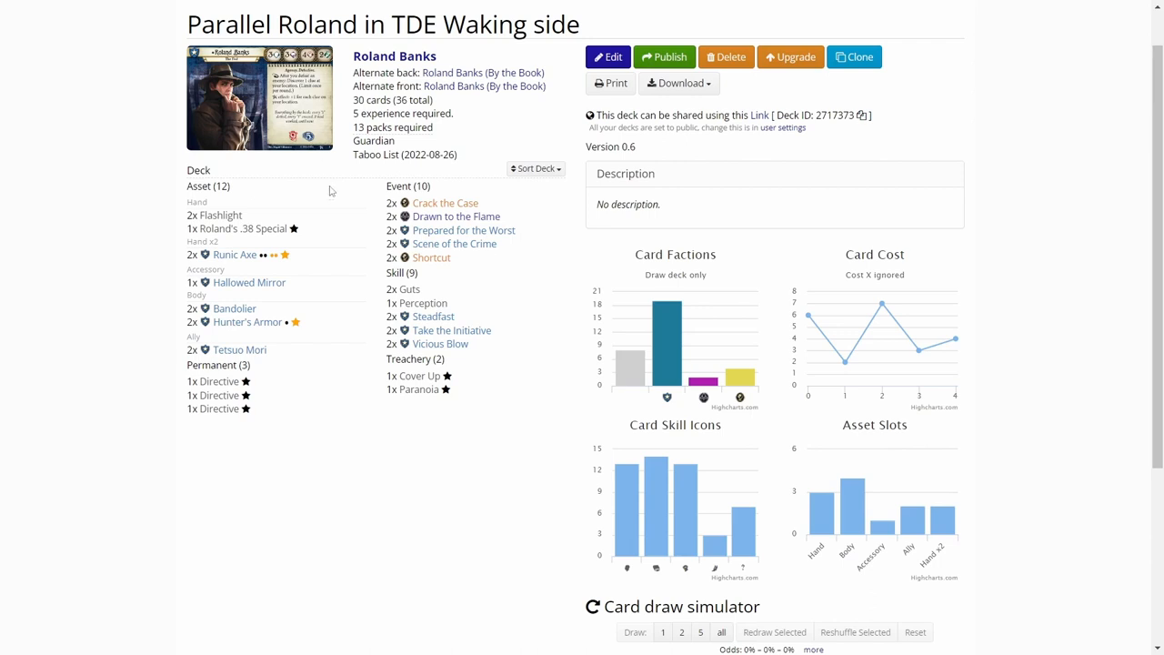
{"action": "mouse_move", "coordinate": [248, 282]}
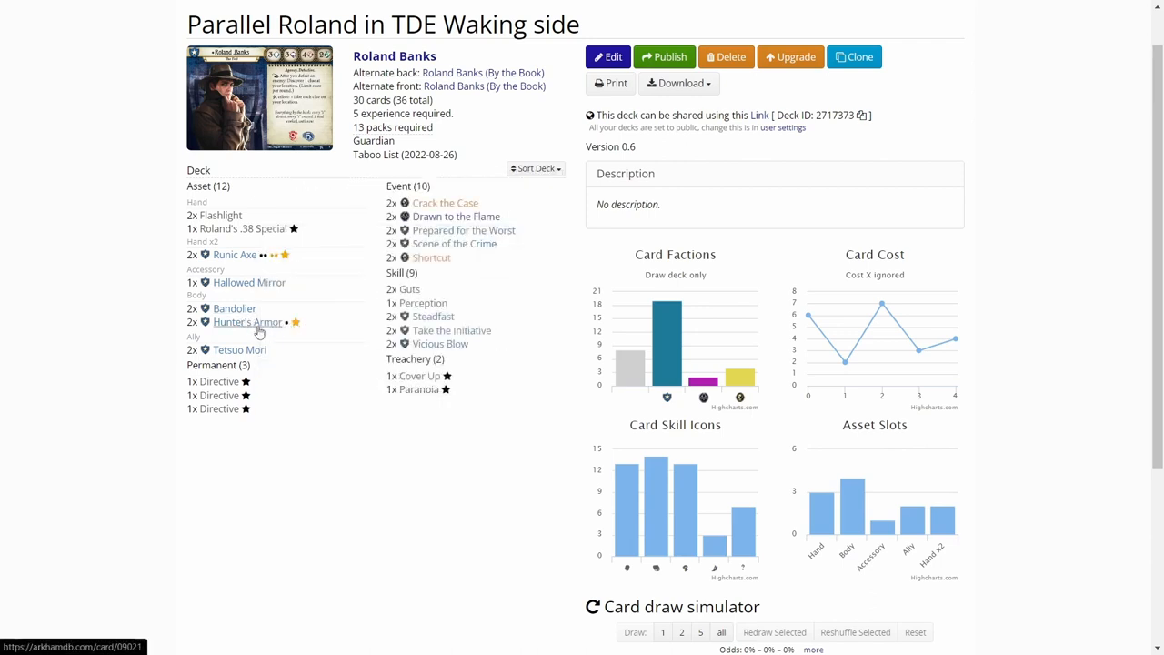
{"action": "left_click", "coordinate": [247, 322]}
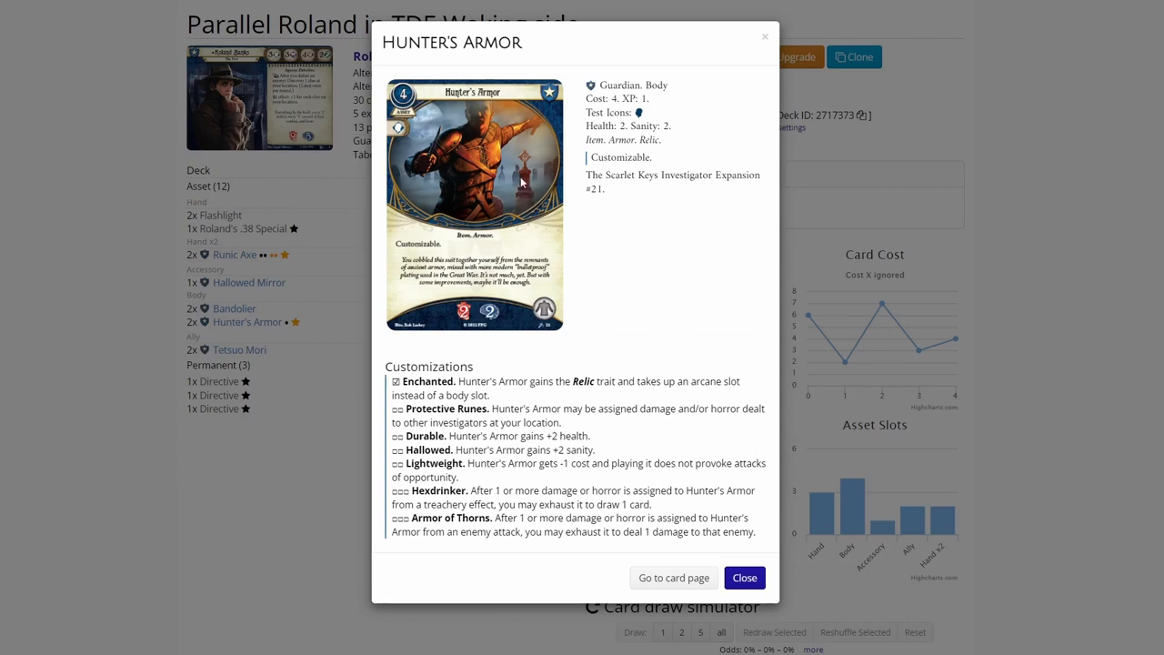
{"action": "mouse_move", "coordinate": [541, 184]}
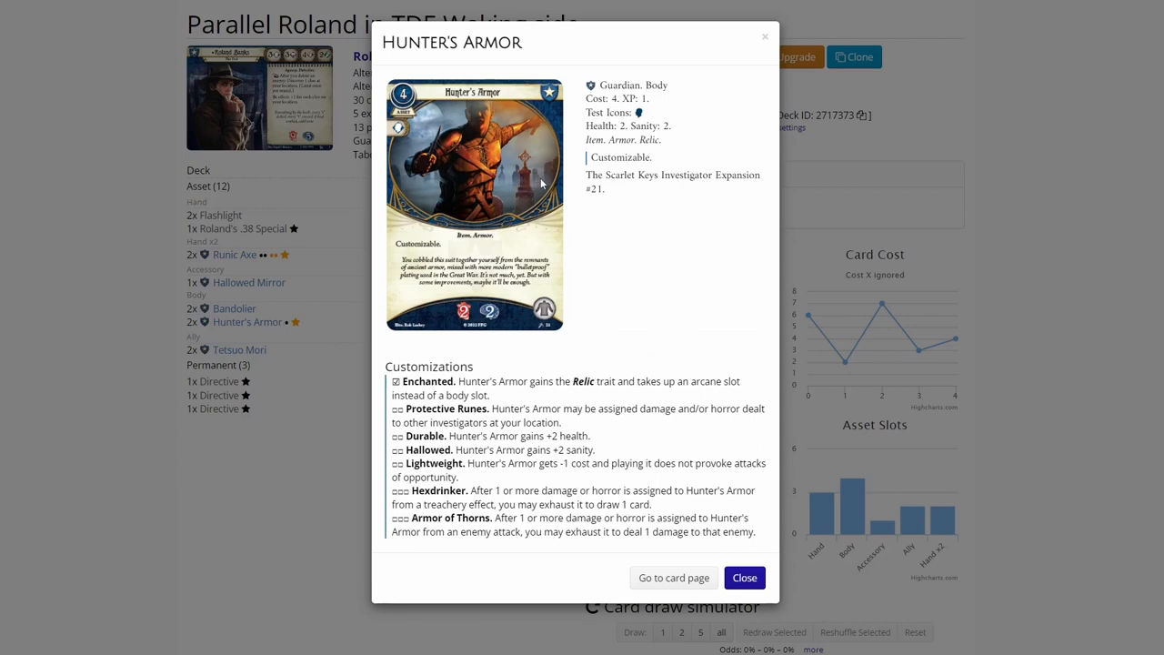
{"action": "mouse_move", "coordinate": [544, 195]}
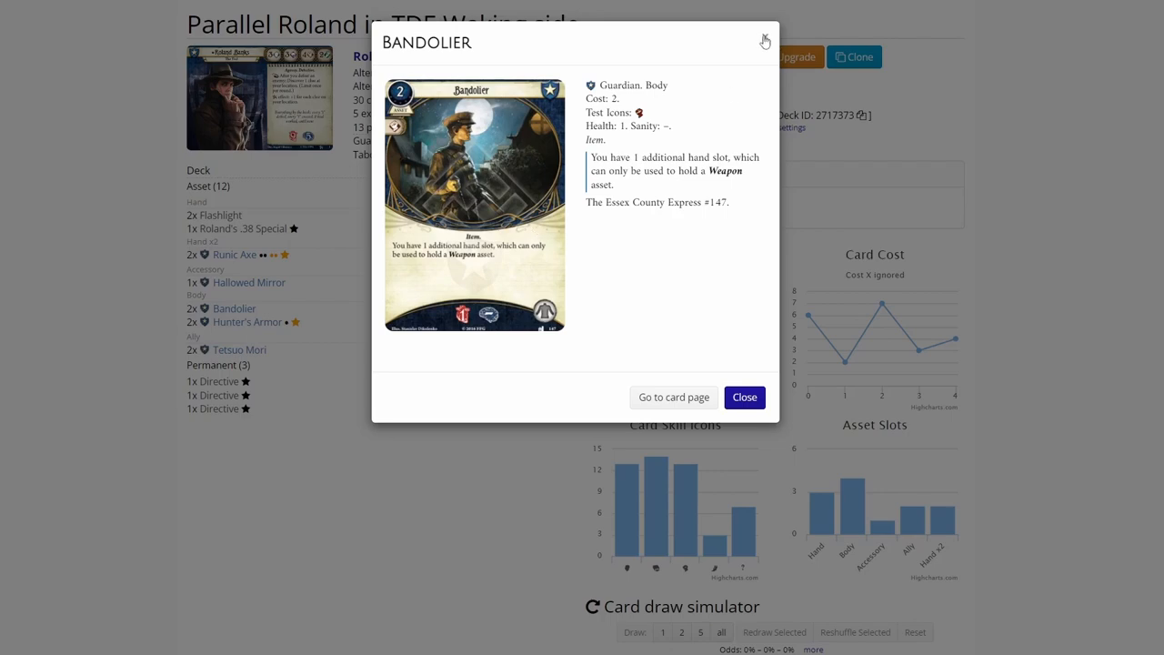
{"action": "left_click", "coordinate": [744, 396]}
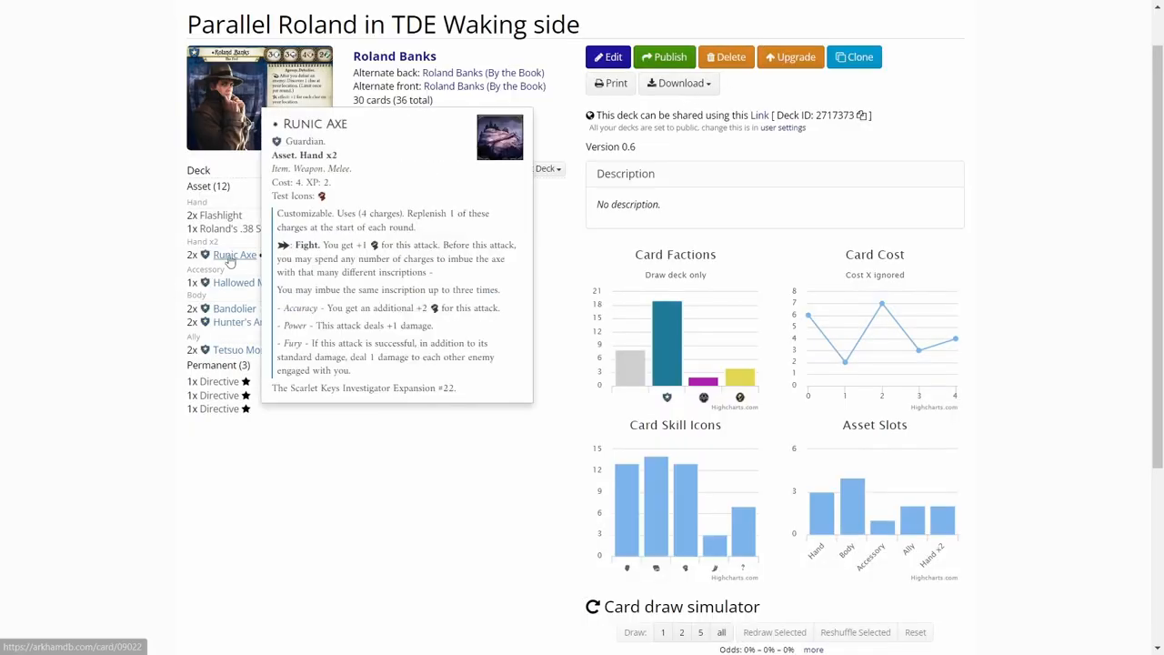
{"action": "left_click", "coordinate": [234, 255]}
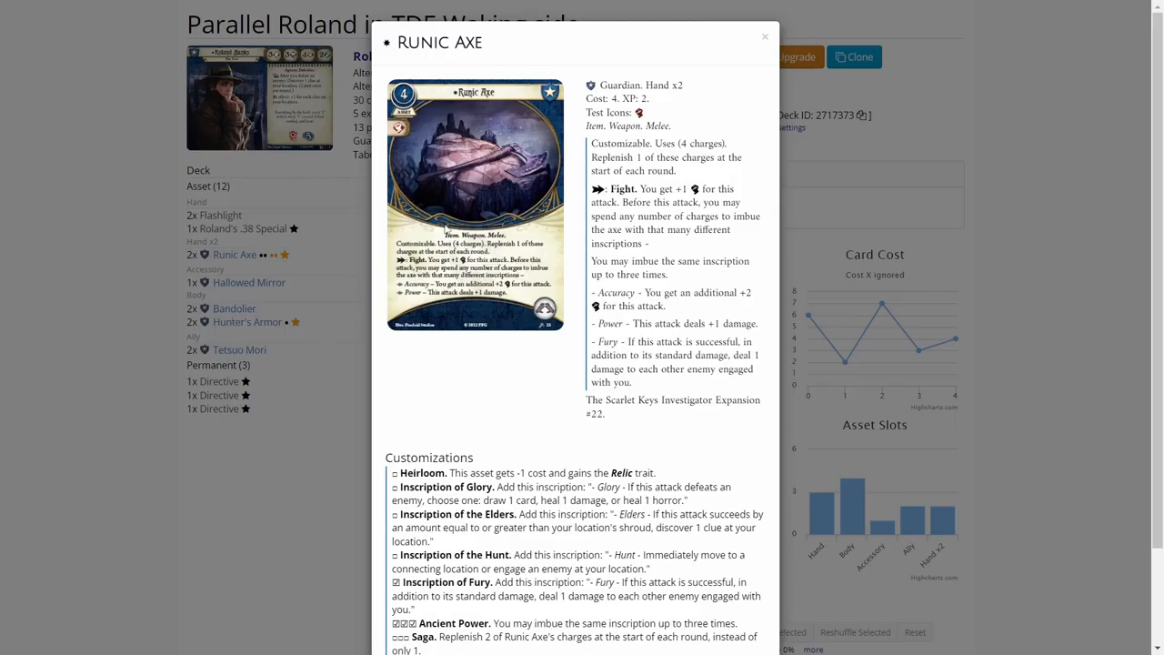
{"action": "mouse_move", "coordinate": [557, 333]}
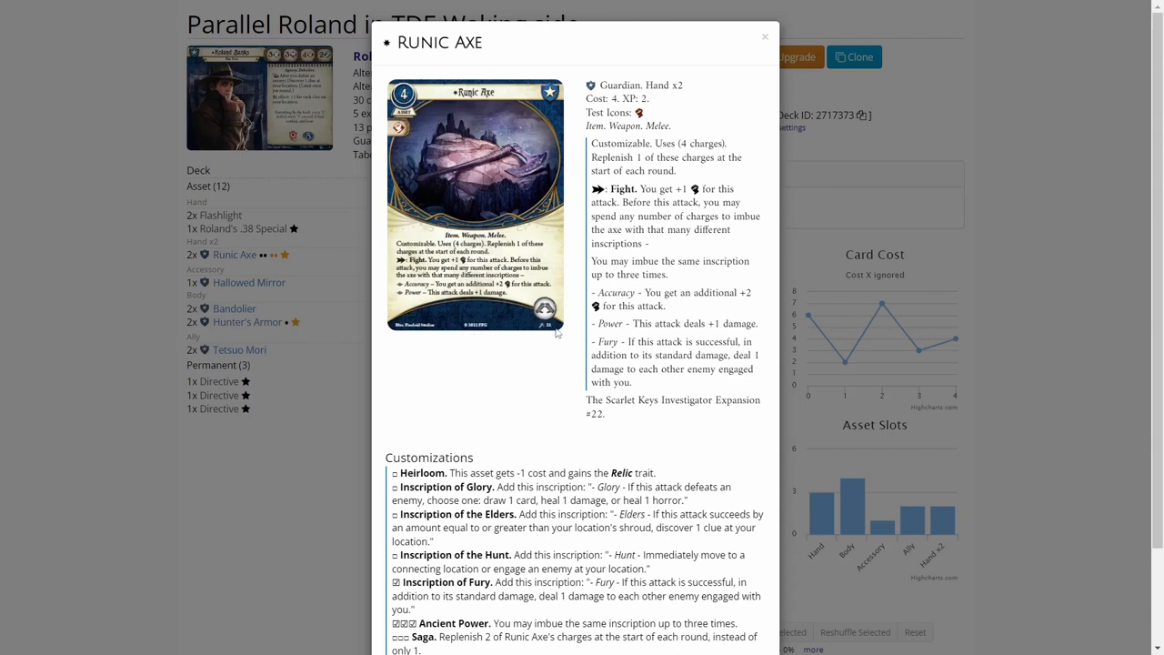
{"action": "mouse_move", "coordinate": [253, 312]}
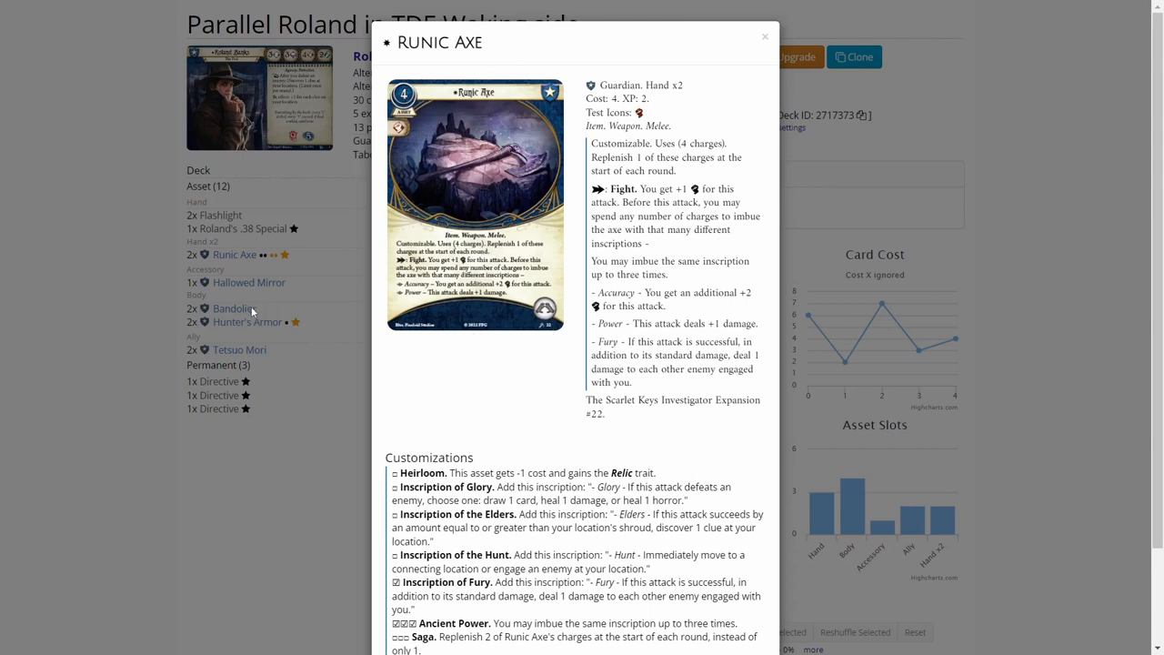
{"action": "mouse_move", "coordinate": [304, 435]}
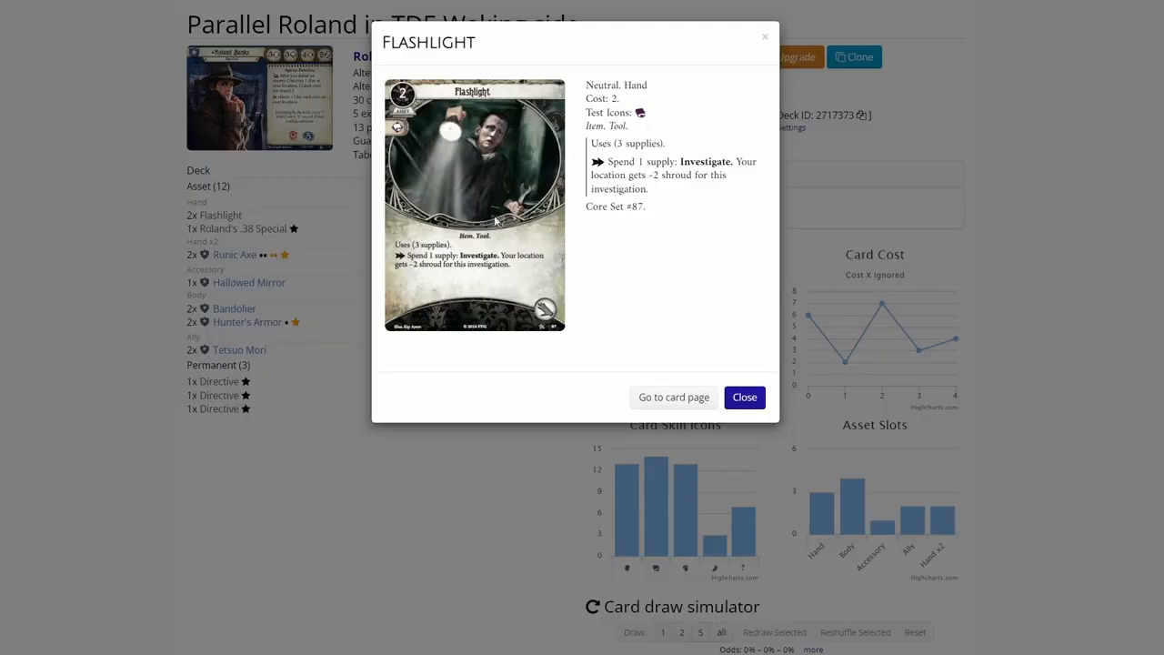
{"action": "mouse_move", "coordinate": [229, 236]}
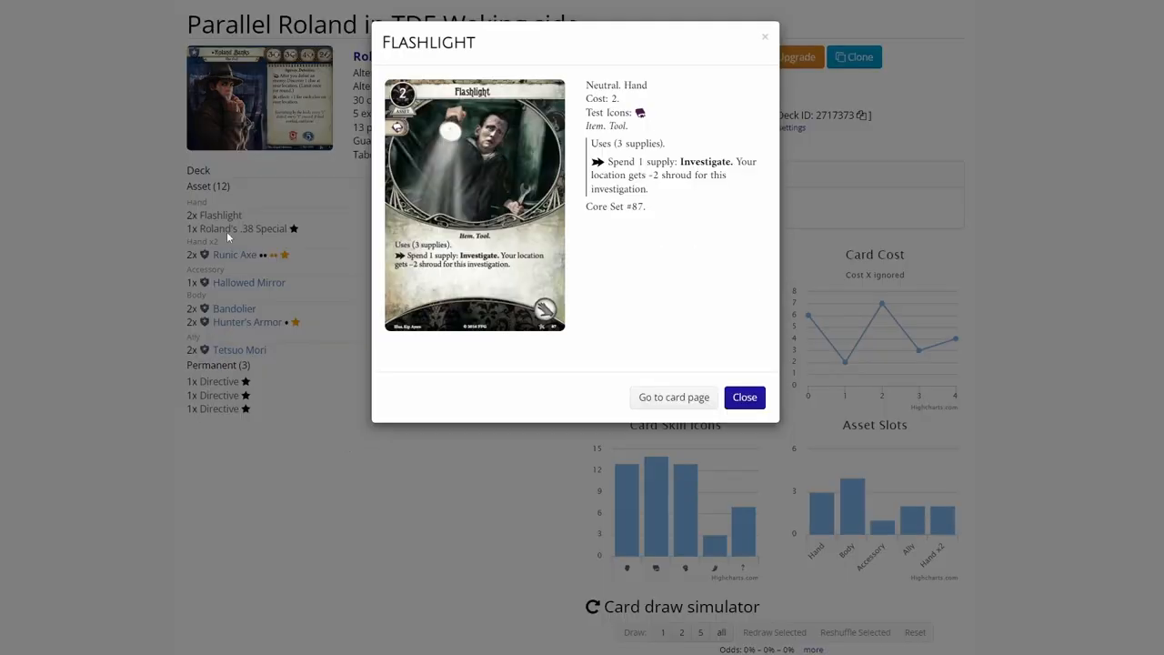
{"action": "left_click", "coordinate": [743, 397]}
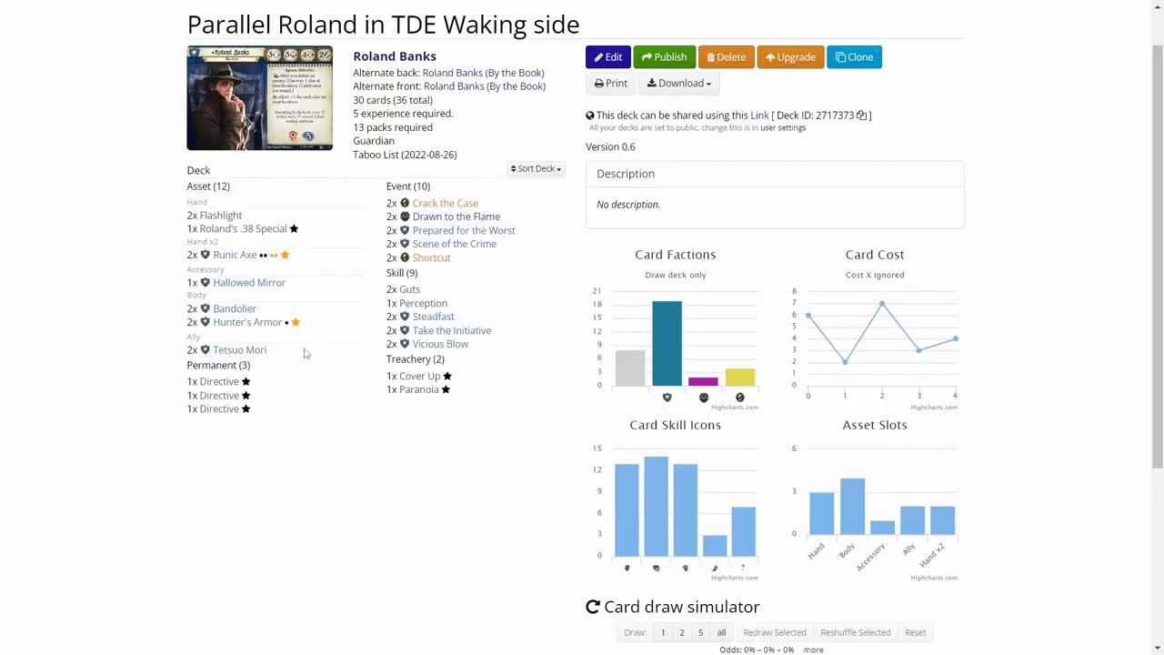
{"action": "mouse_move", "coordinate": [240, 350]}
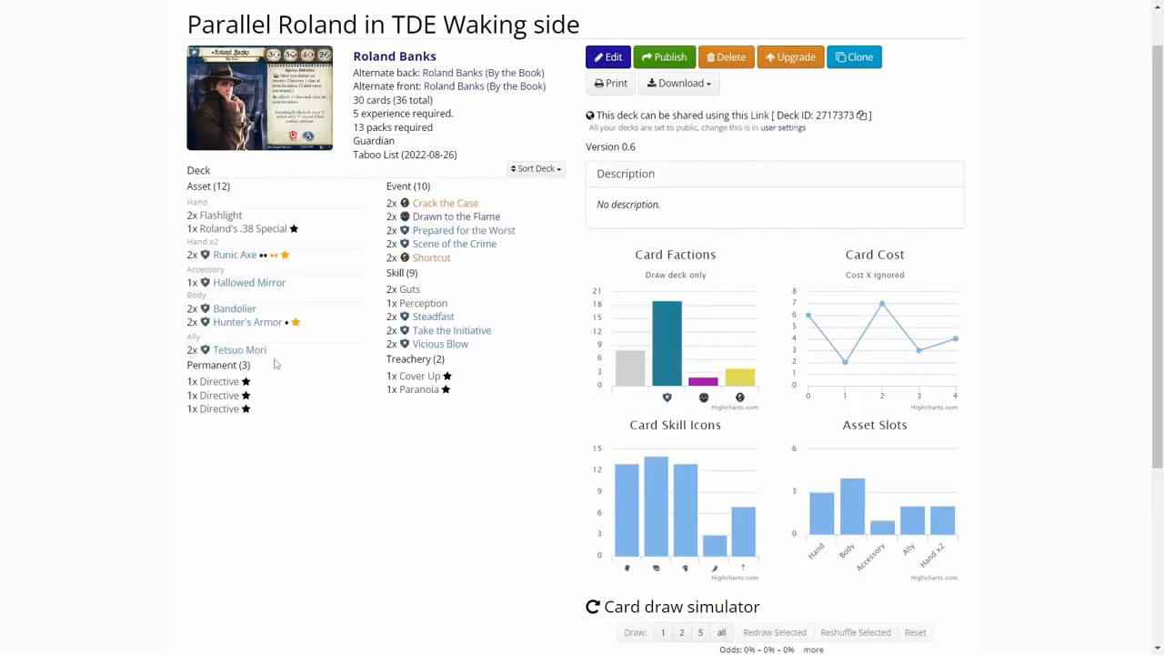
{"action": "mouse_move", "coordinate": [463, 230]}
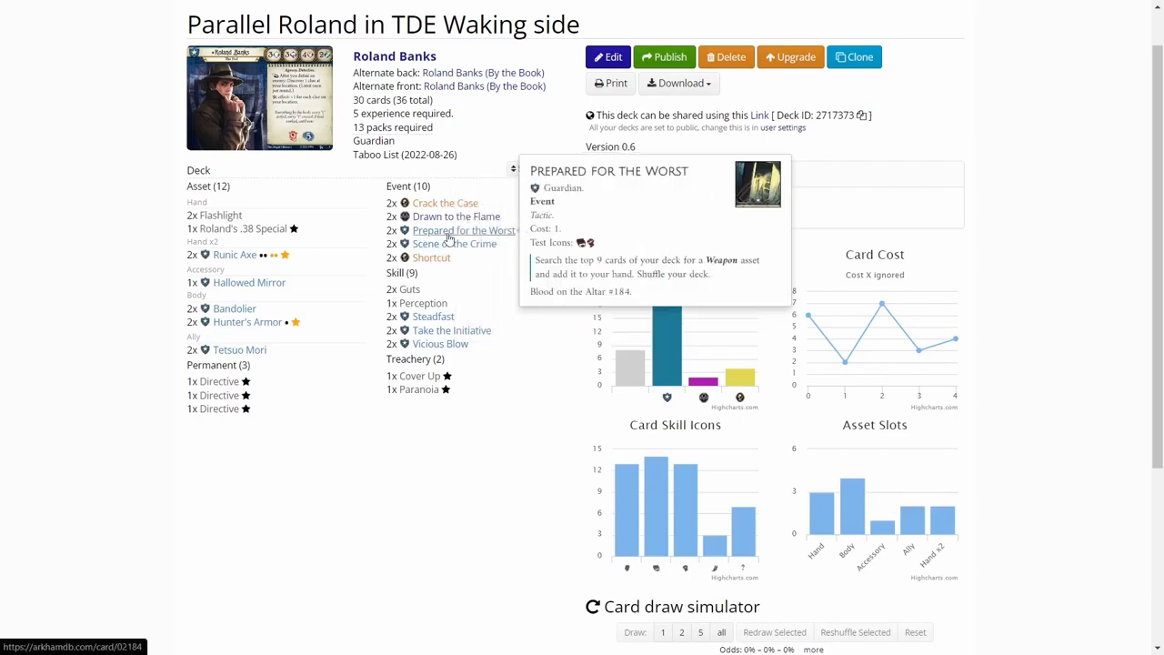
{"action": "left_click", "coordinate": [462, 229]}
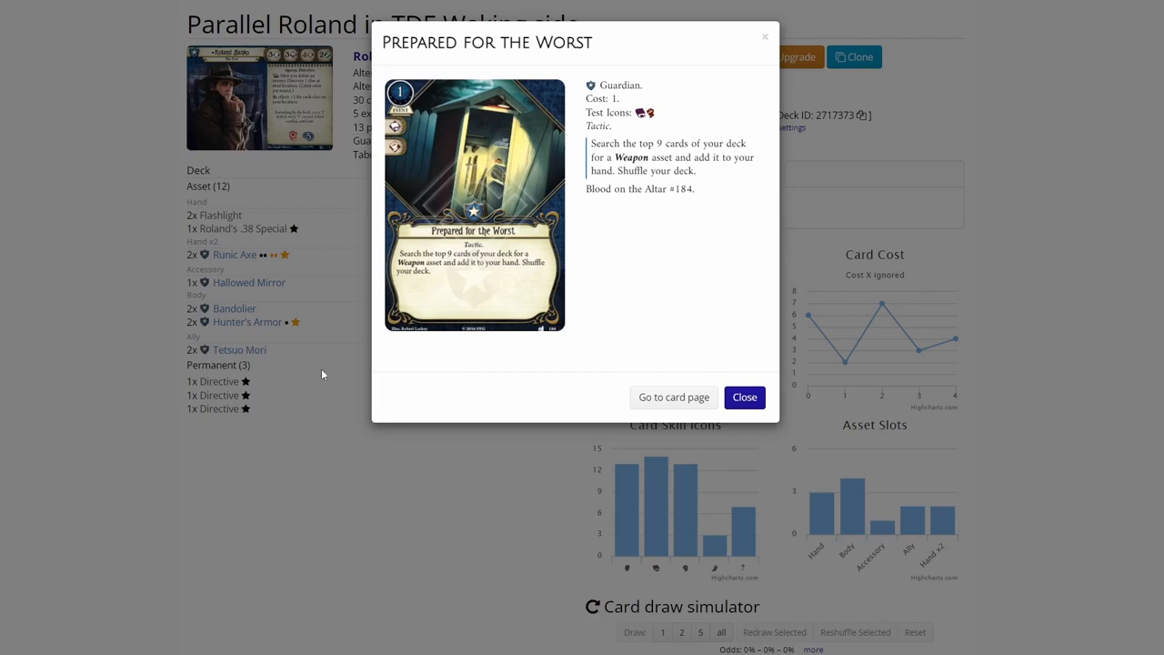
{"action": "left_click", "coordinate": [744, 396]}
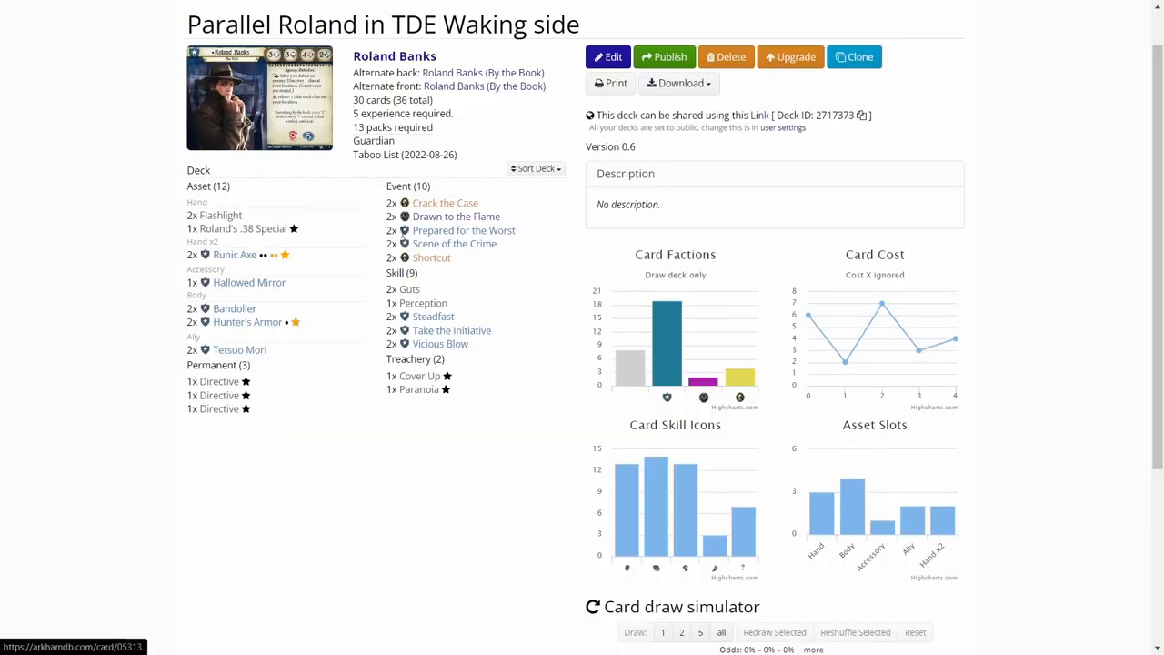
{"action": "left_click", "coordinate": [445, 201]}
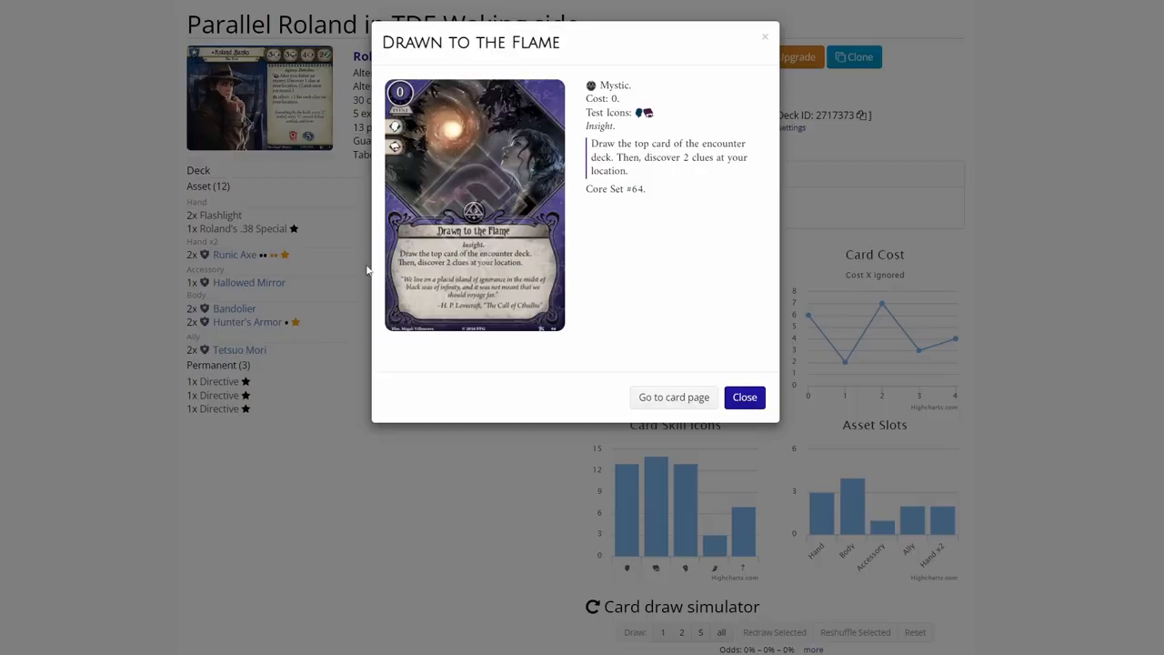
{"action": "mouse_move", "coordinate": [357, 274]}
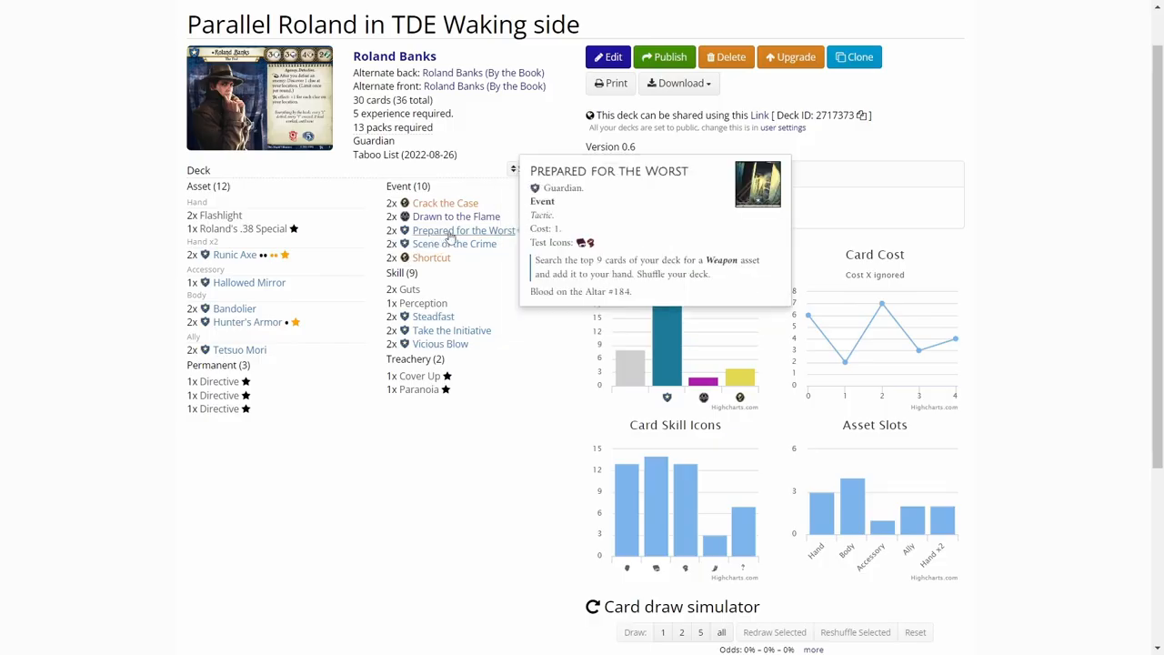
{"action": "left_click", "coordinate": [454, 243]}
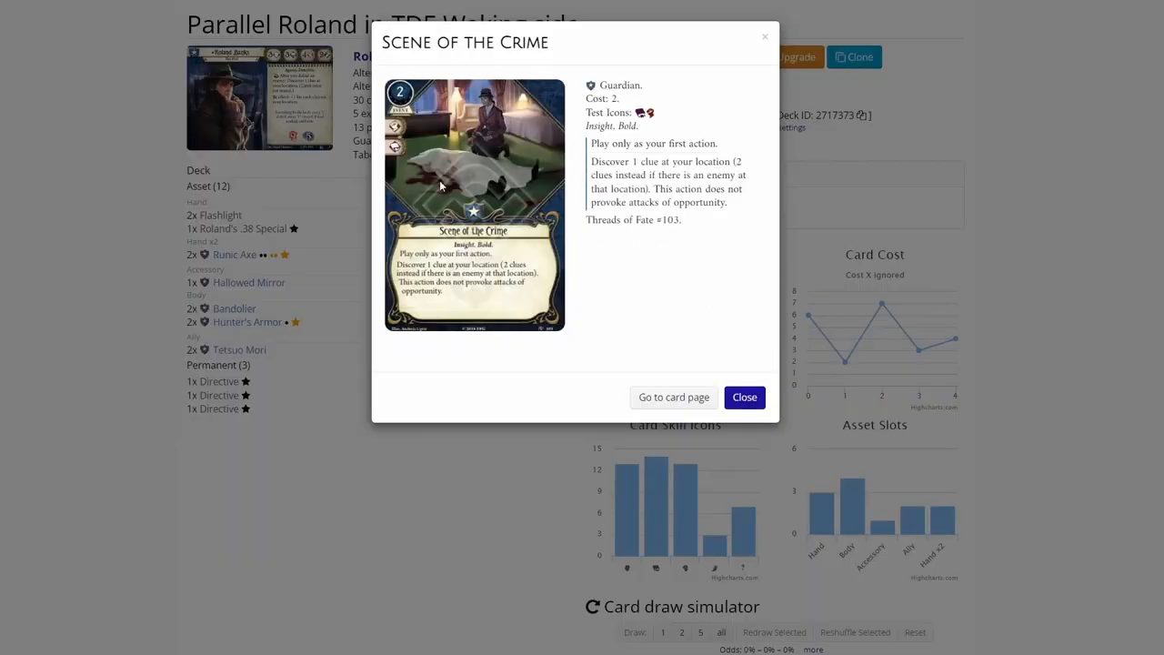
{"action": "mouse_move", "coordinate": [356, 272]}
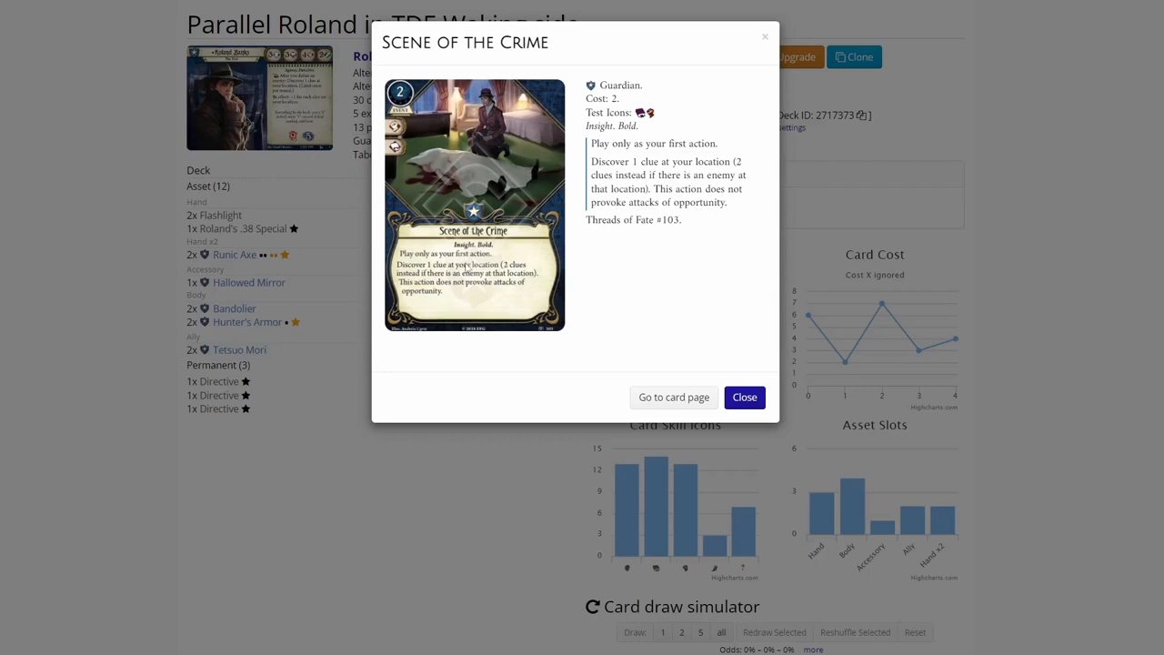
{"action": "mouse_move", "coordinate": [352, 217]}
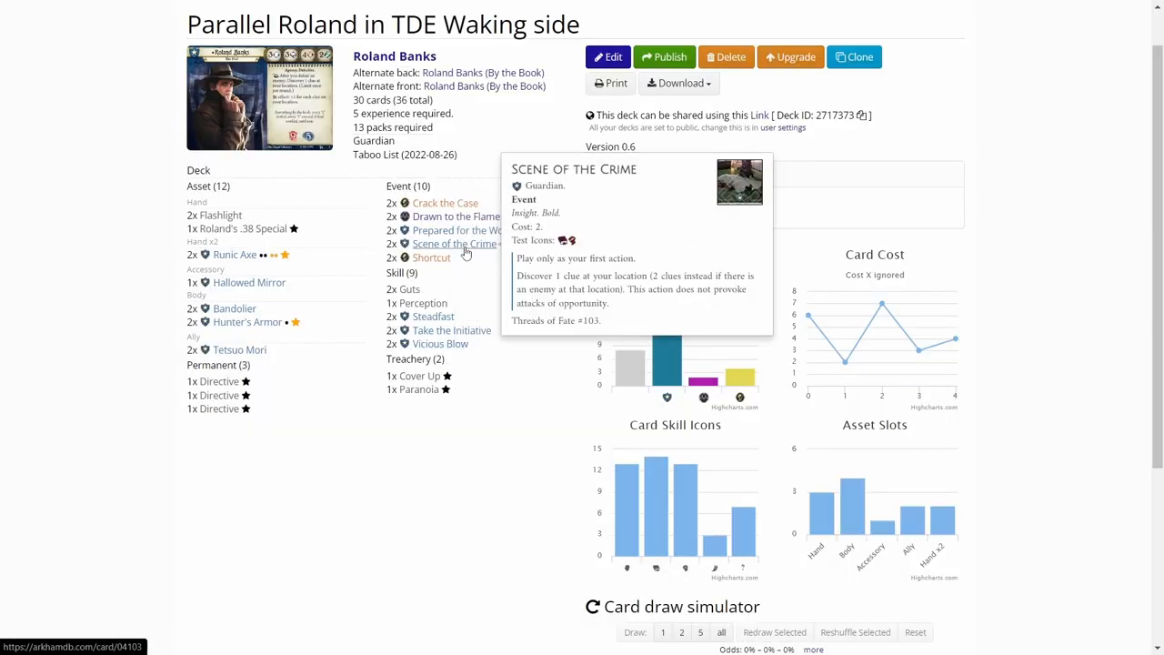
{"action": "left_click", "coordinate": [431, 258]}
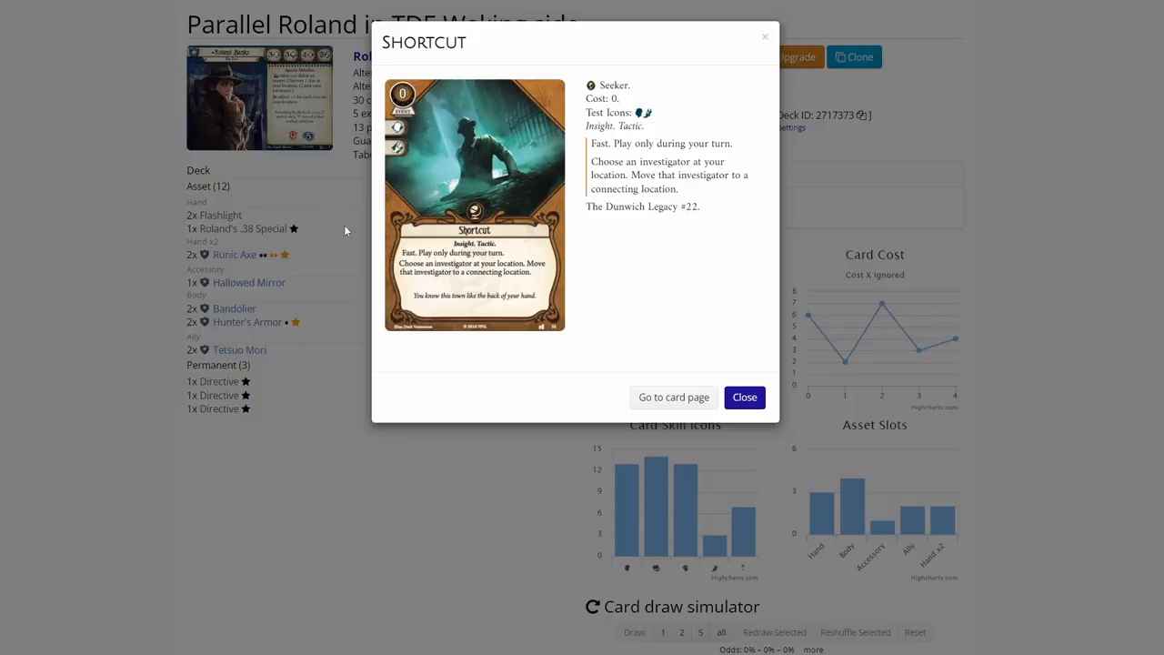
{"action": "left_click", "coordinate": [744, 397]}
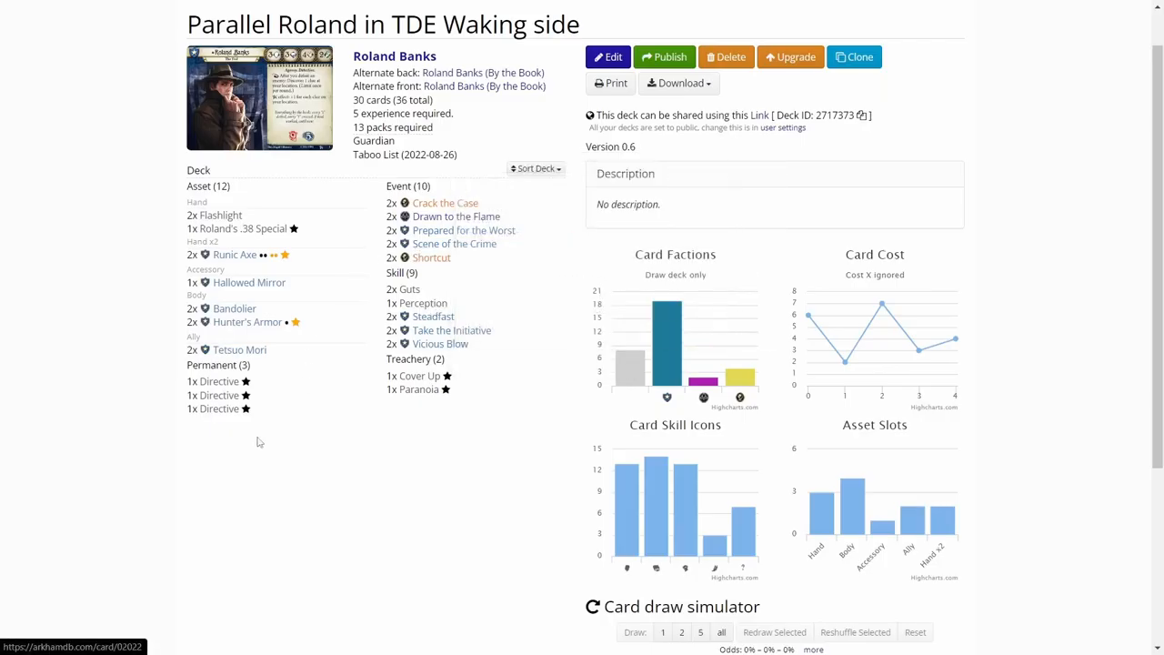
{"action": "mouse_move", "coordinate": [361, 343]}
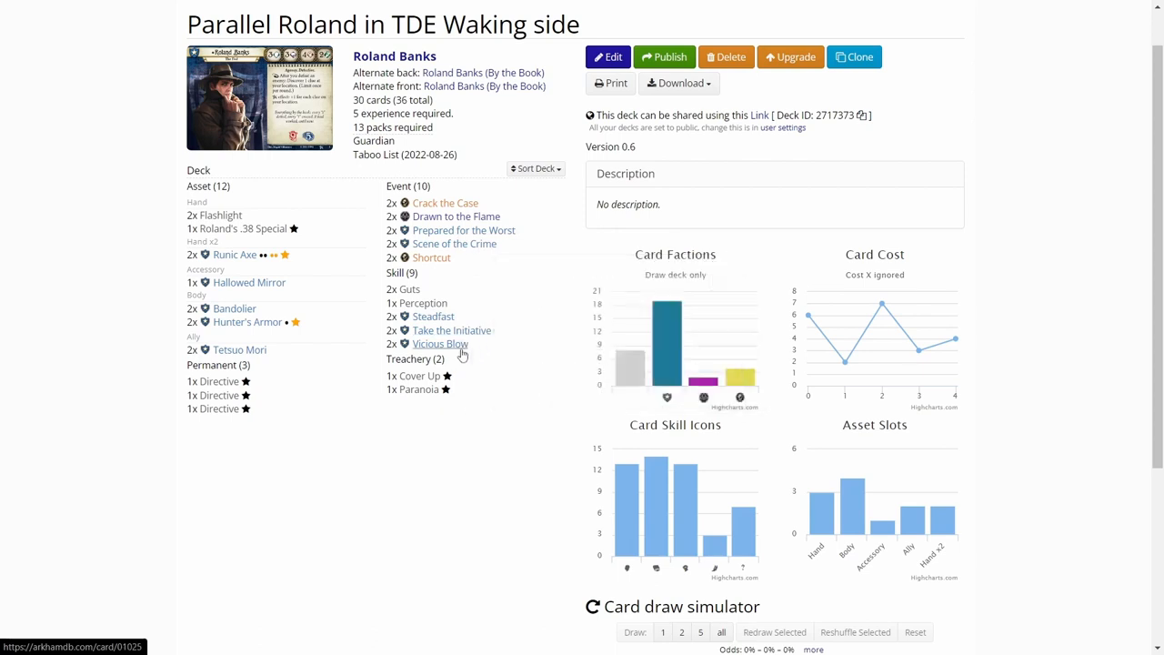
{"action": "mouse_move", "coordinate": [369, 304]}
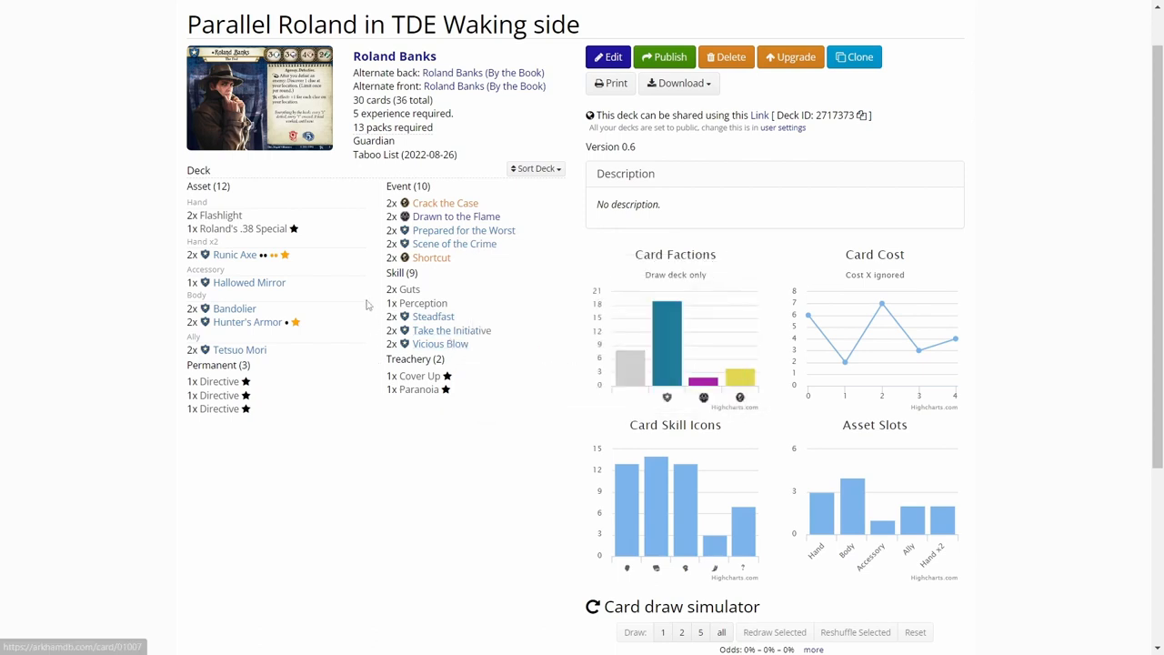
{"action": "left_click", "coordinate": [420, 389]}
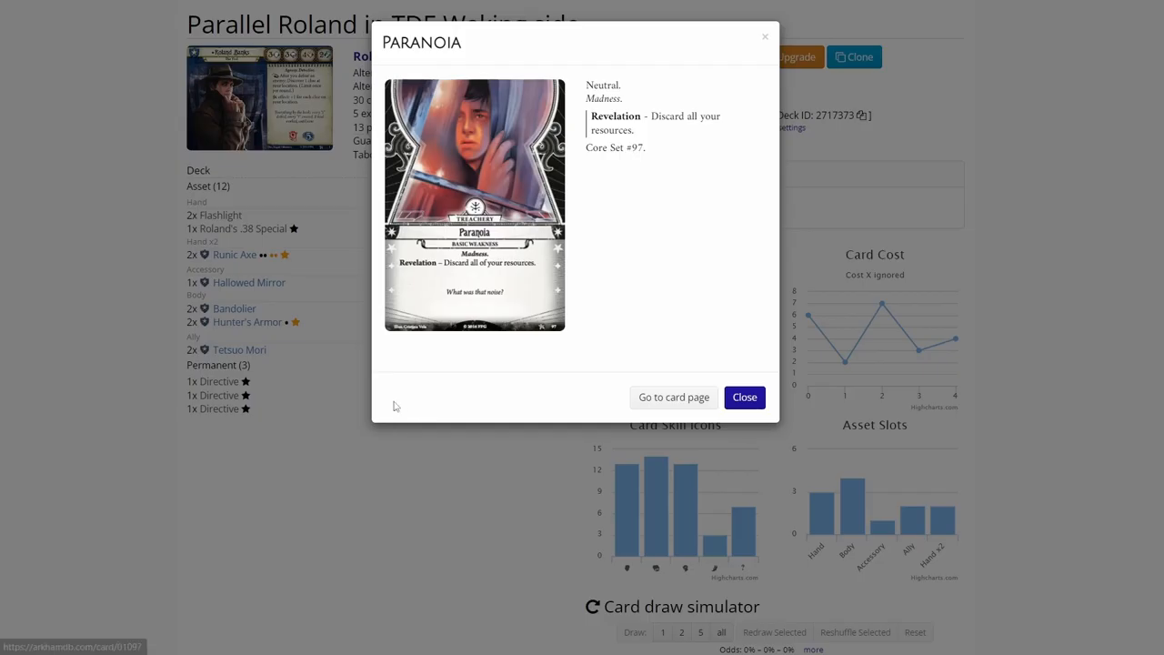
{"action": "mouse_move", "coordinate": [349, 322]}
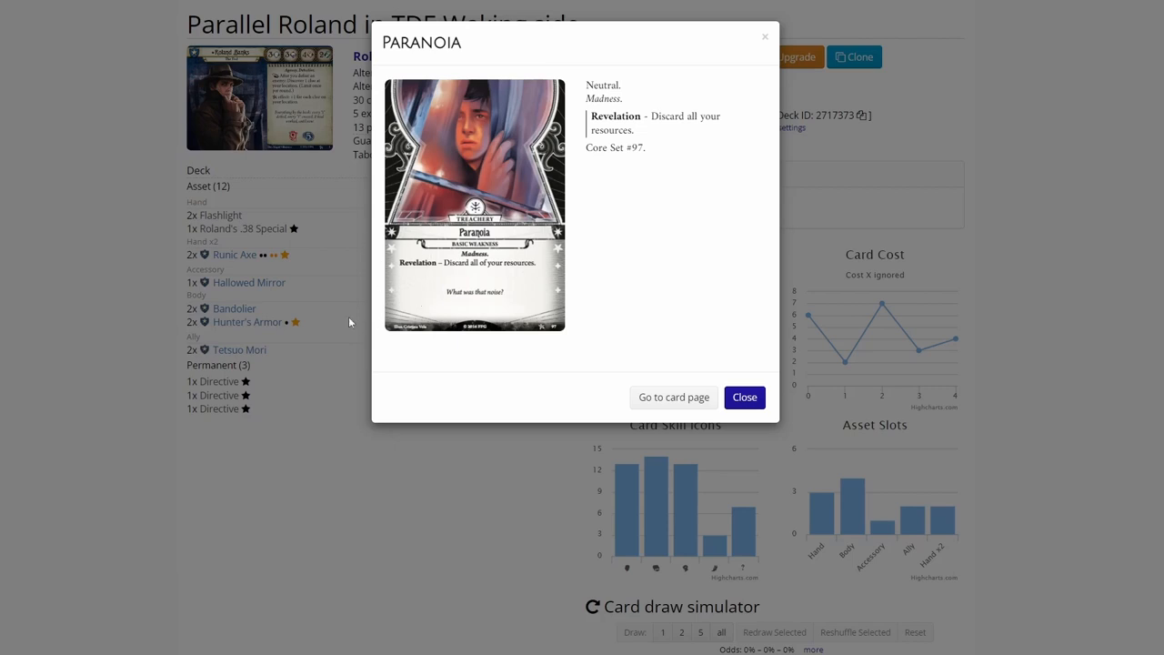
{"action": "mouse_move", "coordinate": [350, 323]}
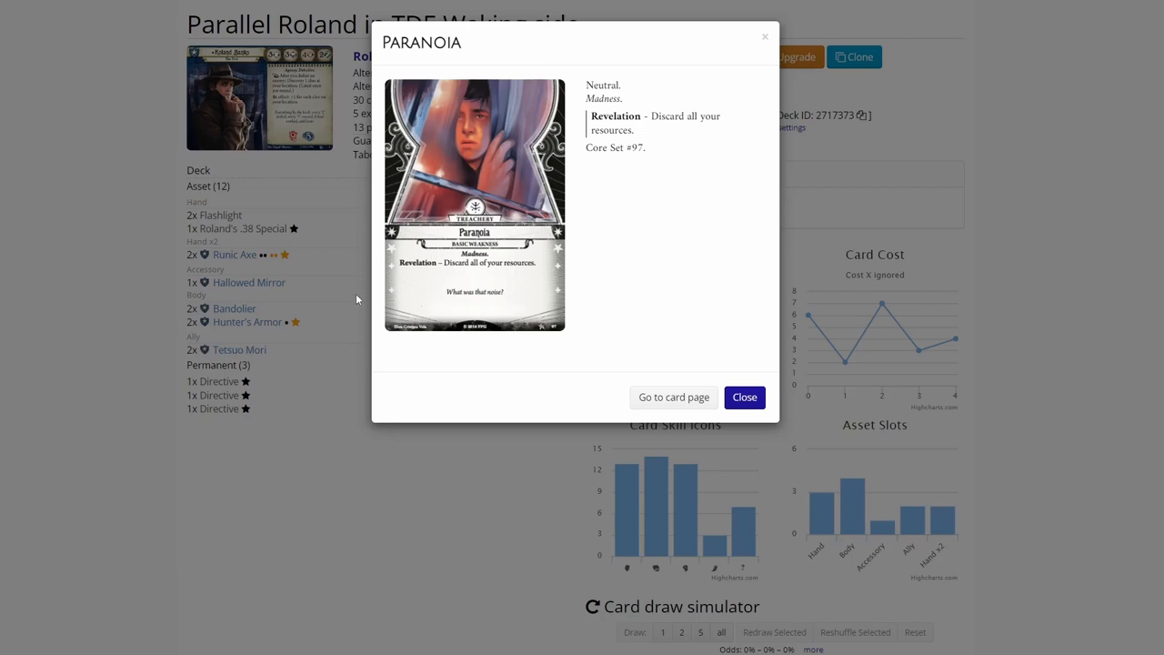
{"action": "left_click", "coordinate": [743, 397]}
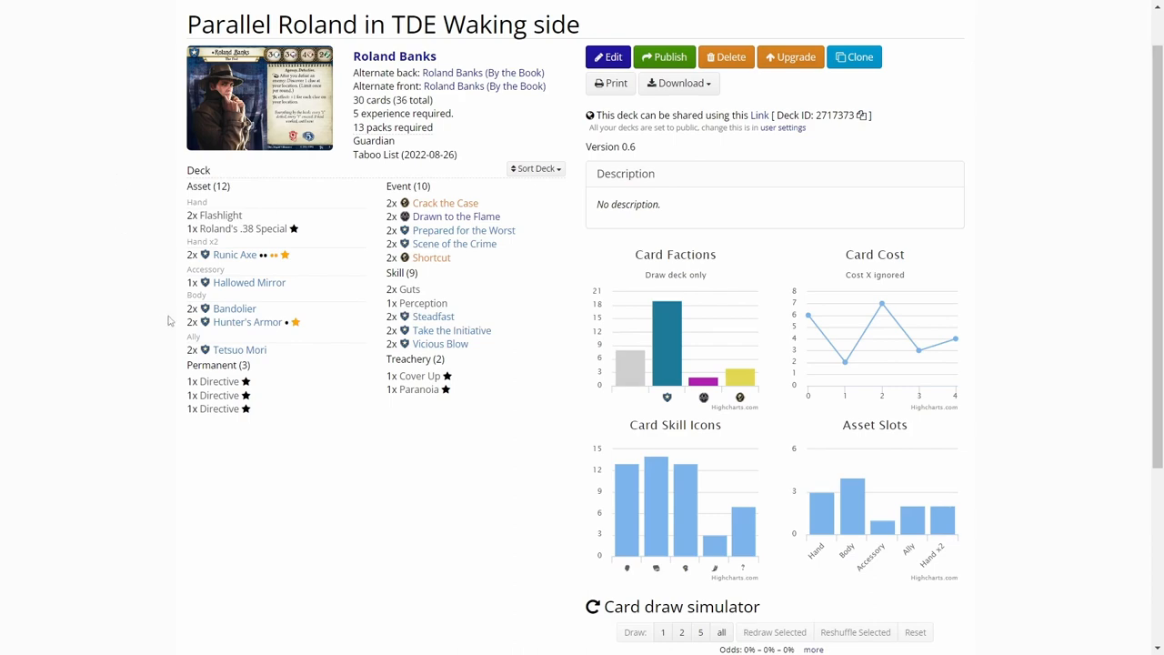
Step: Bring up the Runic Axe card and scroll down through its customization options
{"action": "left_click", "coordinate": [235, 255]}
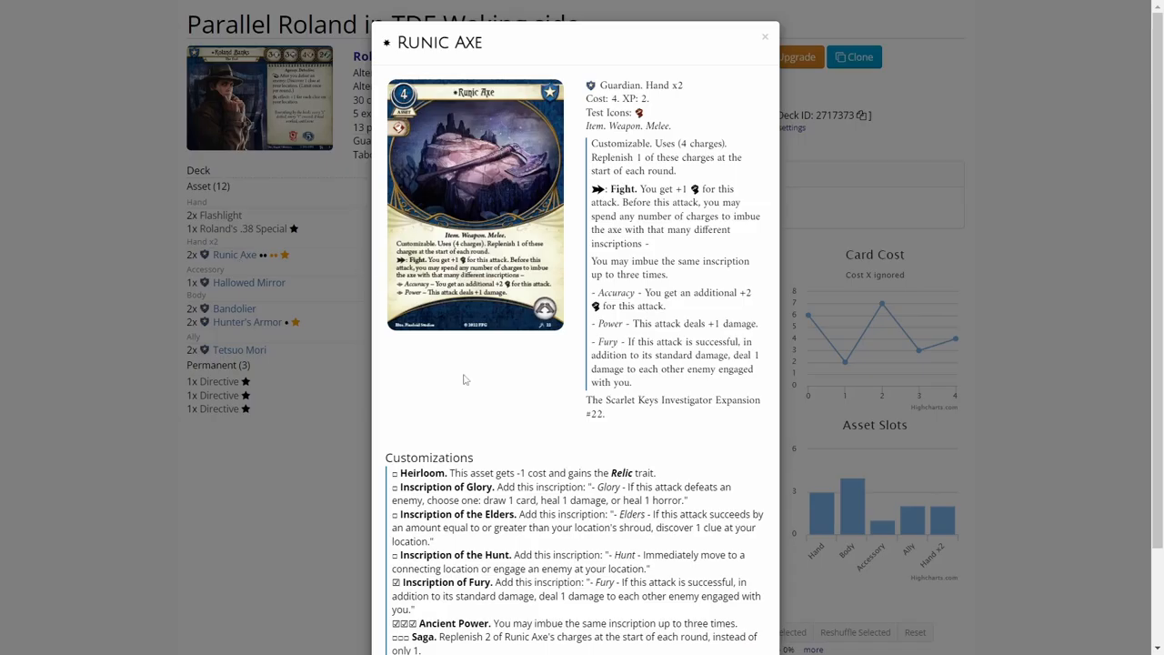
{"action": "scroll", "scroll_direction": "down", "scroll_amount": 3}
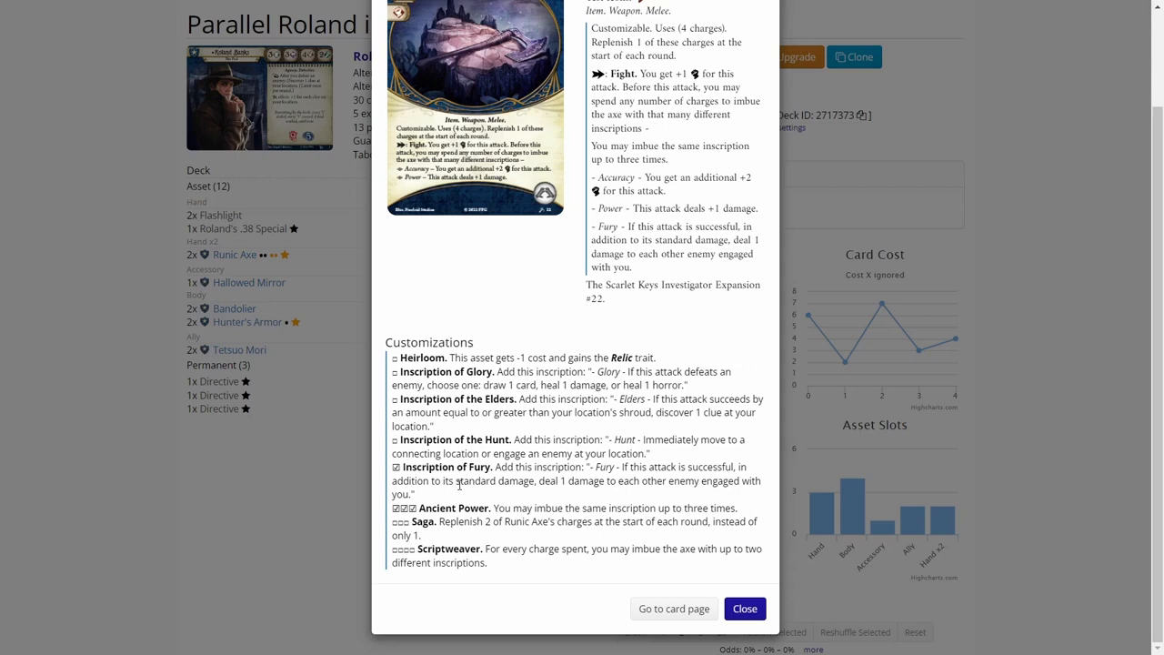
{"action": "mouse_move", "coordinate": [463, 494]}
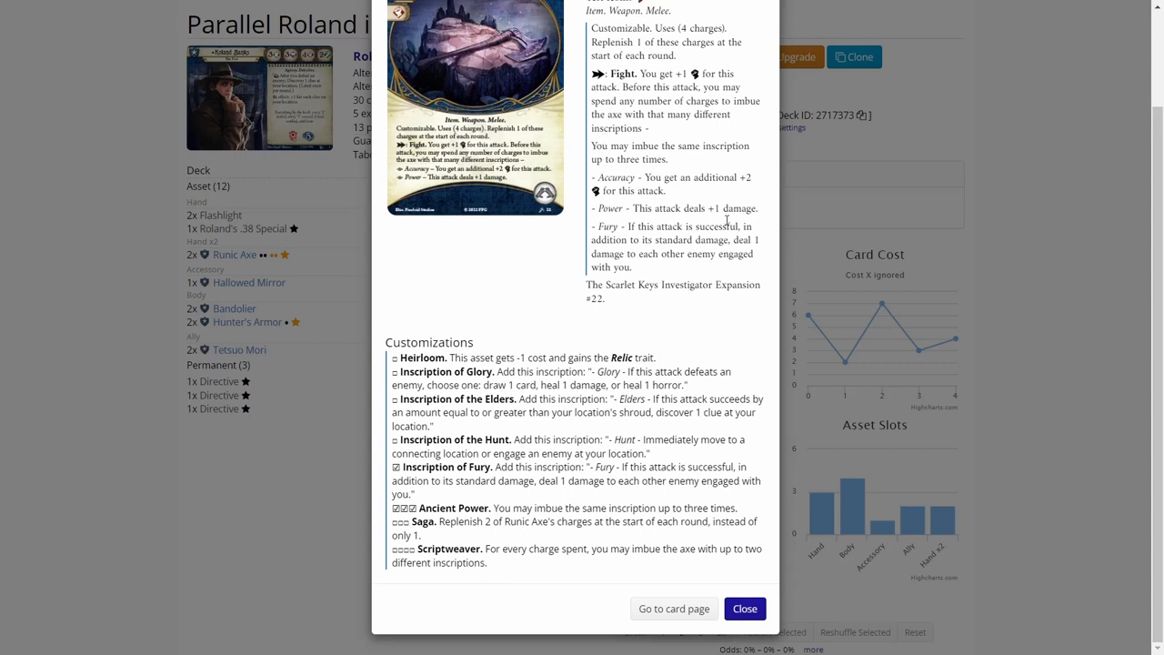
{"action": "mouse_move", "coordinate": [421, 576]}
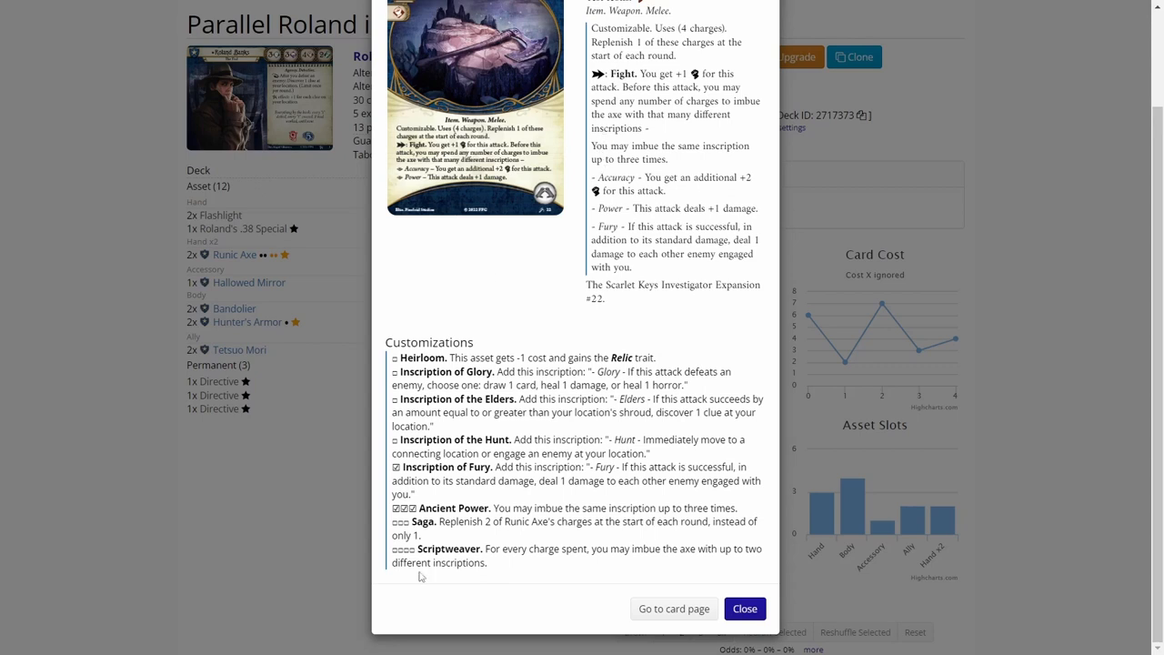
{"action": "mouse_move", "coordinate": [328, 530]}
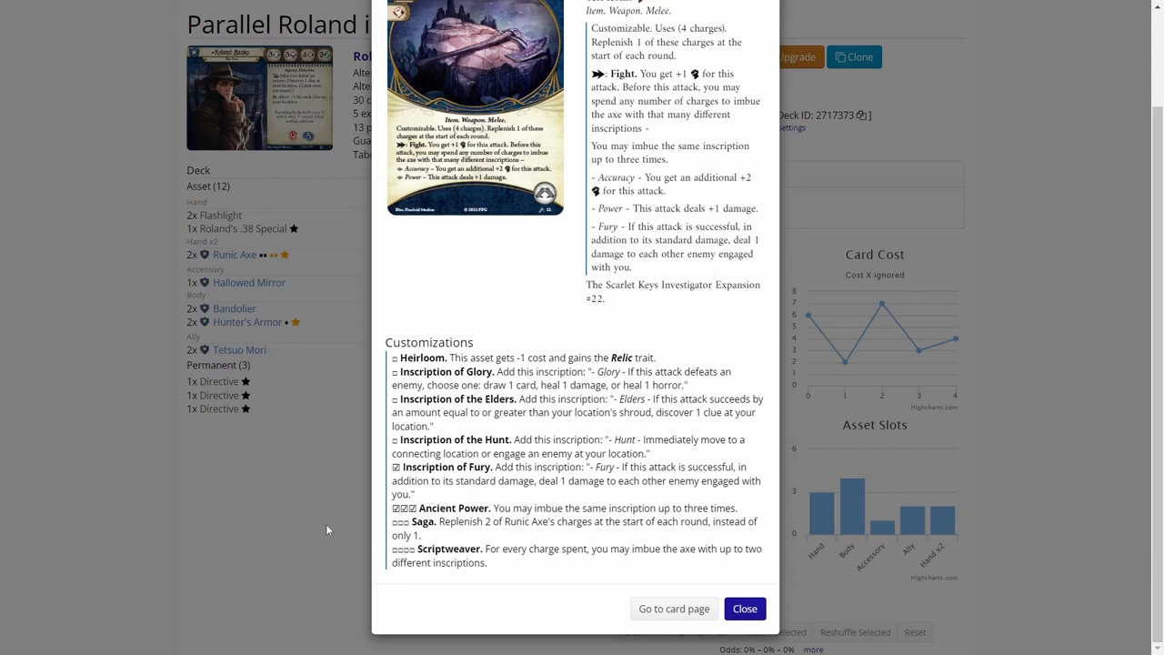
{"action": "mouse_move", "coordinate": [416, 500]}
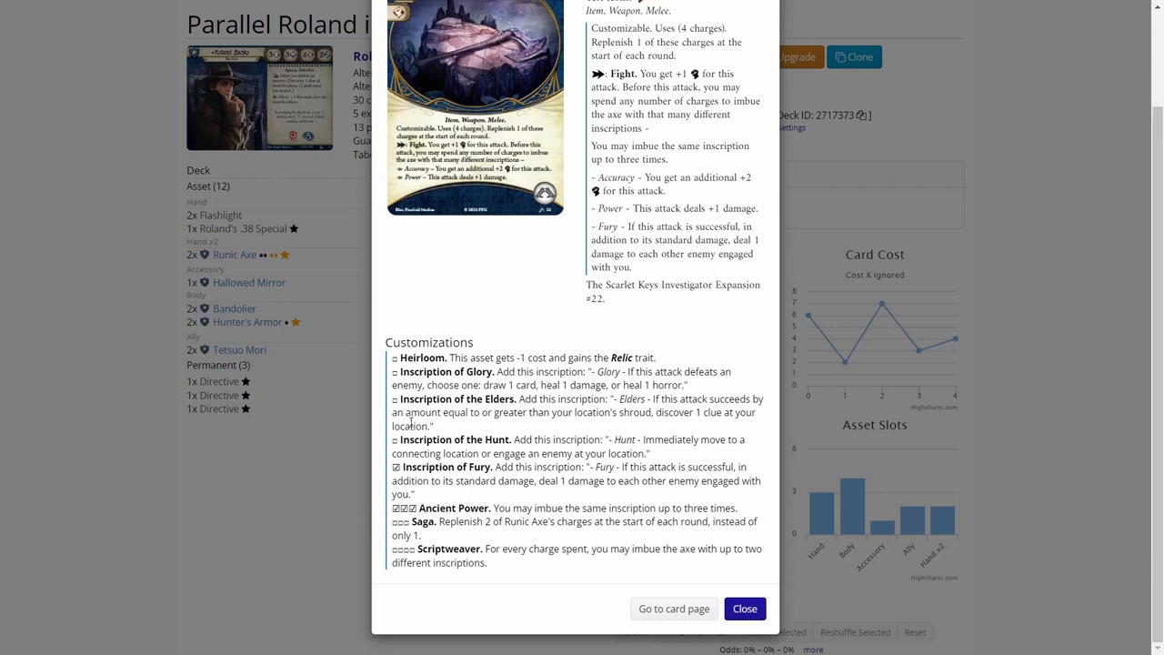
Step: Close the Runic Axe popup to return to the Roland Waking side deck list
{"action": "left_click", "coordinate": [744, 608]}
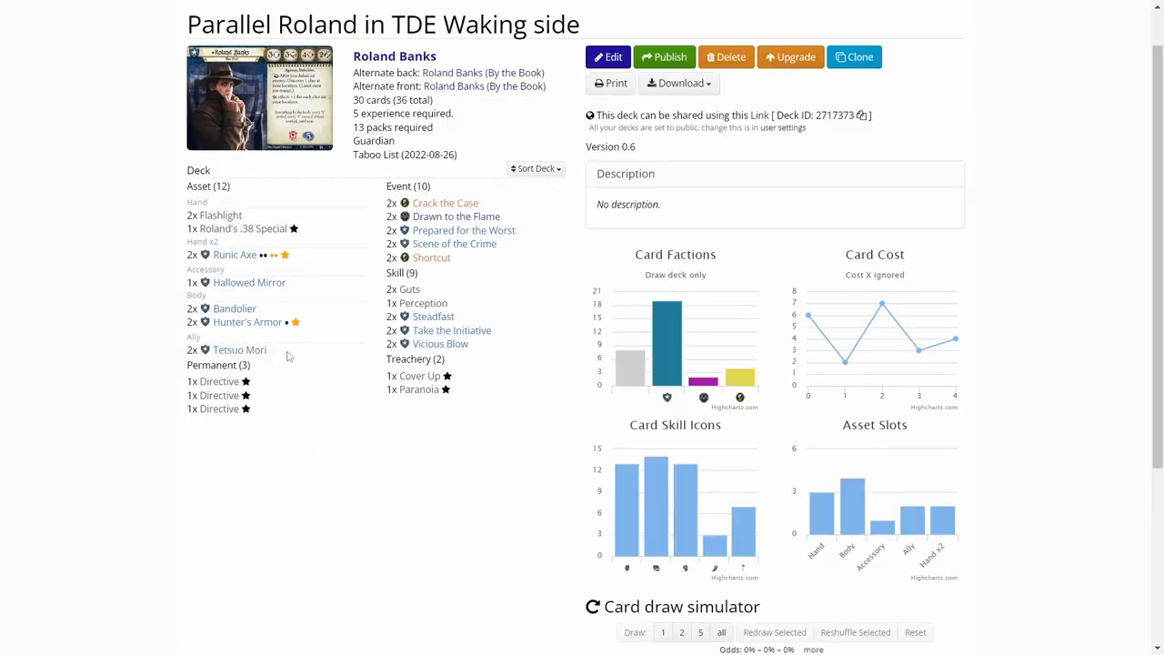
{"action": "mouse_move", "coordinate": [335, 288]}
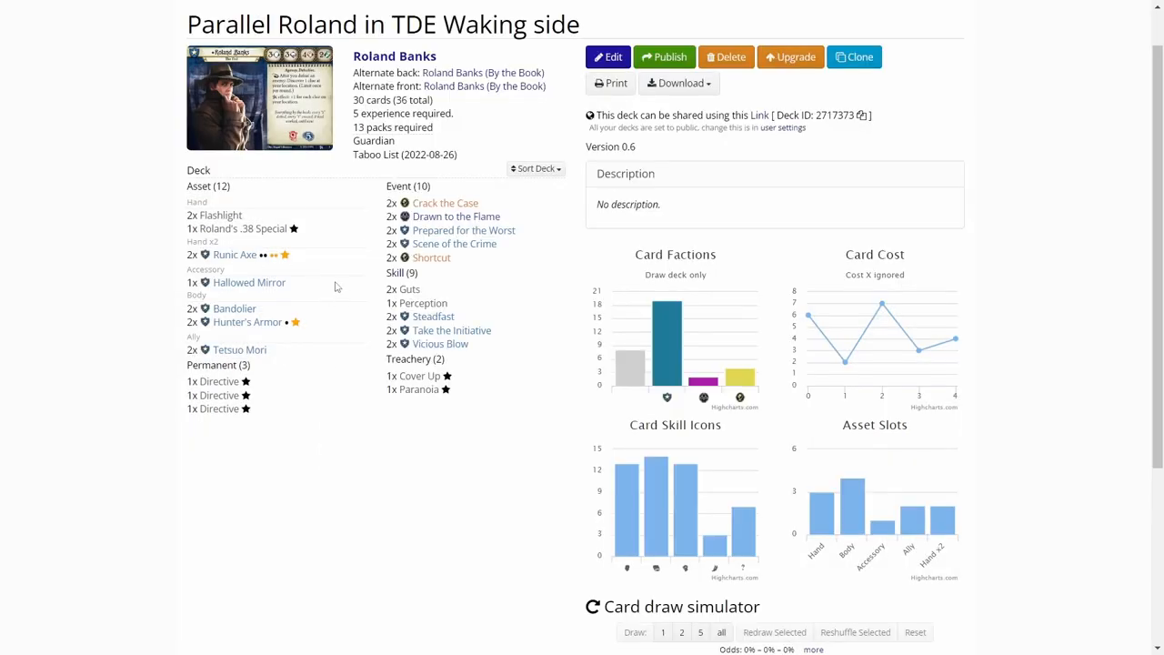
{"action": "mouse_move", "coordinate": [345, 292]}
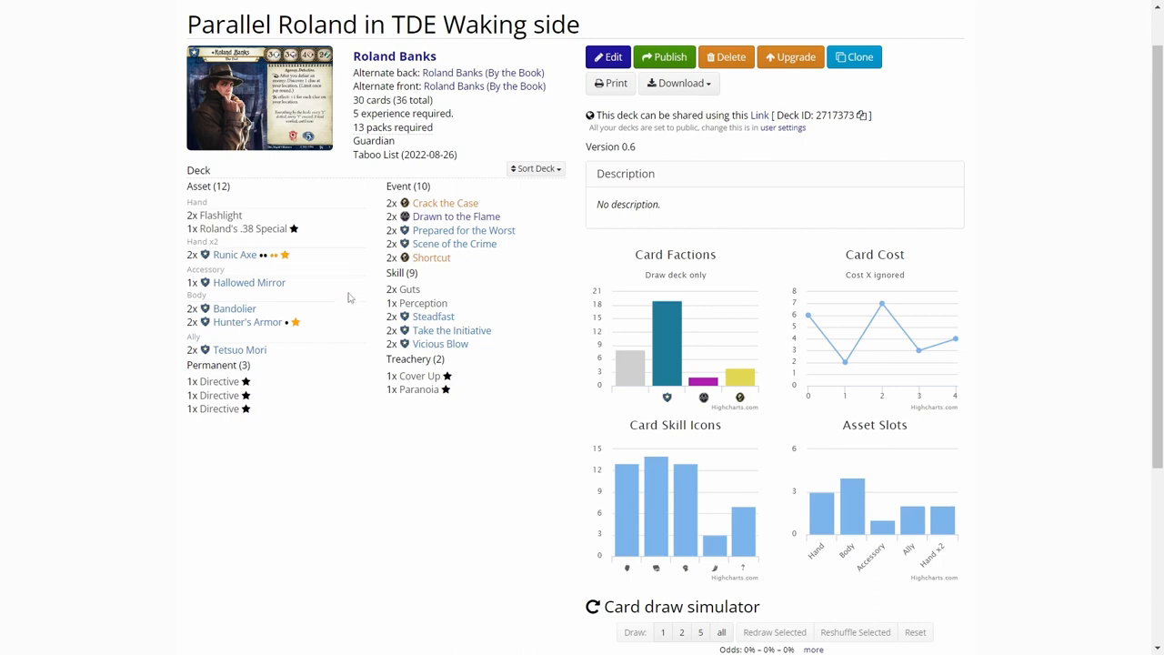
{"action": "mouse_move", "coordinate": [103, 235]}
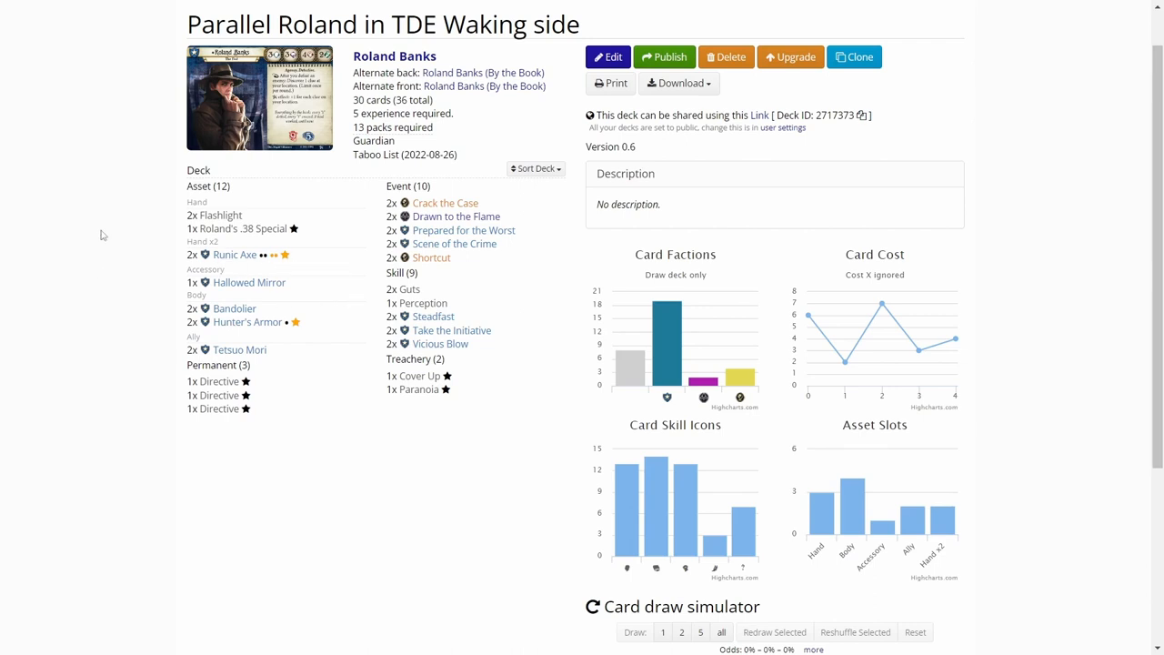